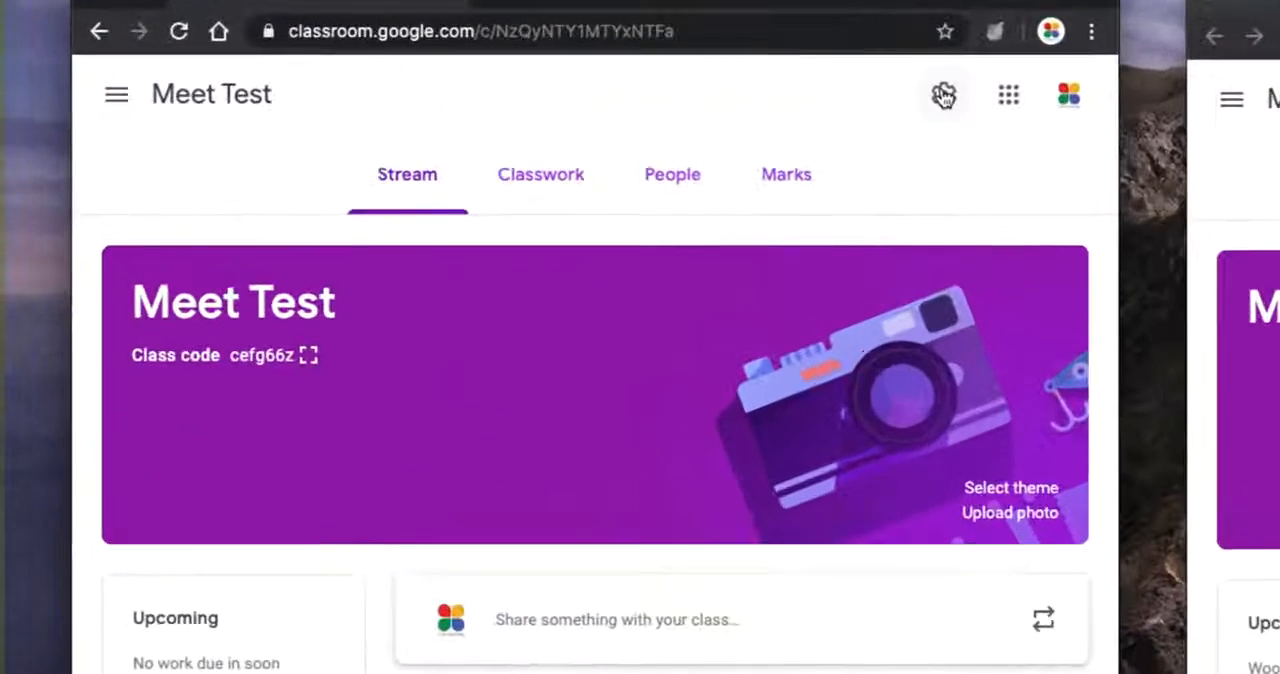
Switch on 'Visible to students' for the Meet link in the Meet test class settings.
{"action": "left_click", "coordinate": [942, 94]}
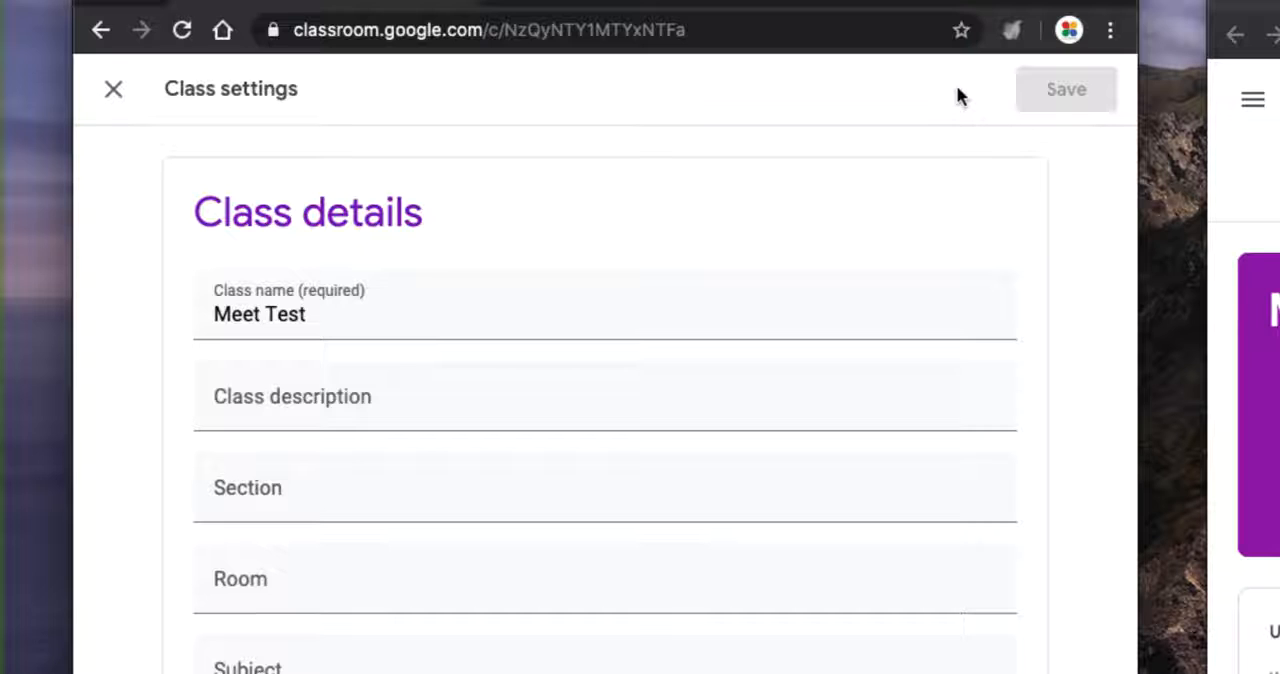
{"action": "scroll", "scroll_direction": "down", "scroll_amount": 3}
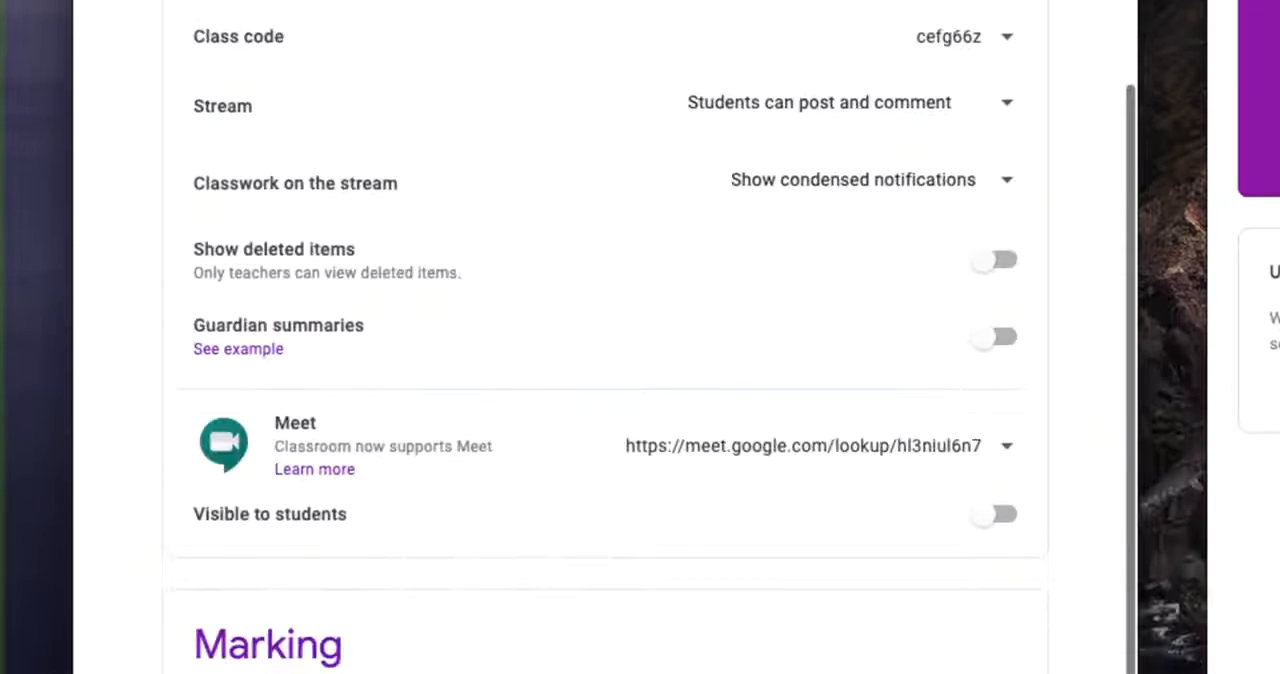
{"action": "scroll", "scroll_direction": "up", "scroll_amount": 3}
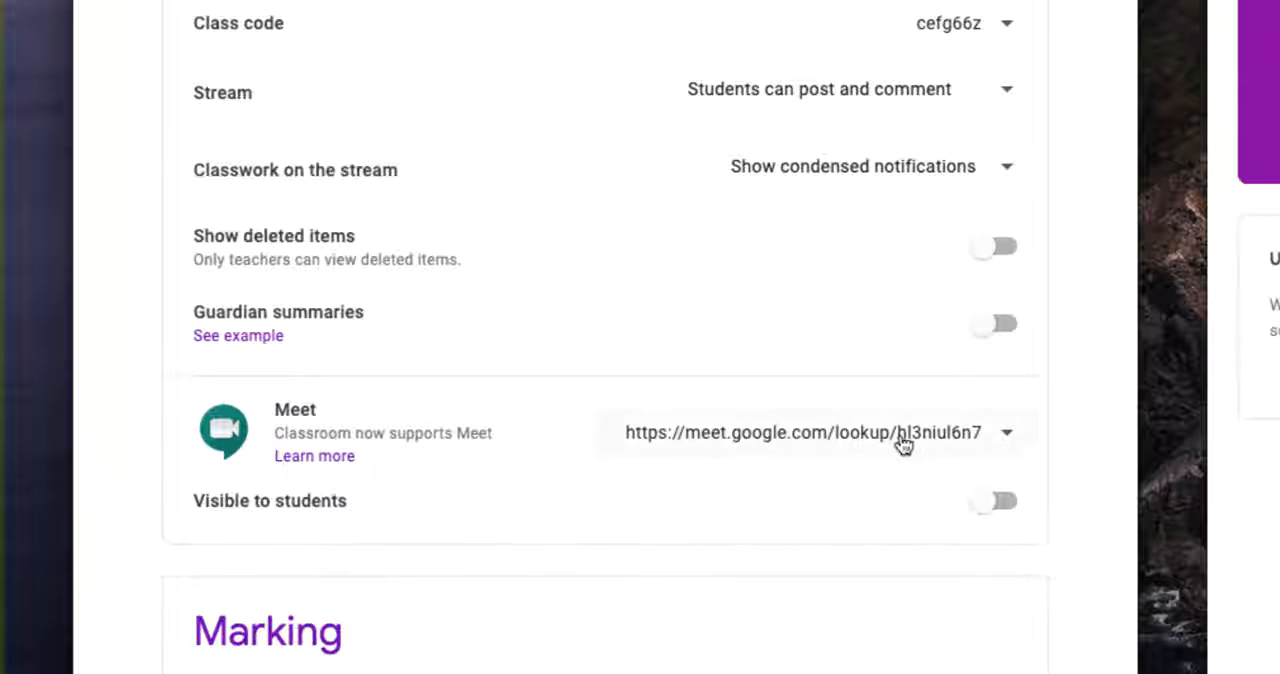
{"action": "mouse_move", "coordinate": [682, 460]}
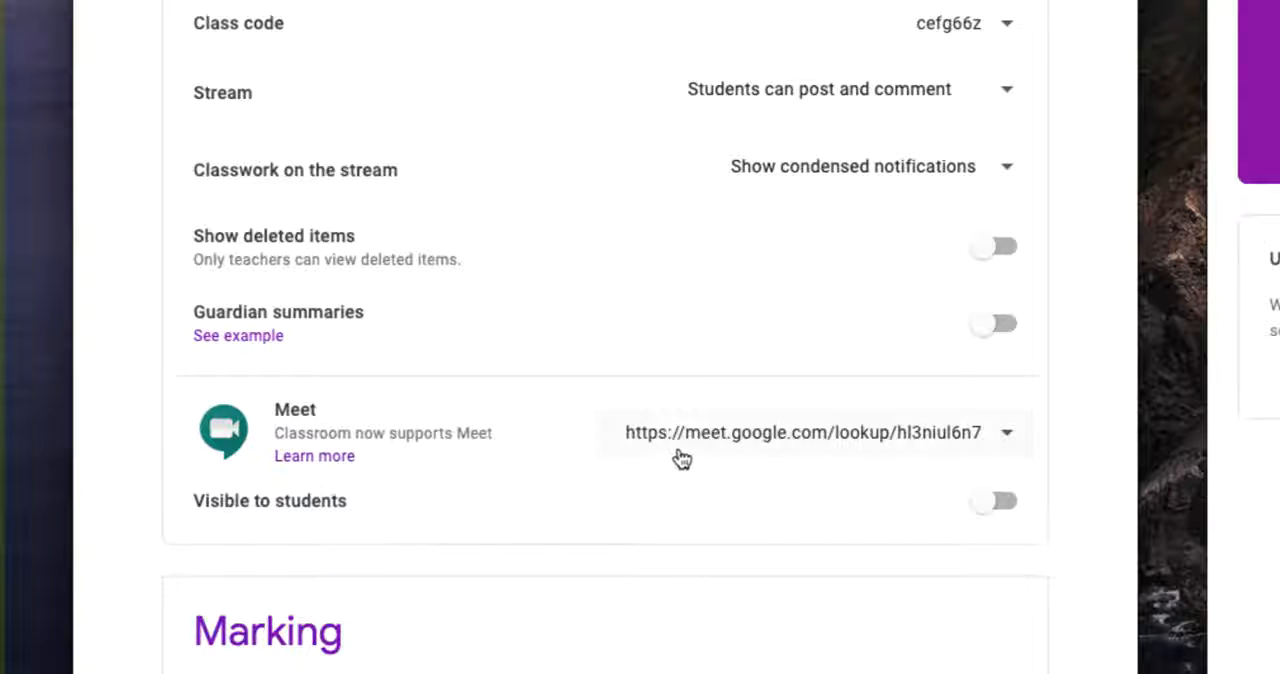
{"action": "mouse_move", "coordinate": [947, 464]}
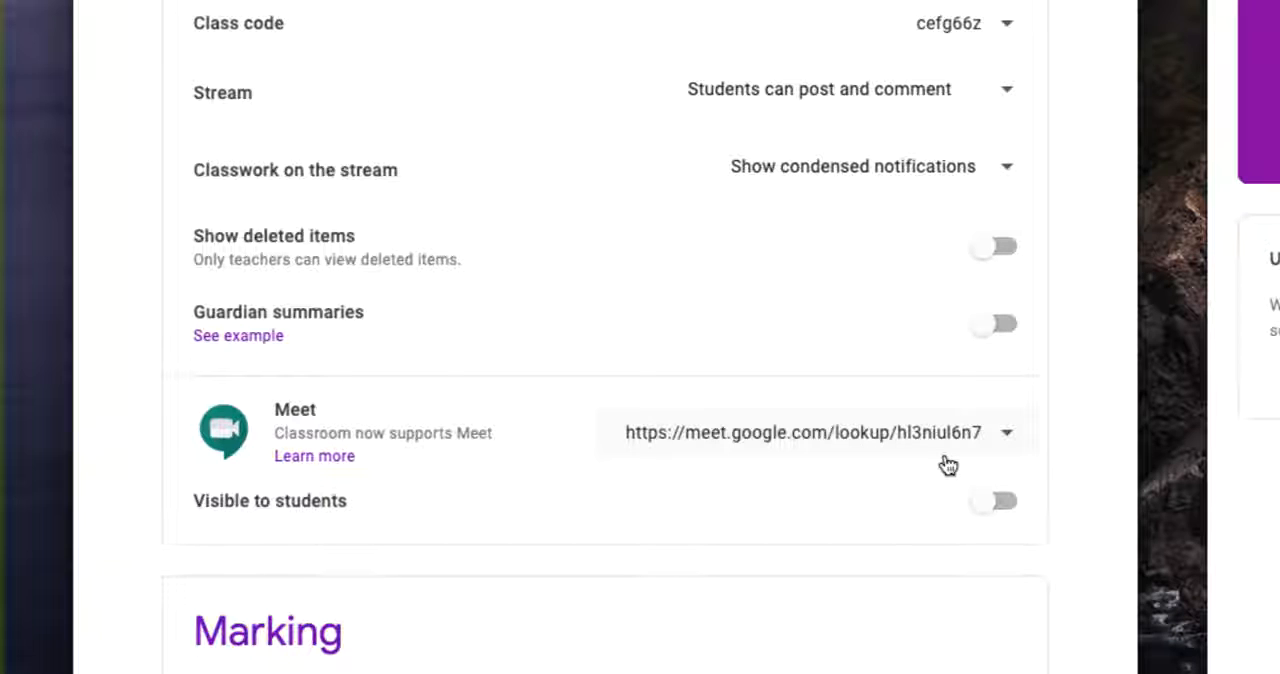
{"action": "mouse_move", "coordinate": [858, 455]}
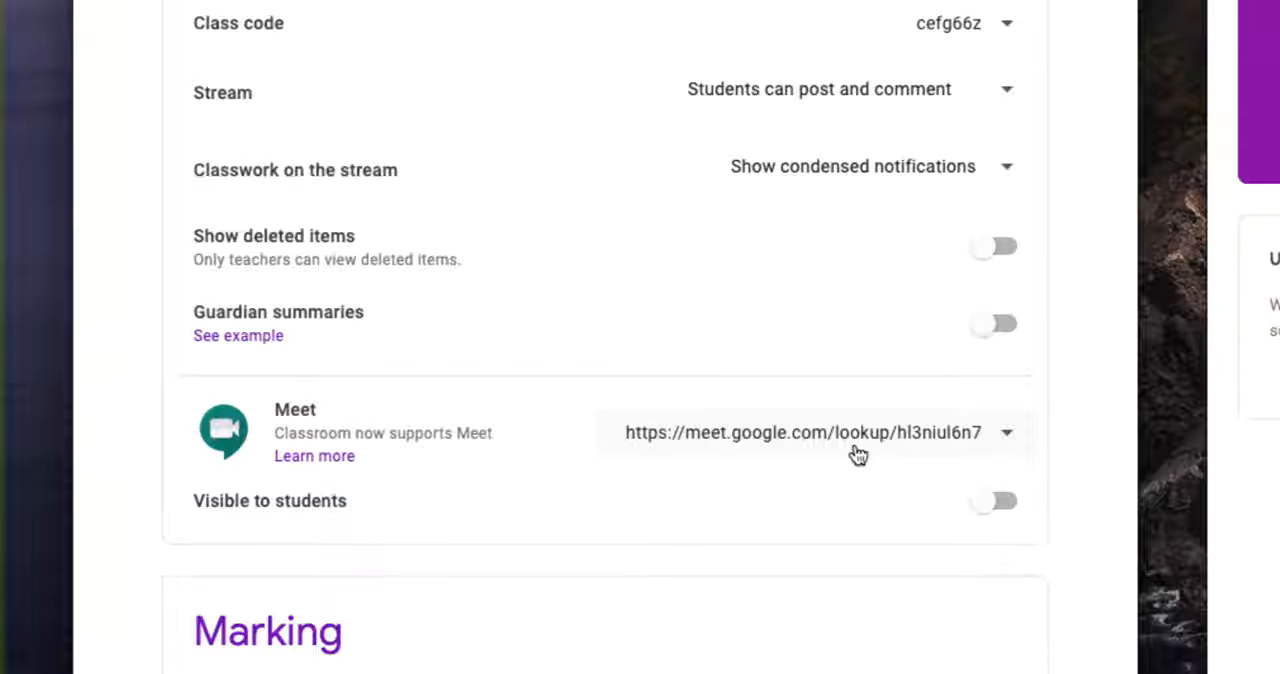
{"action": "left_click", "coordinate": [992, 500]}
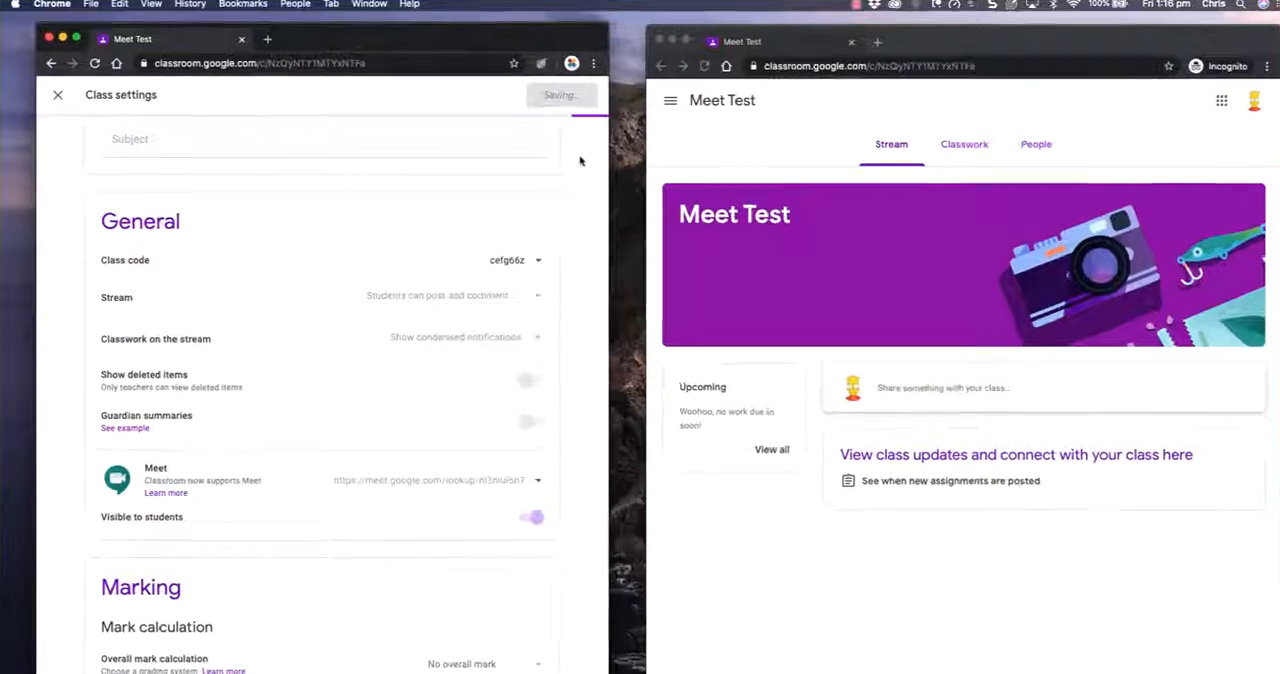
Close settings and check the Meet link on Stream and Classwork in teacher and student windows.
{"action": "left_click", "coordinate": [57, 94]}
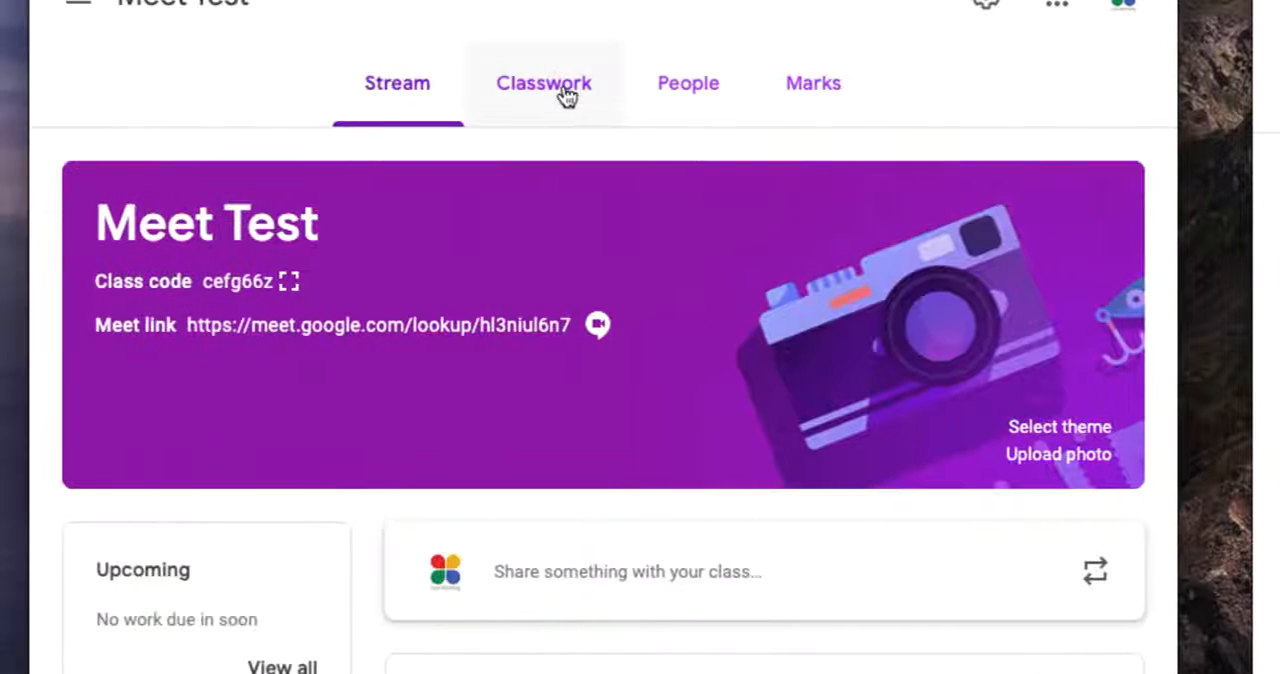
{"action": "left_click", "coordinate": [543, 83]}
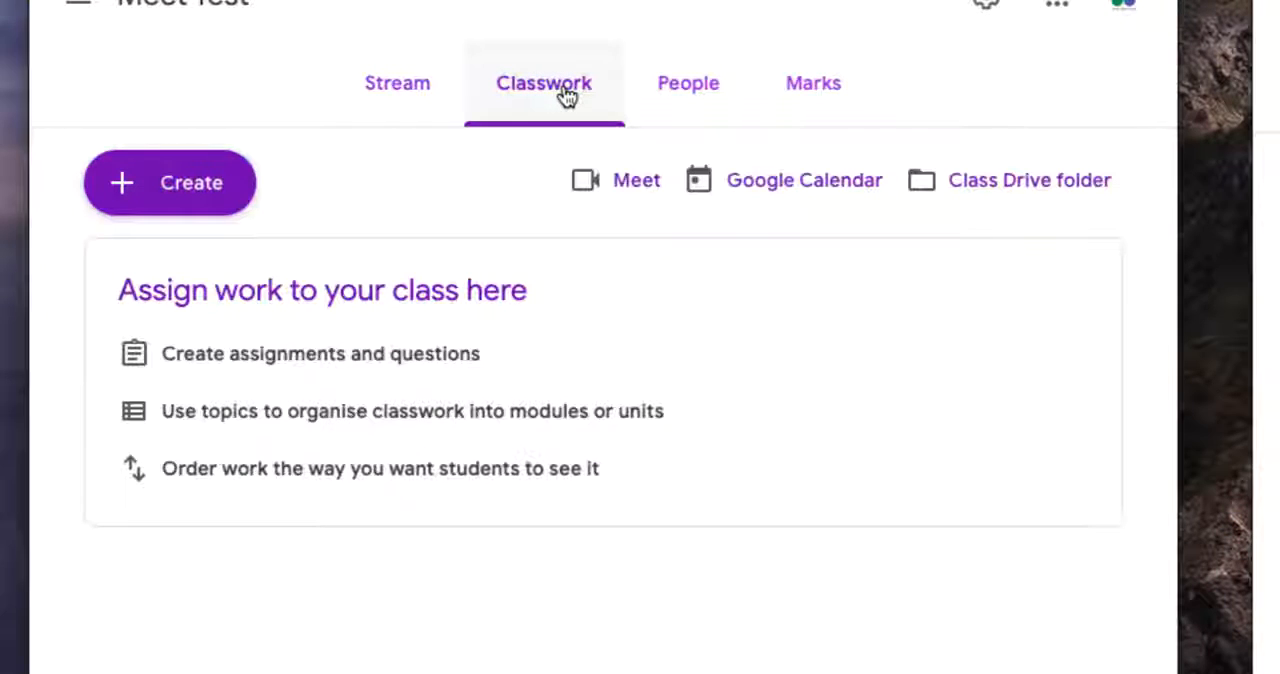
{"action": "mouse_move", "coordinate": [585, 195]}
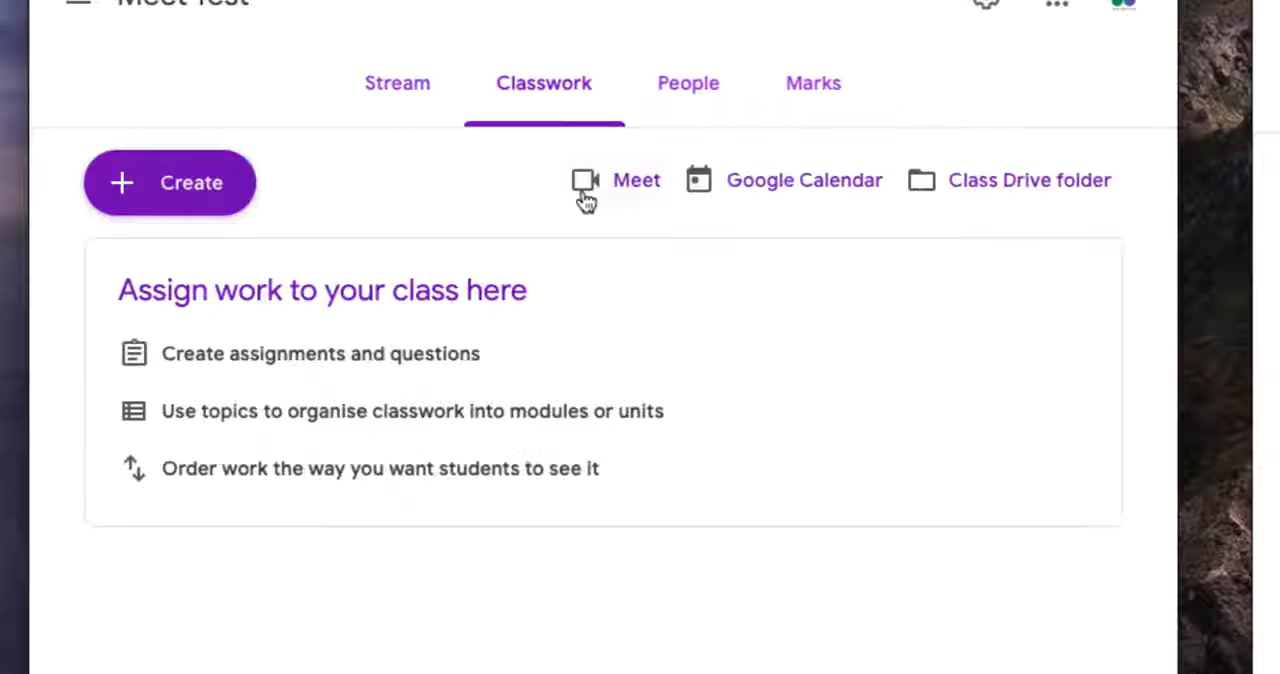
{"action": "mouse_move", "coordinate": [630, 190]}
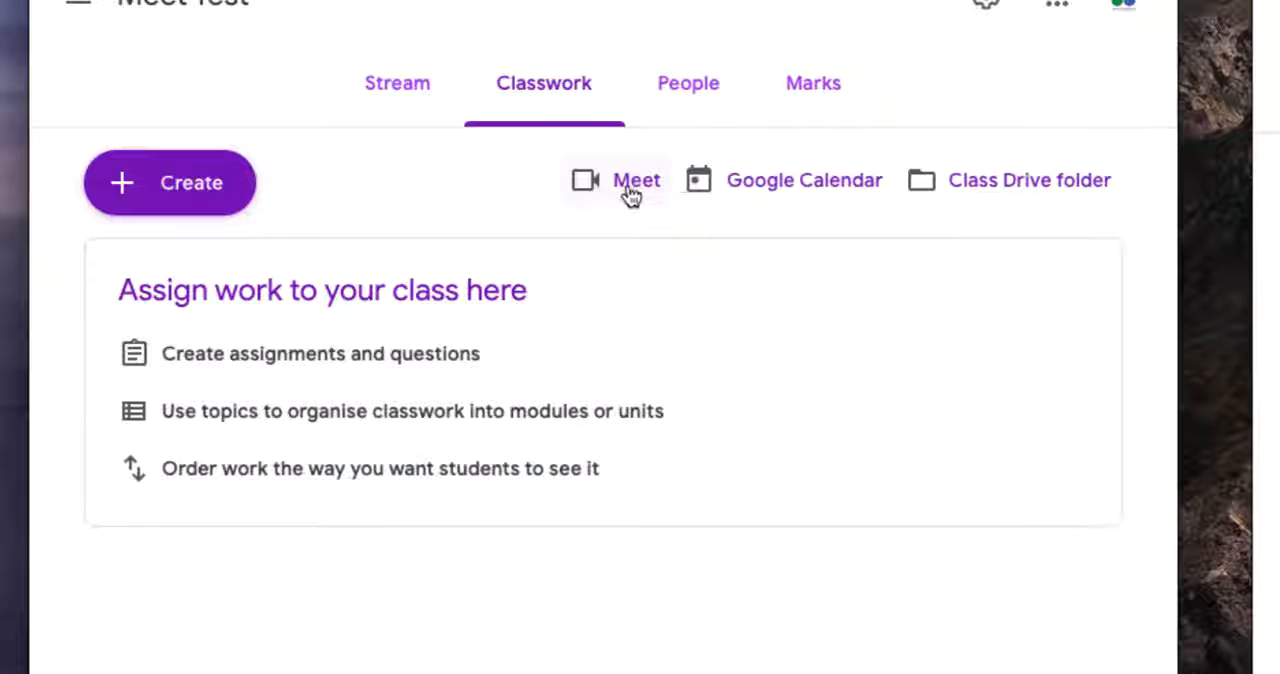
{"action": "mouse_move", "coordinate": [397, 83]}
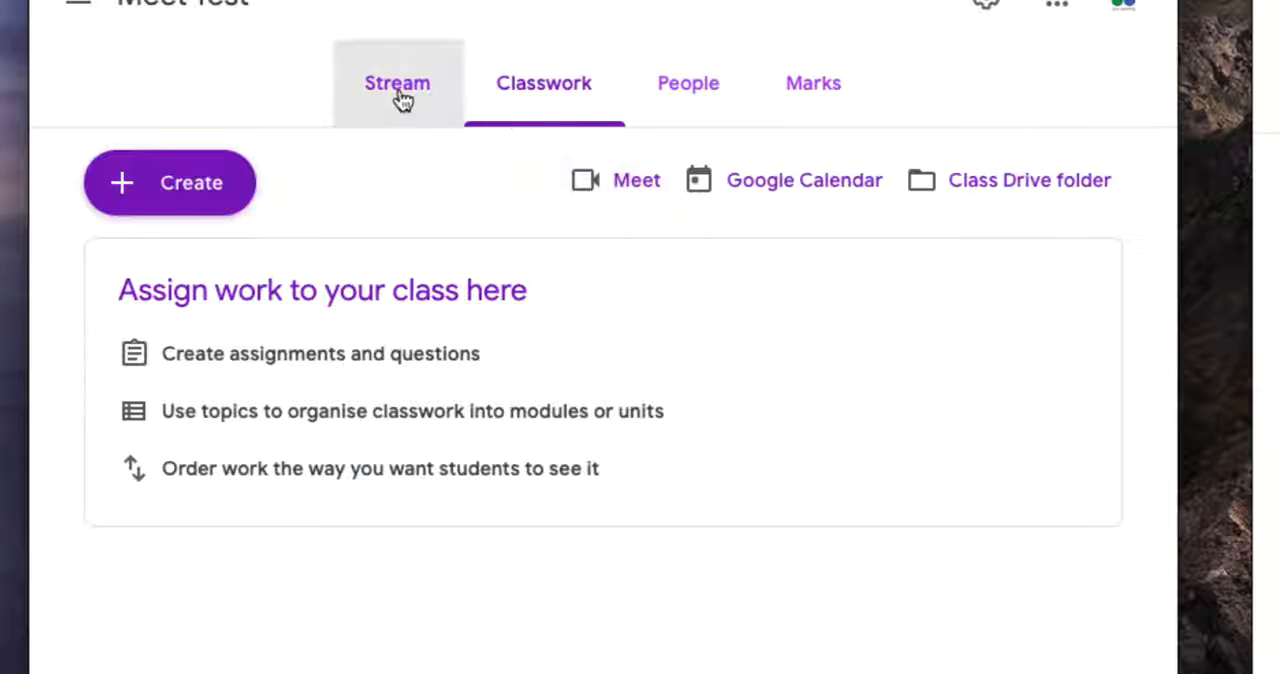
{"action": "left_click", "coordinate": [397, 83]}
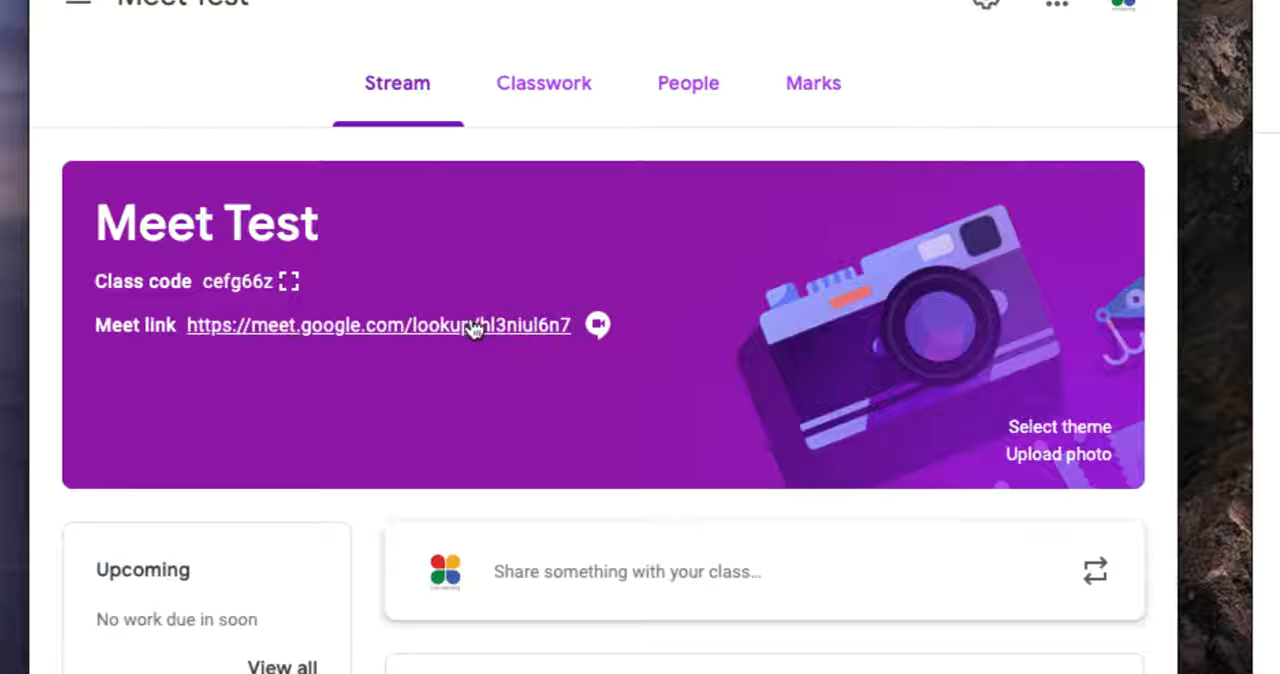
{"action": "mouse_move", "coordinate": [467, 345]}
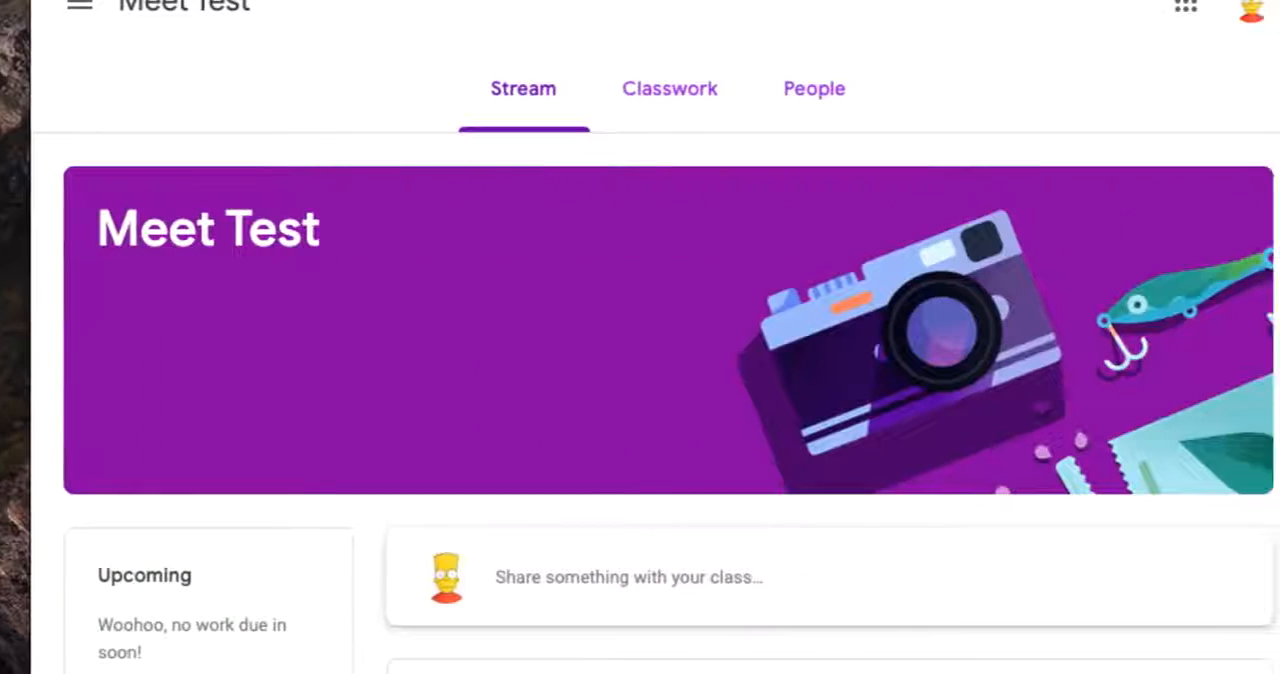
{"action": "mouse_move", "coordinate": [305, 391]}
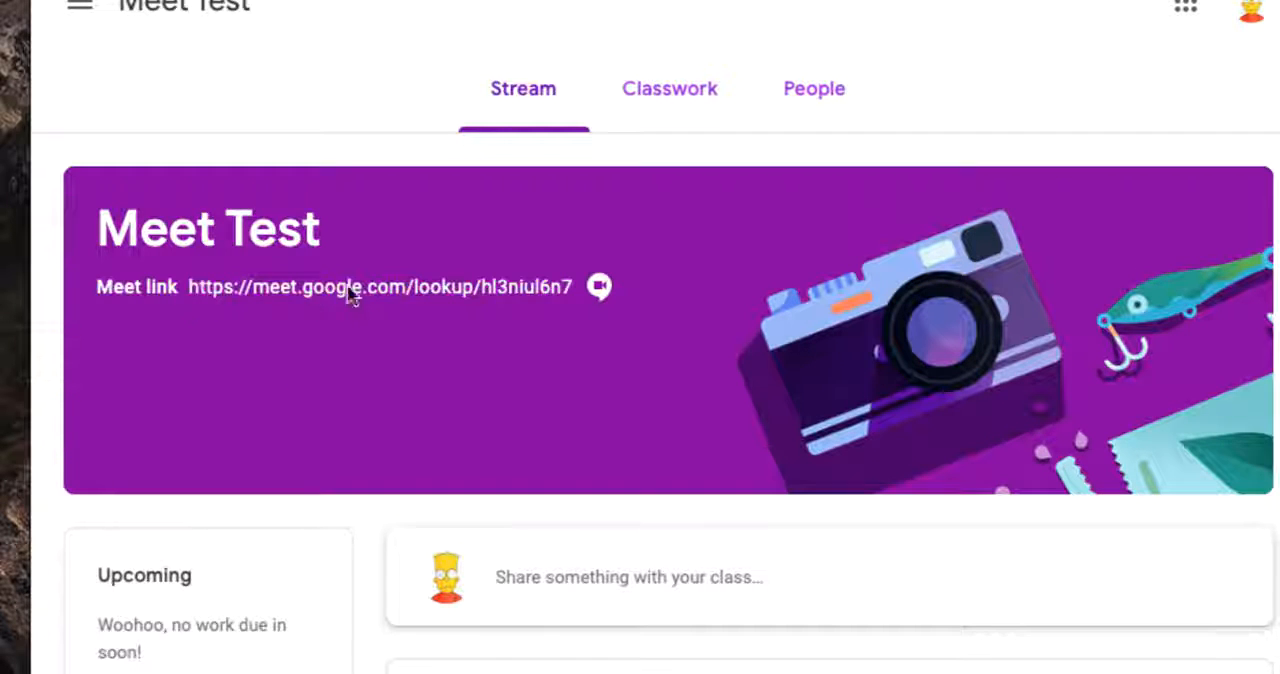
{"action": "mouse_move", "coordinate": [670, 88]}
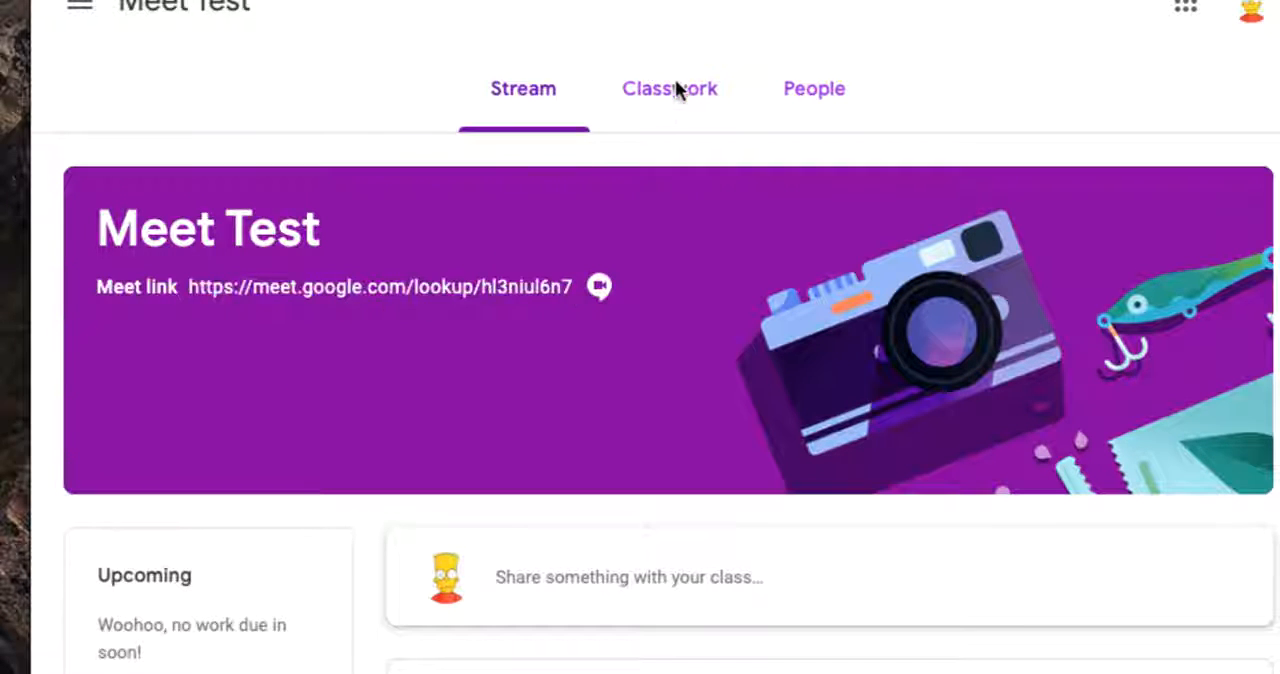
{"action": "left_click", "coordinate": [669, 89]}
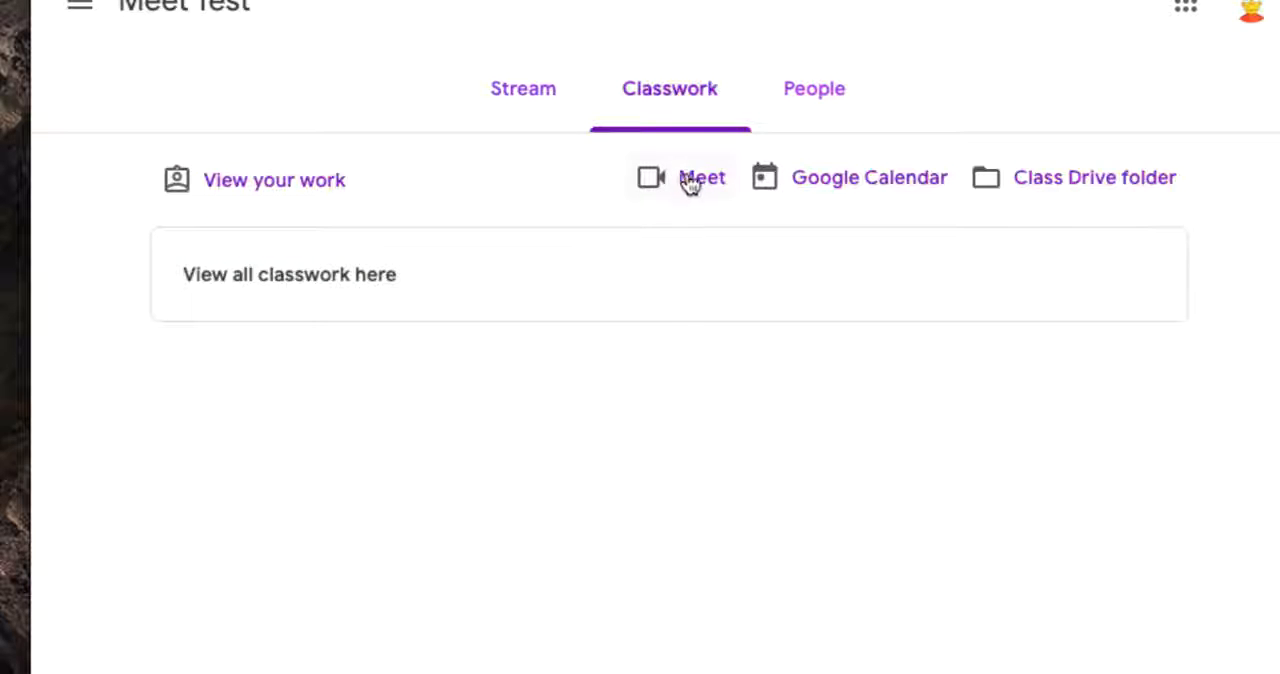
{"action": "left_click", "coordinate": [522, 89]}
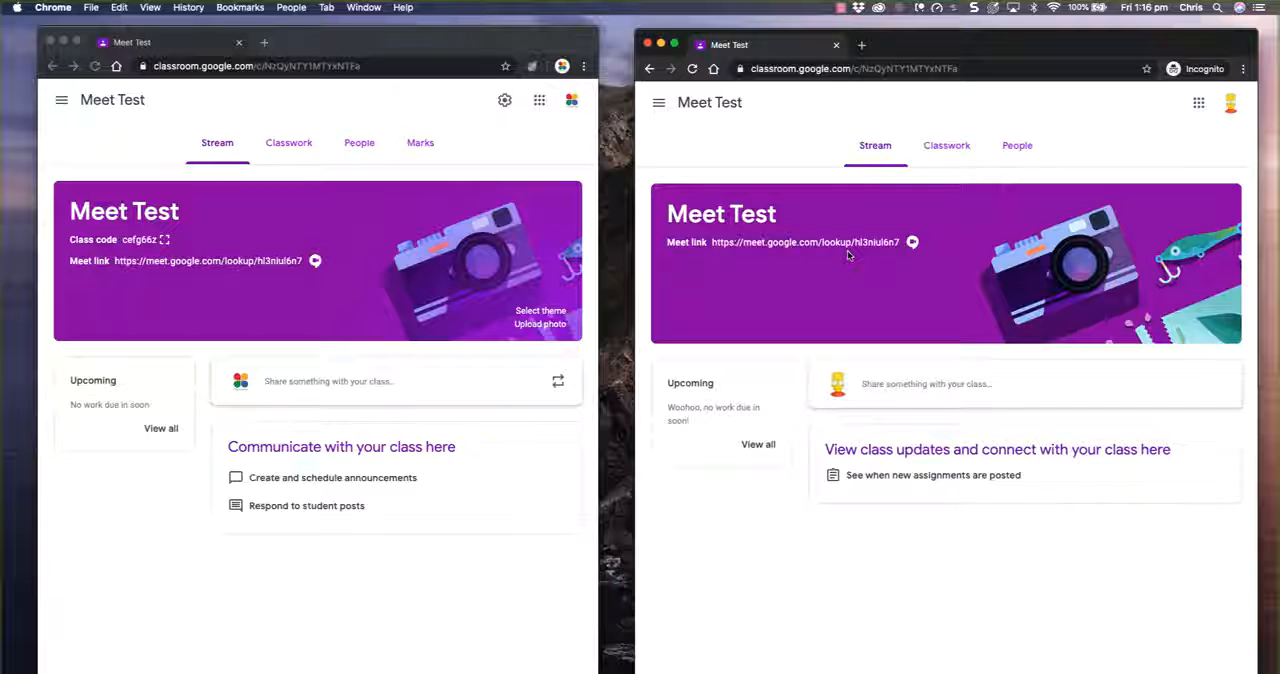
{"action": "mouse_move", "coordinate": [820, 291]}
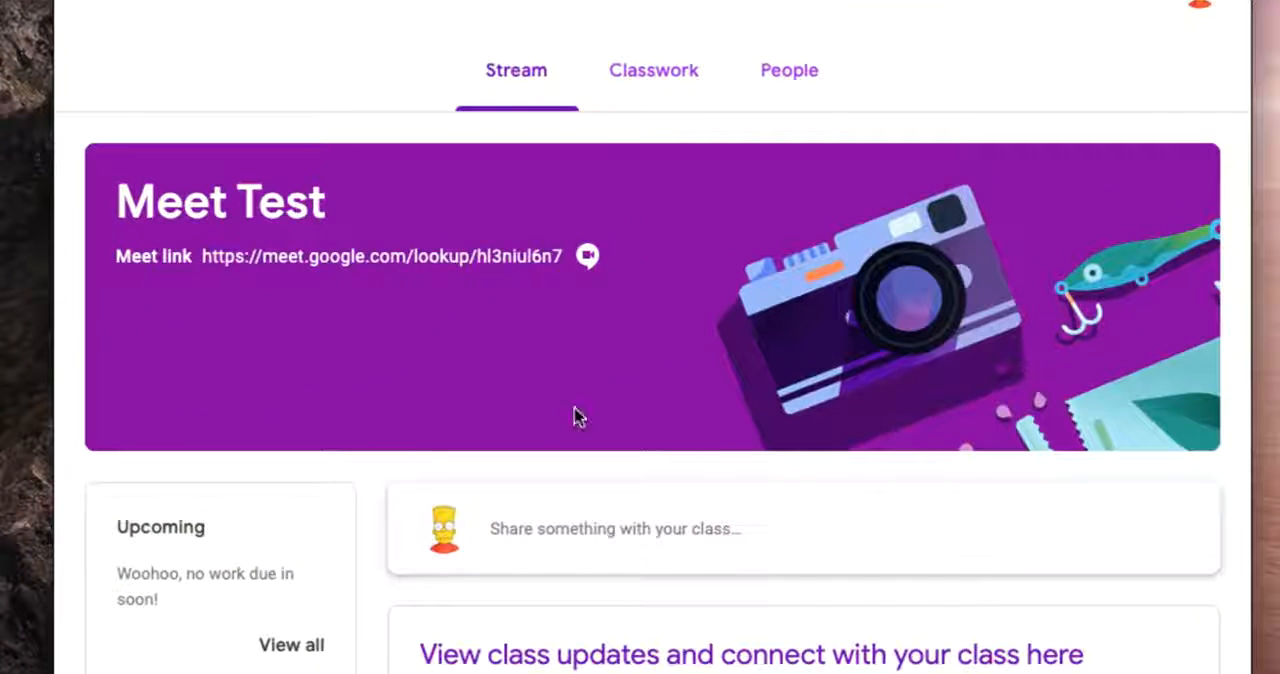
{"action": "mouse_move", "coordinate": [410, 263]}
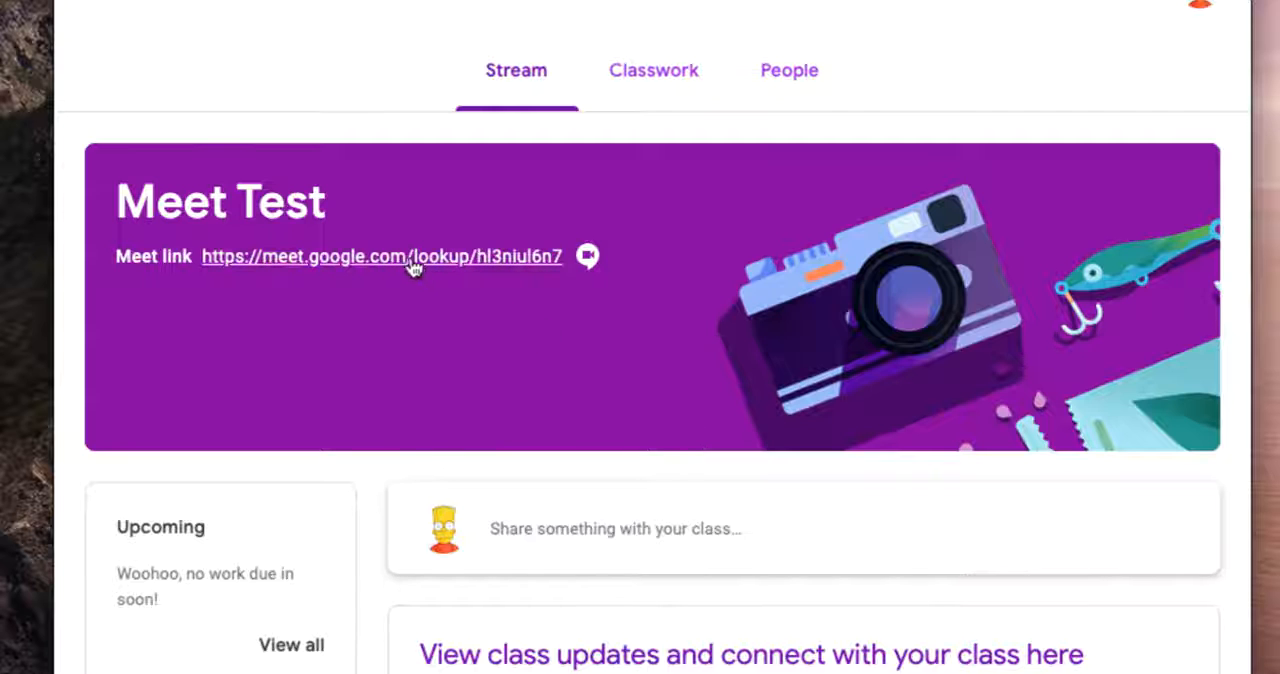
{"action": "left_click", "coordinate": [380, 256]}
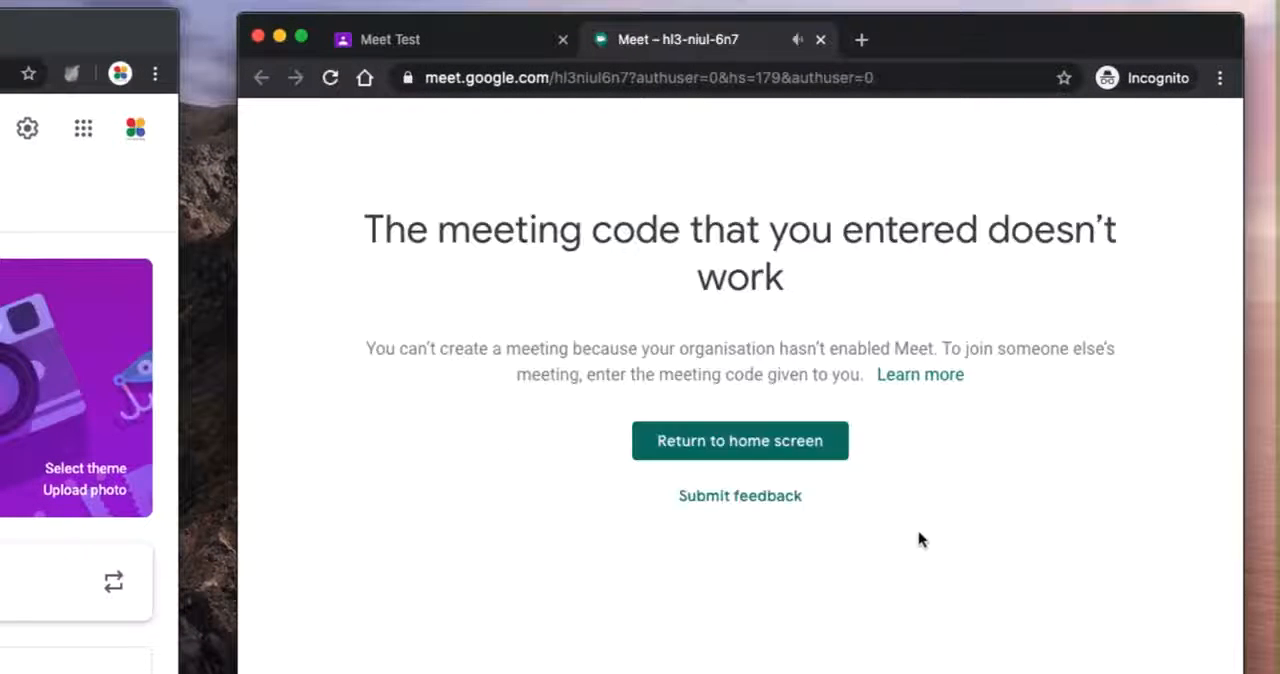
{"action": "mouse_move", "coordinate": [1092, 248]}
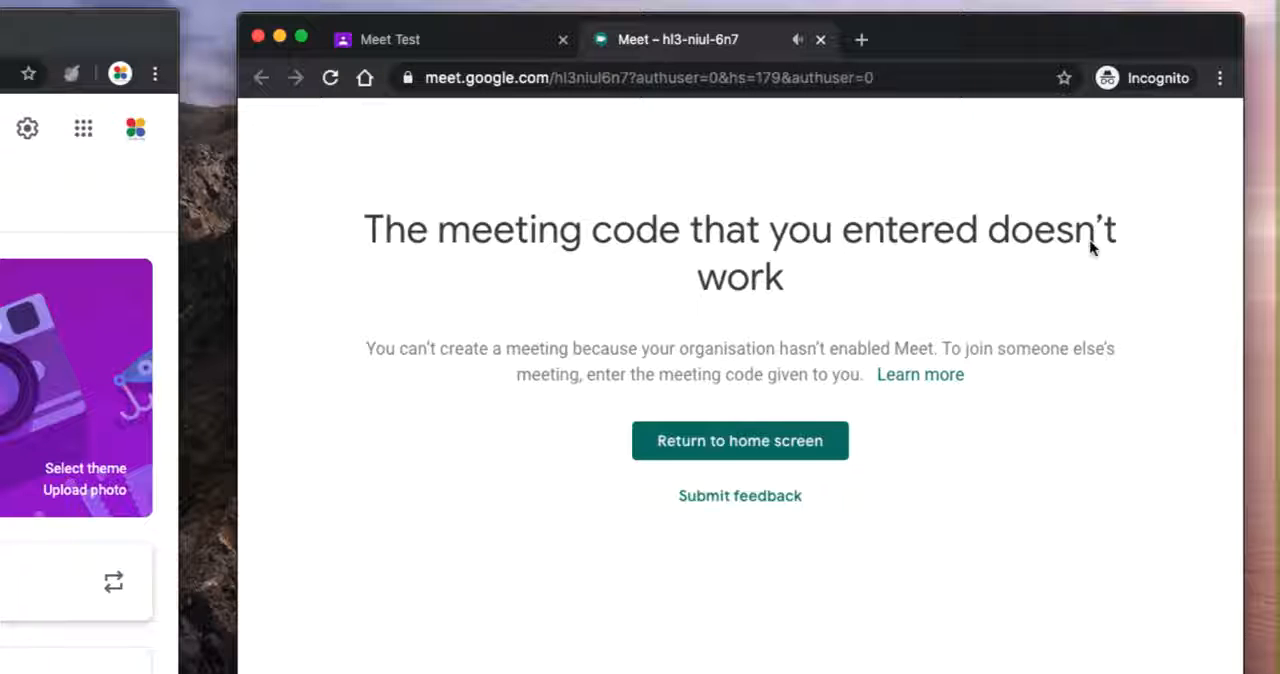
{"action": "mouse_move", "coordinate": [1078, 250]}
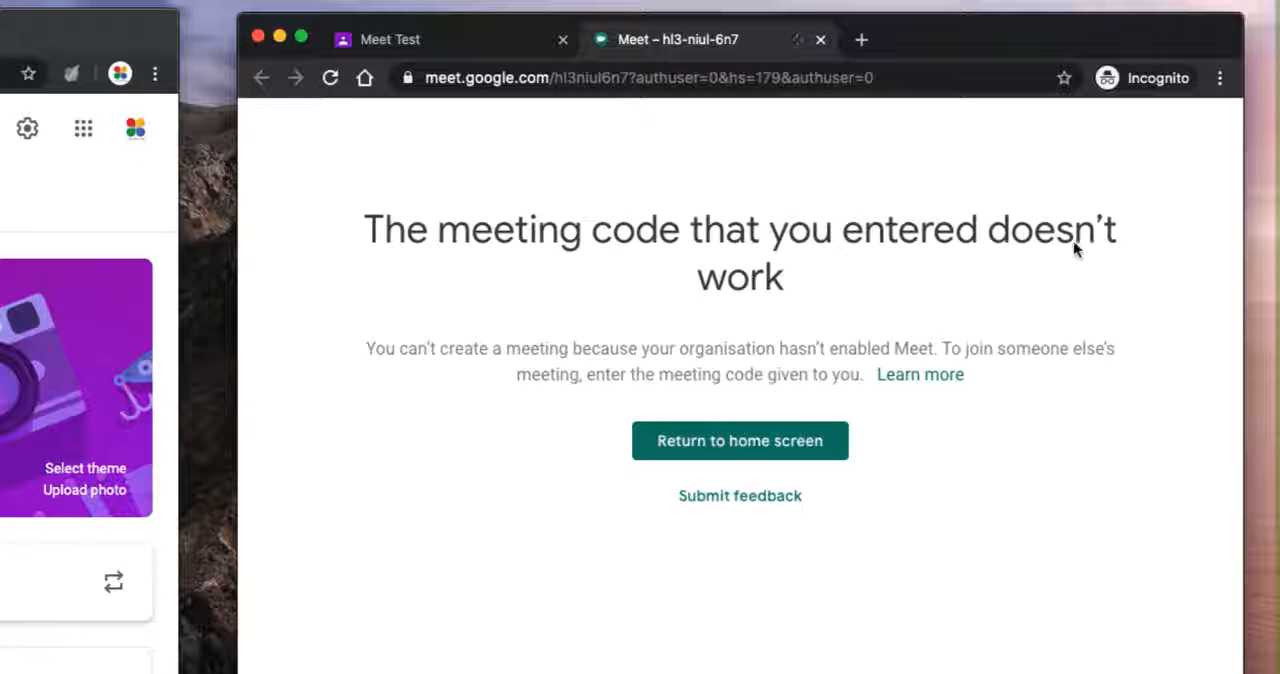
{"action": "left_click", "coordinate": [820, 40]}
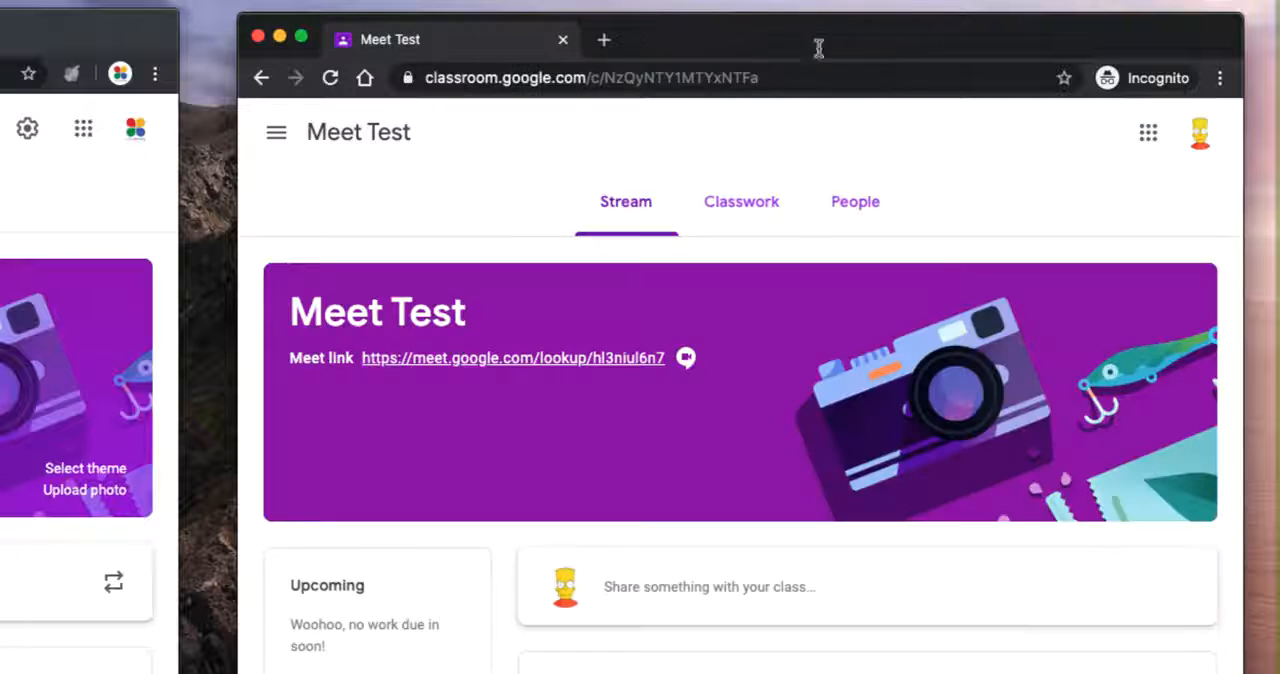
{"action": "mouse_move", "coordinate": [676, 398]}
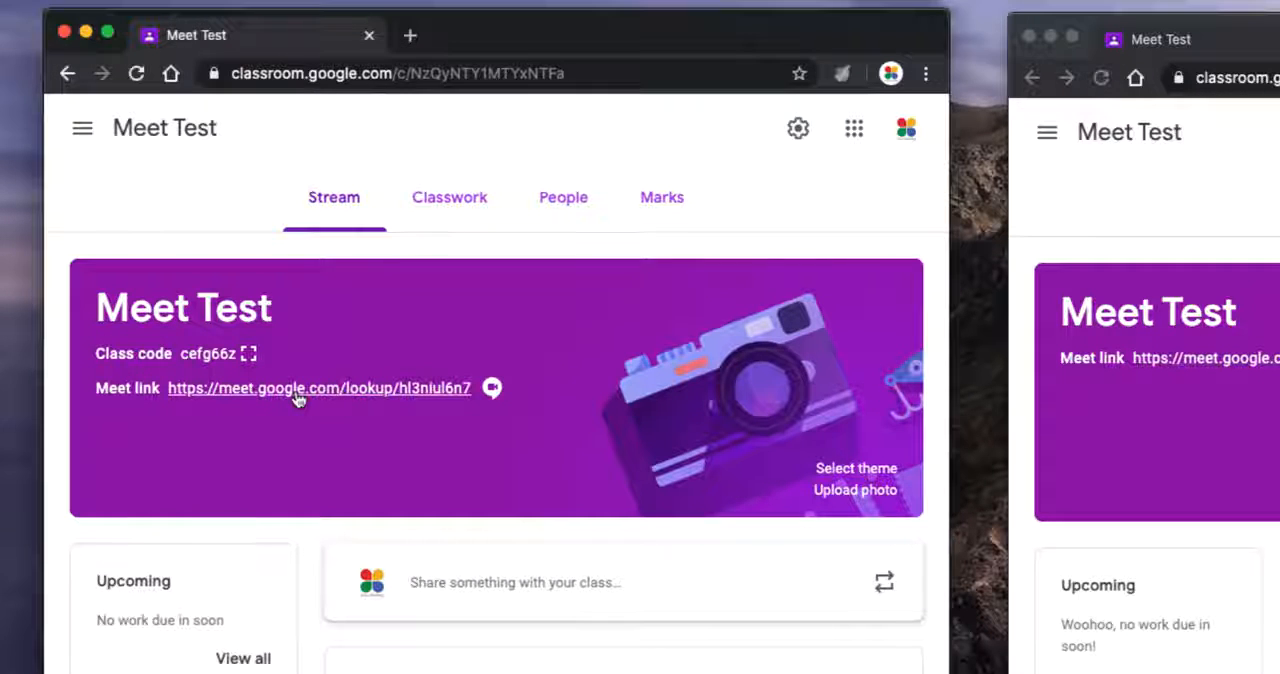
Start and join the hl3niul6n7 meeting as teacher, then open its link as the student.
{"action": "left_click", "coordinate": [318, 388]}
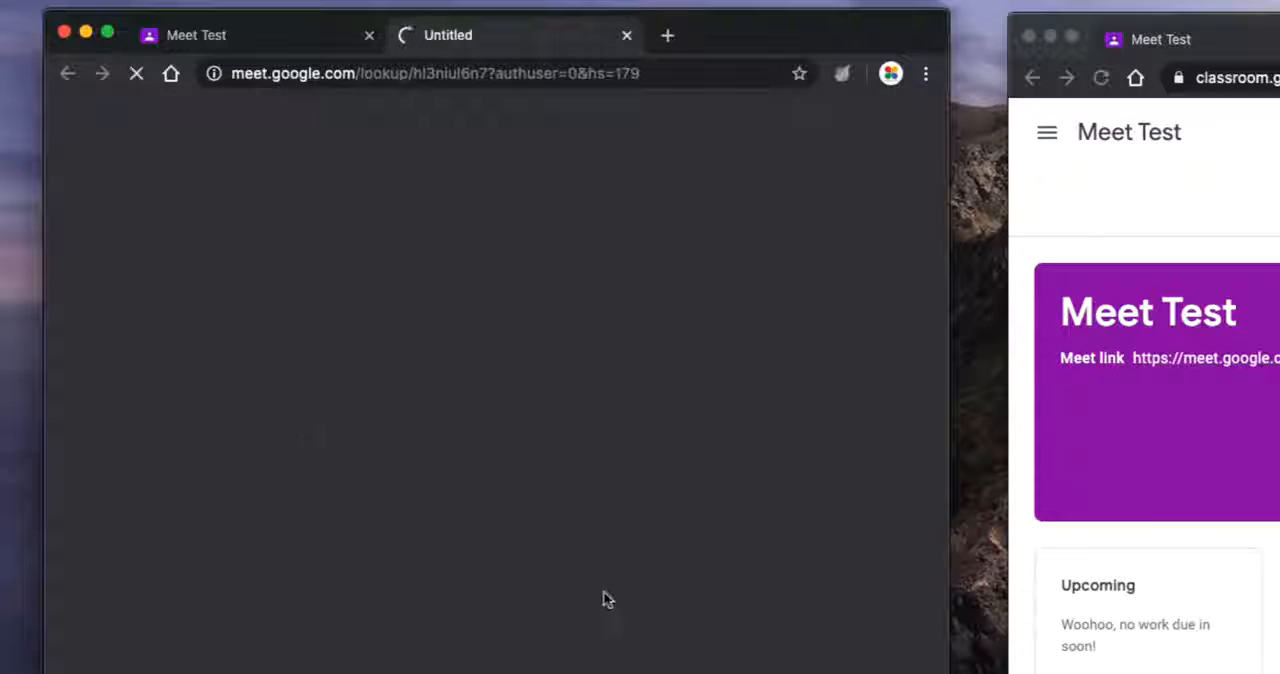
{"action": "mouse_move", "coordinate": [587, 417]}
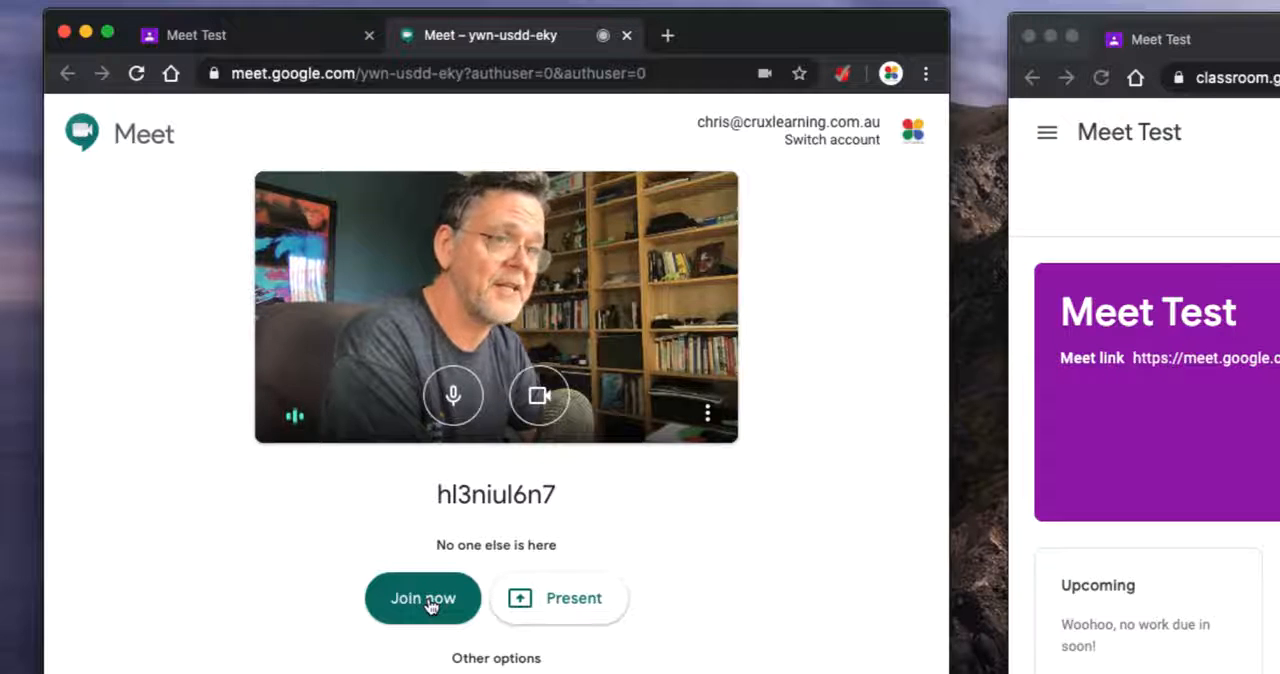
{"action": "left_click", "coordinate": [422, 597]}
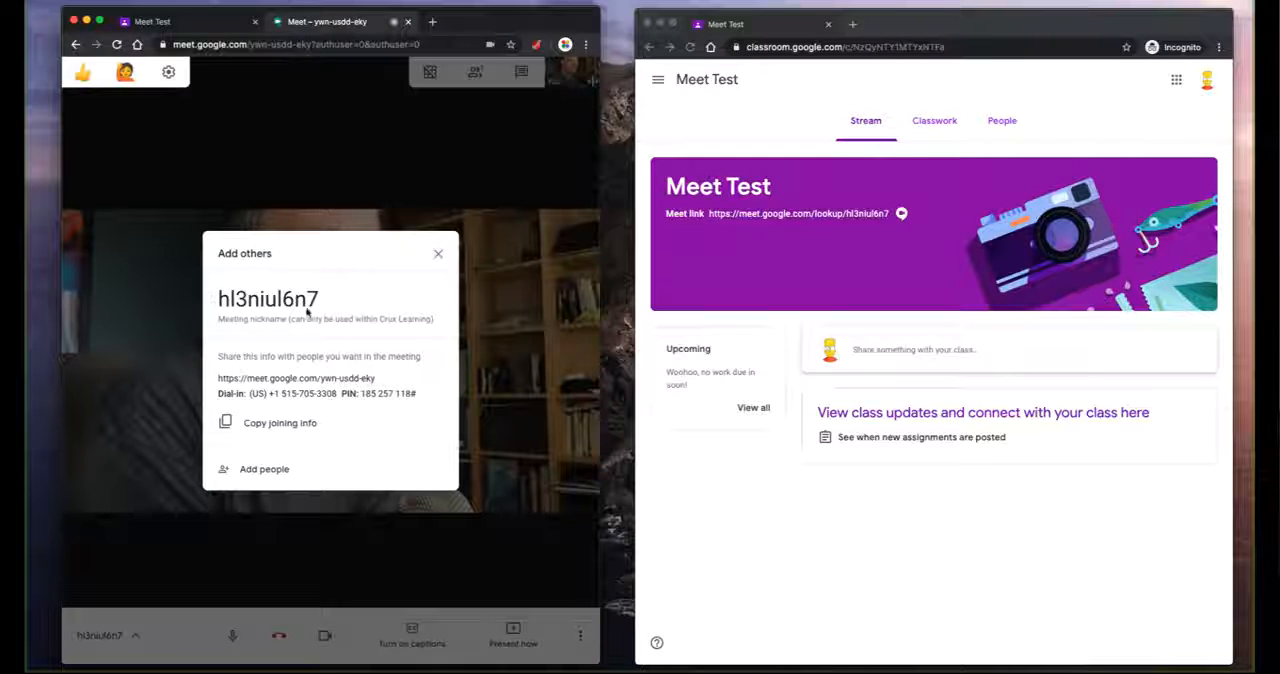
{"action": "left_click", "coordinate": [438, 253]}
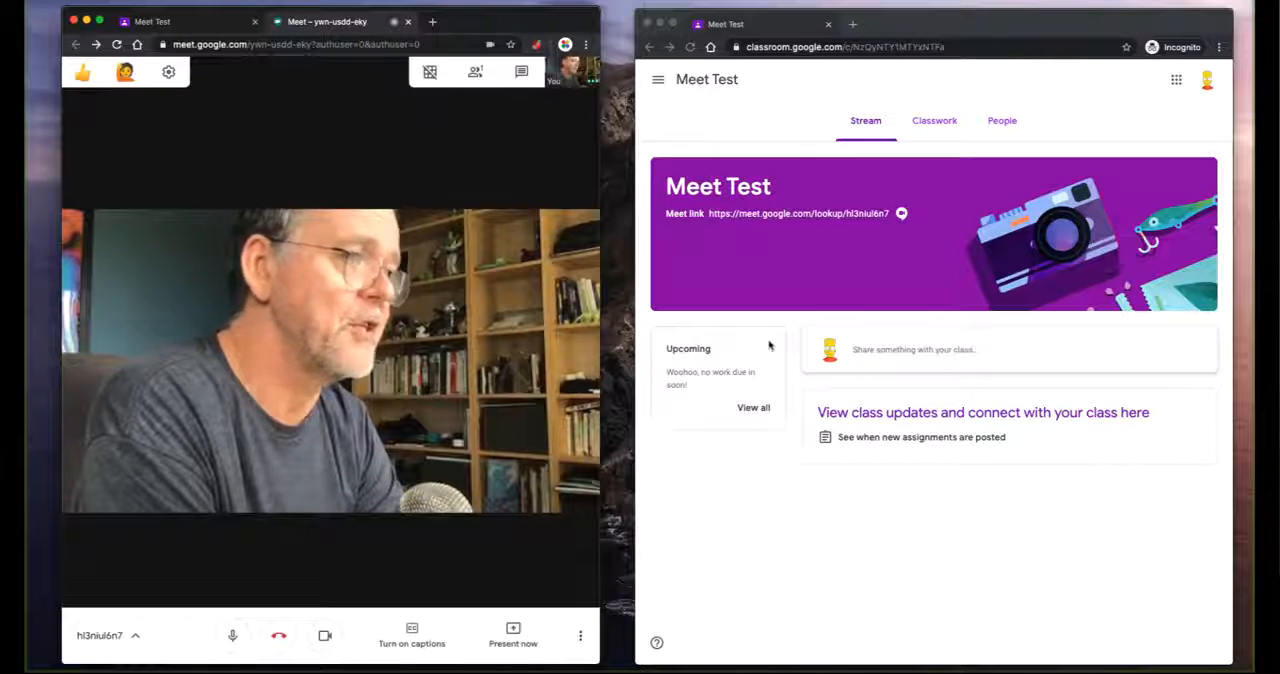
{"action": "left_click", "coordinate": [799, 213]}
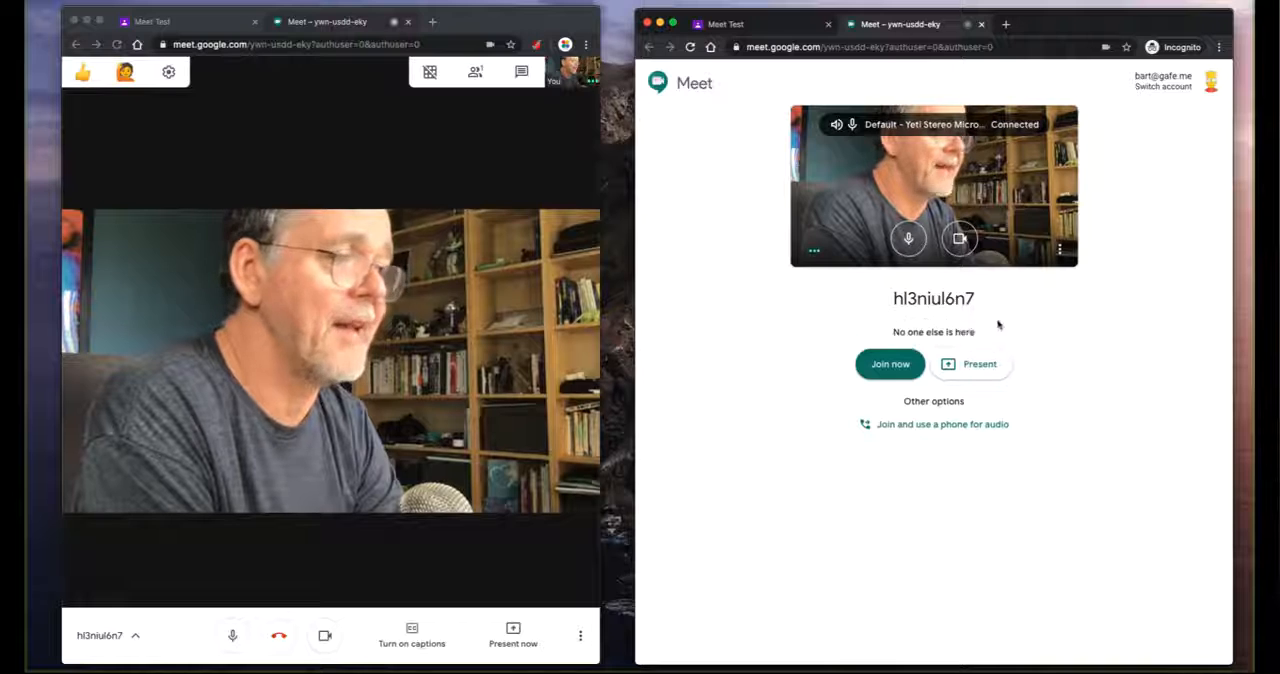
{"action": "left_click", "coordinate": [889, 363]}
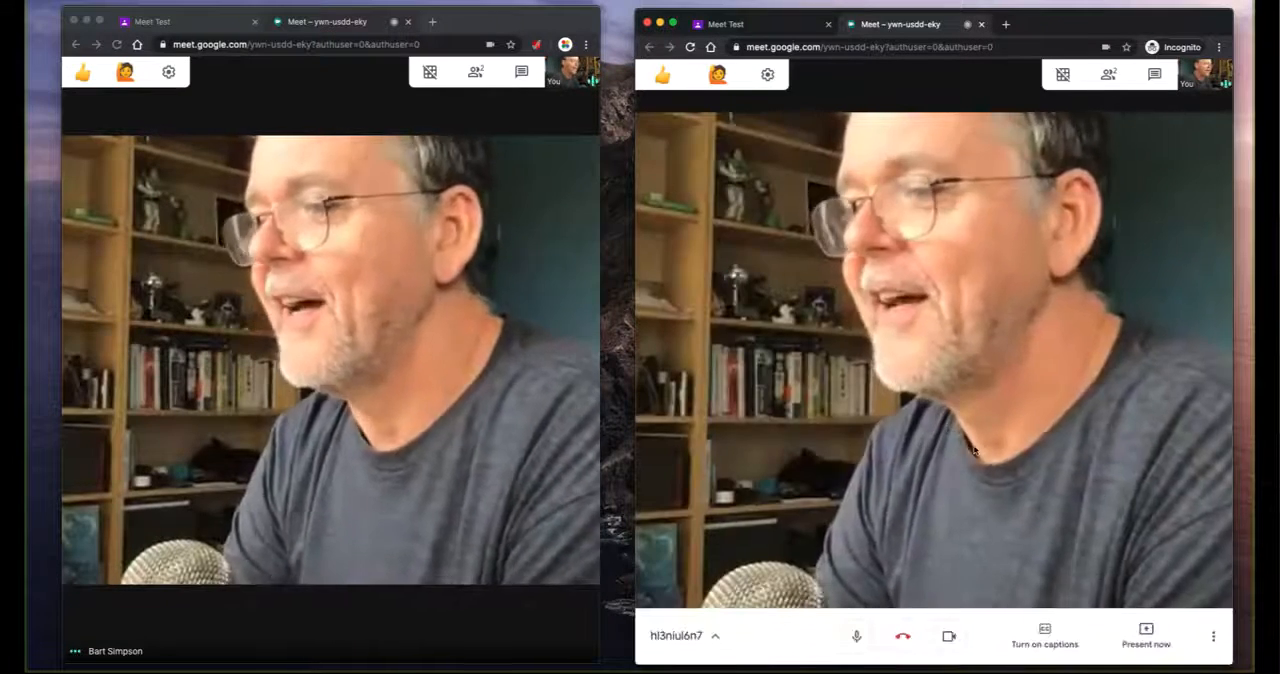
{"action": "left_click", "coordinate": [901, 636]}
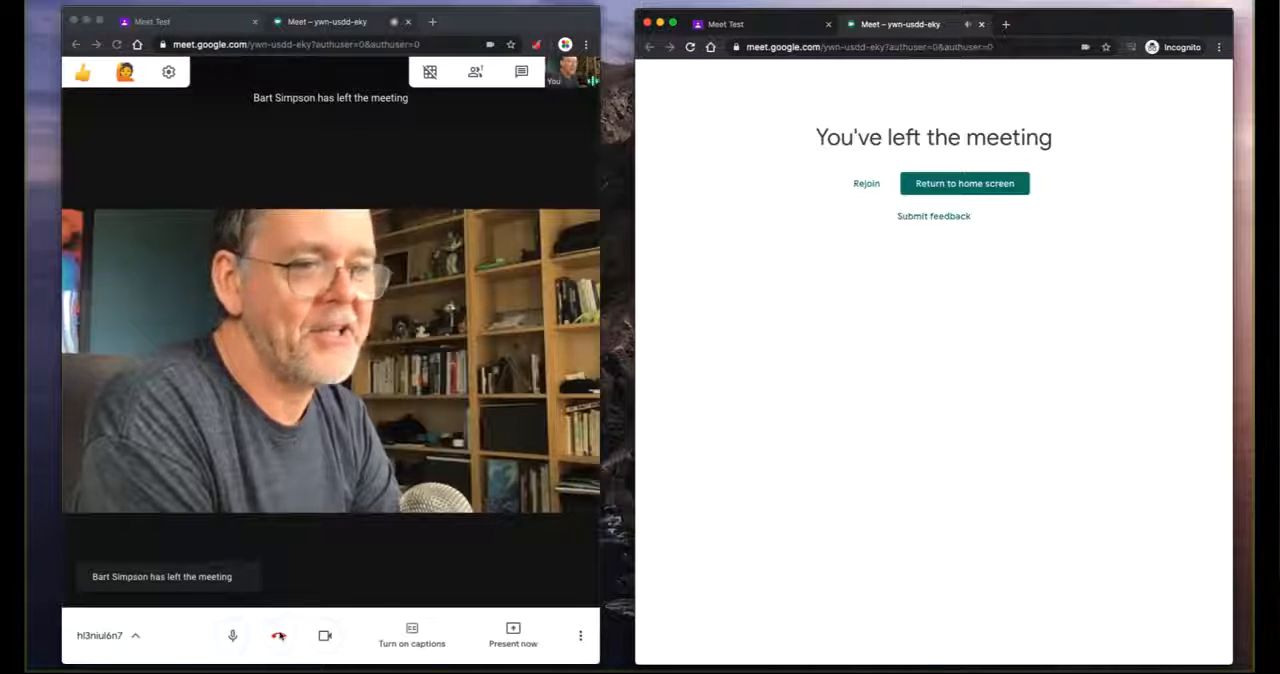
{"action": "left_click", "coordinate": [278, 635]}
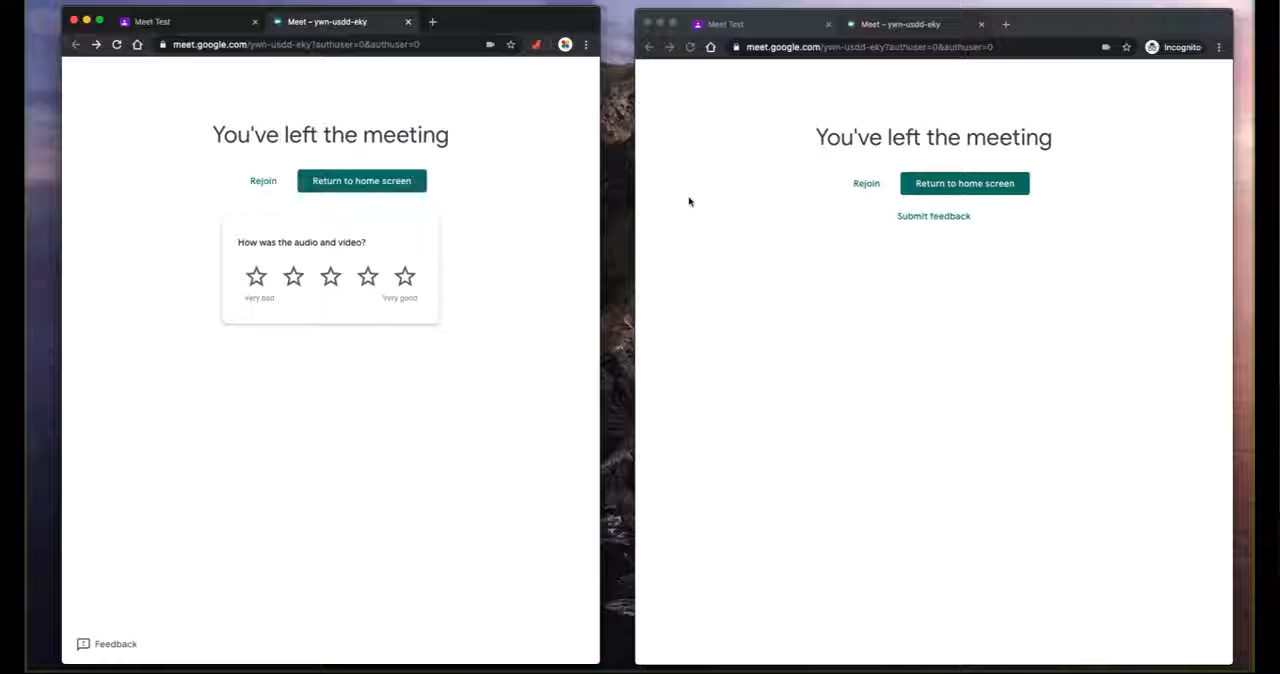
{"action": "mouse_move", "coordinate": [825, 255]}
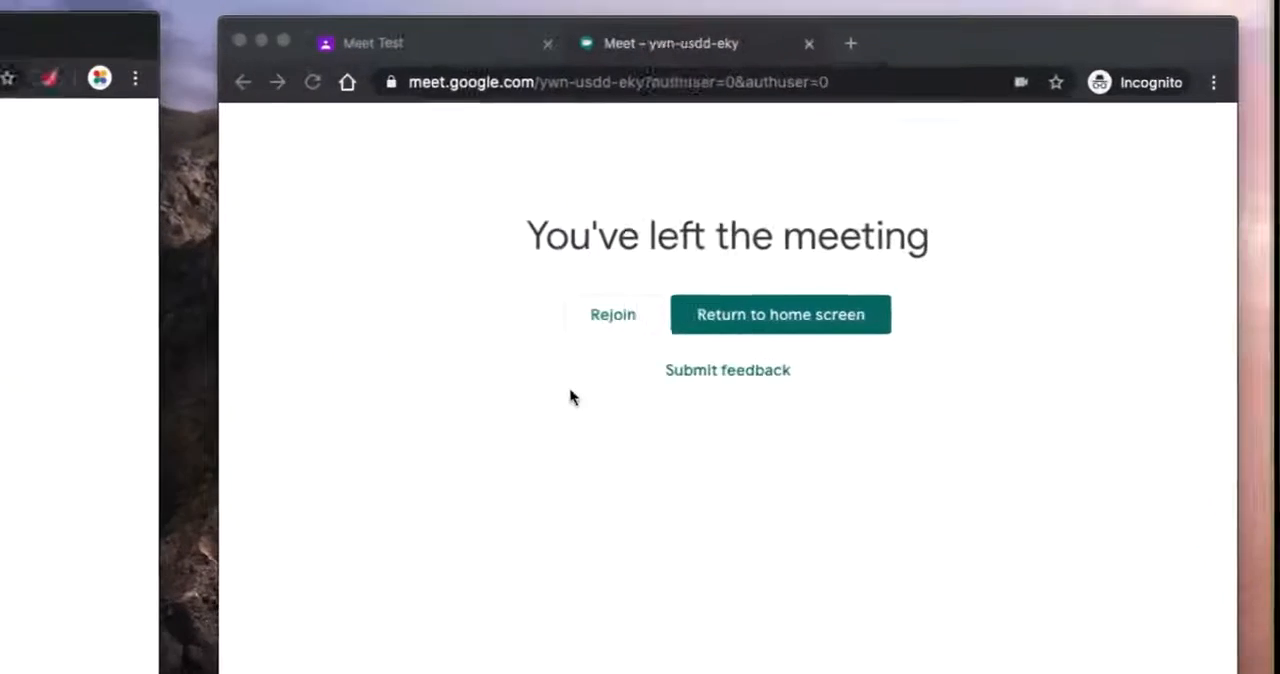
As the student, try Rejoin and the class Meet link again, both failing with a dead code.
{"action": "left_click", "coordinate": [612, 314]}
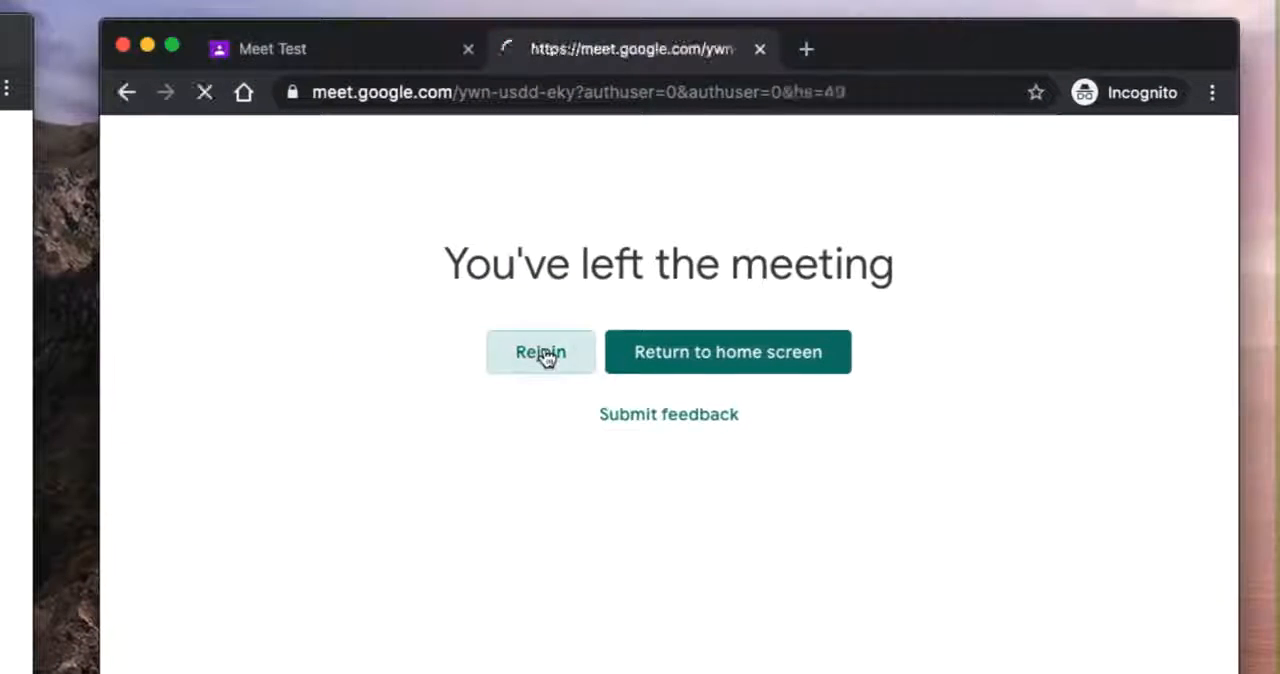
{"action": "left_click", "coordinate": [540, 352]}
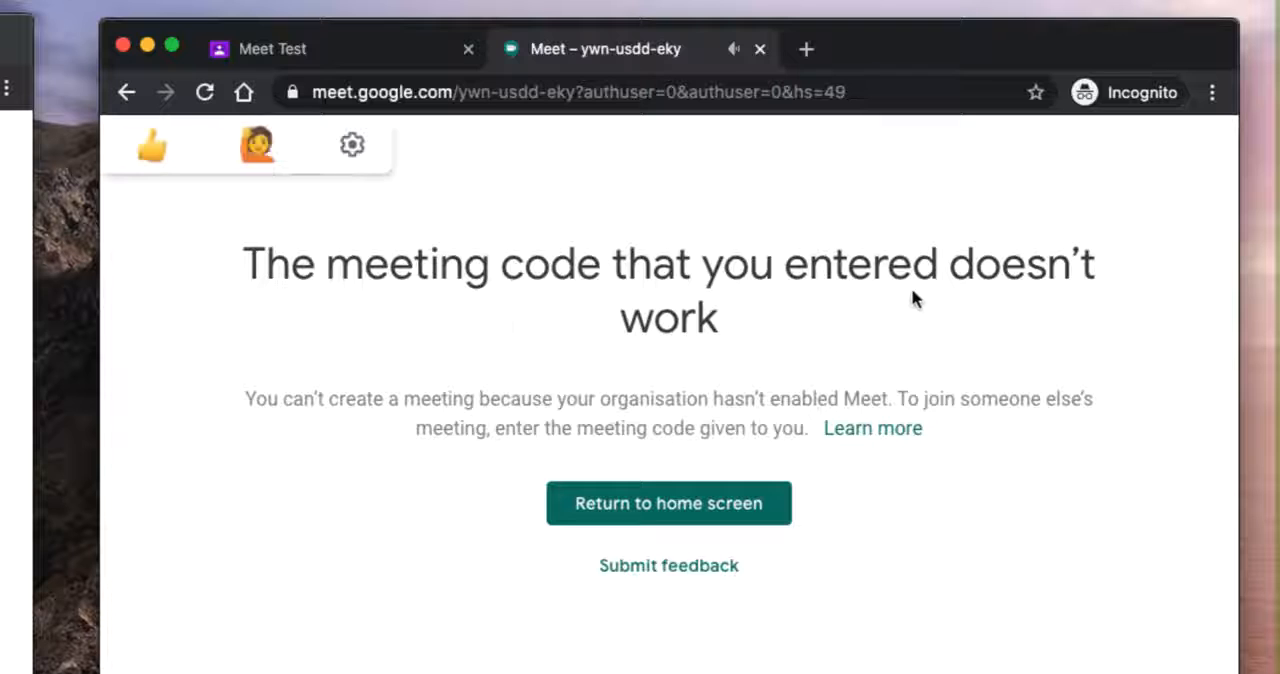
{"action": "mouse_move", "coordinate": [980, 302]}
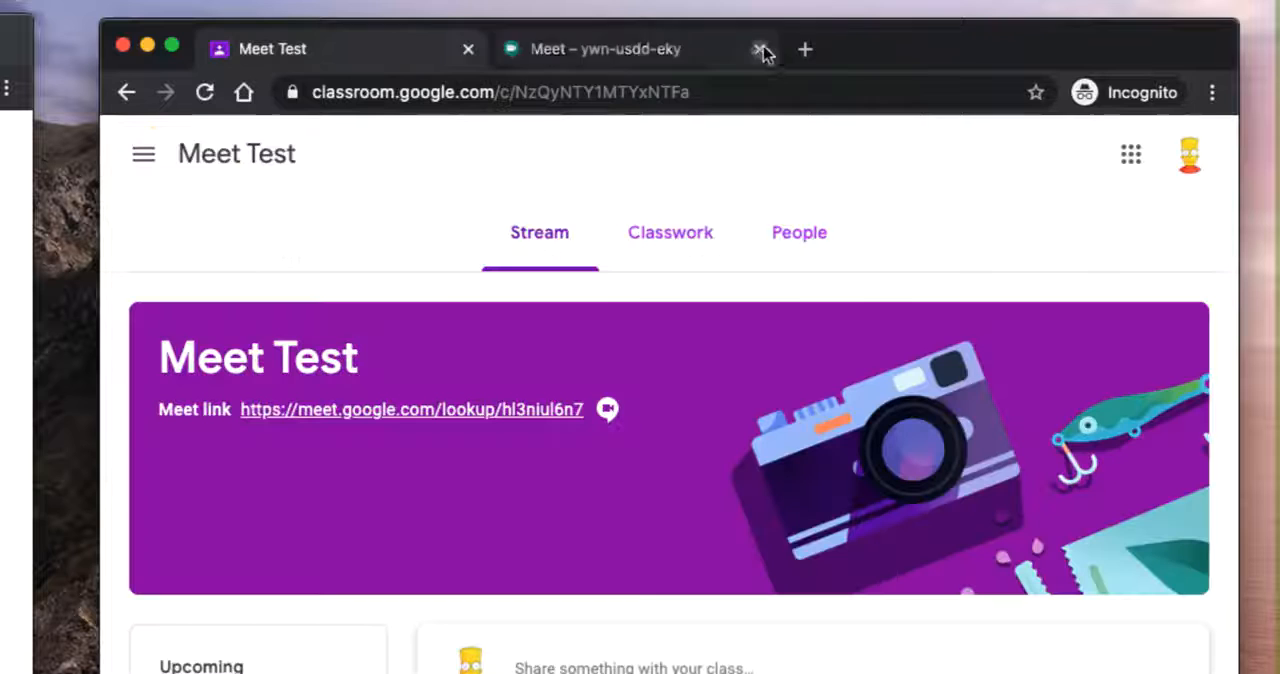
{"action": "left_click", "coordinate": [761, 48]}
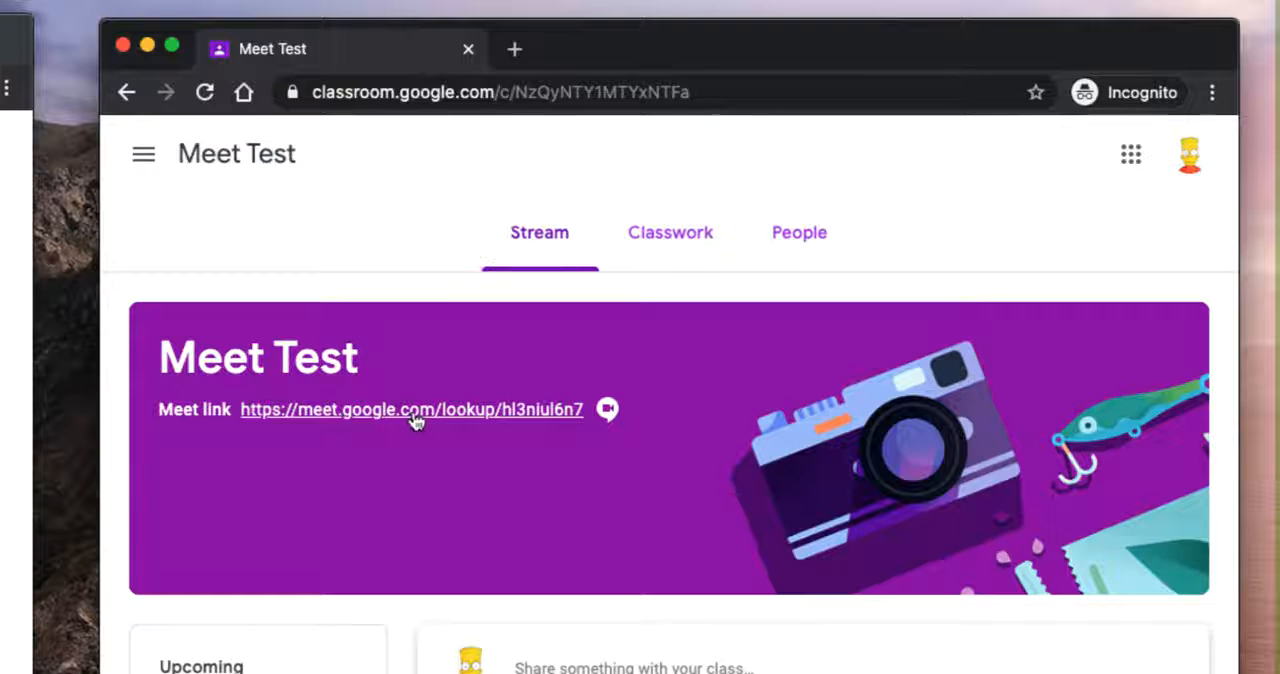
{"action": "left_click", "coordinate": [410, 409]}
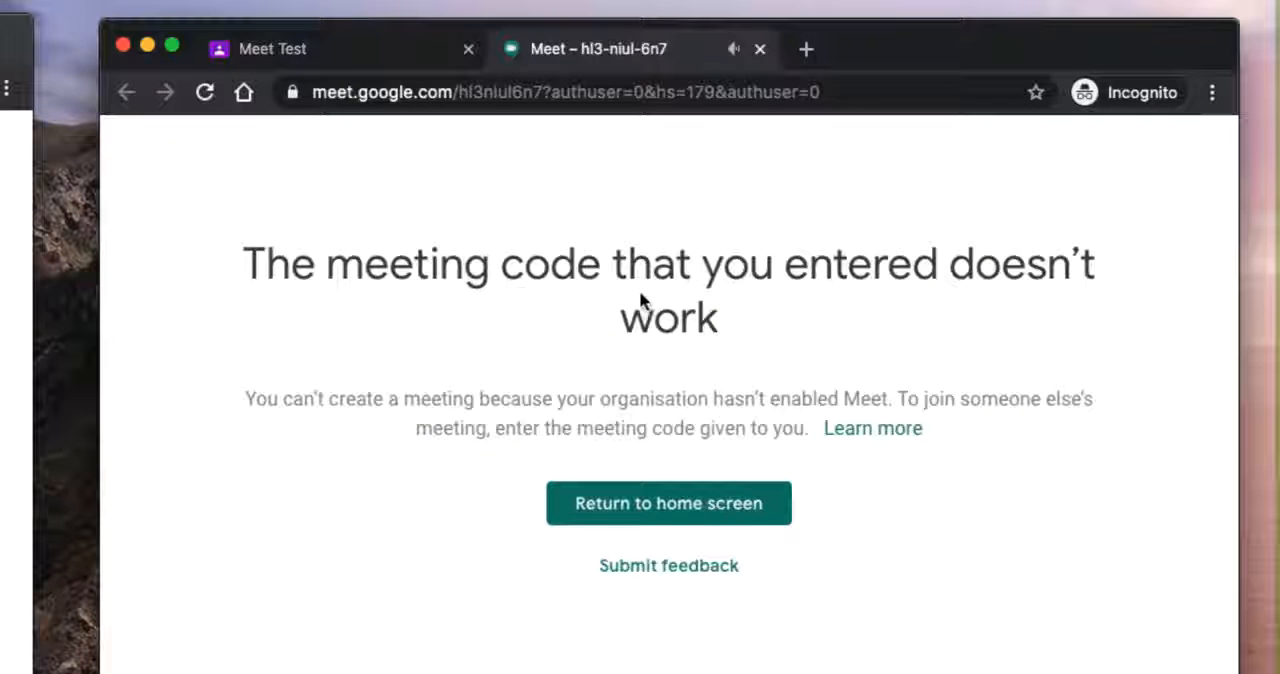
{"action": "mouse_move", "coordinate": [782, 220]}
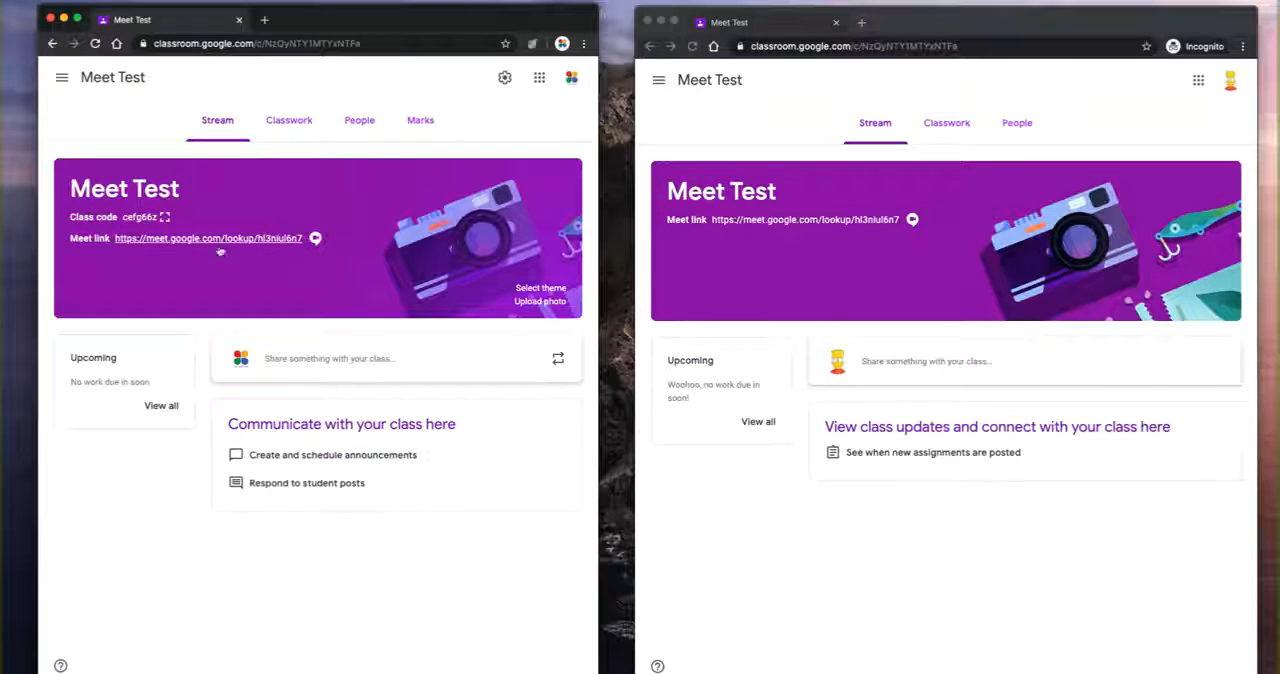
Restart the class meeting from the teacher's Meet link and join it from the student's link.
{"action": "left_click", "coordinate": [207, 238]}
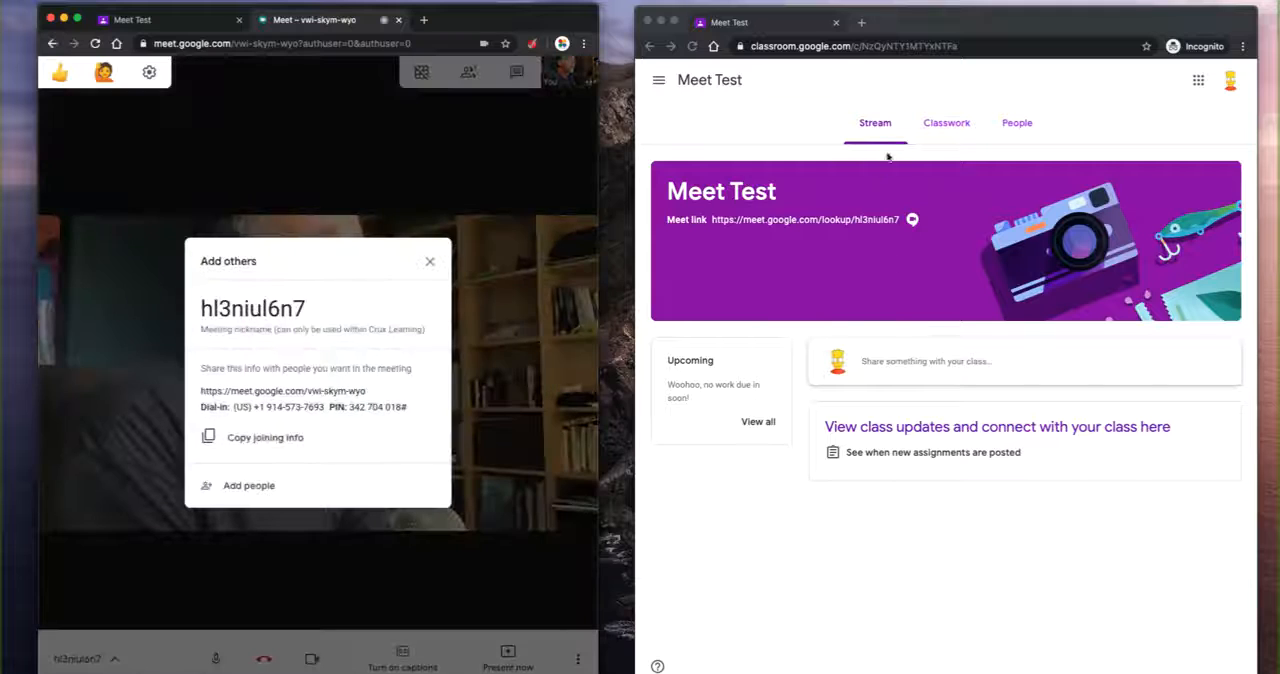
{"action": "left_click", "coordinate": [430, 261]}
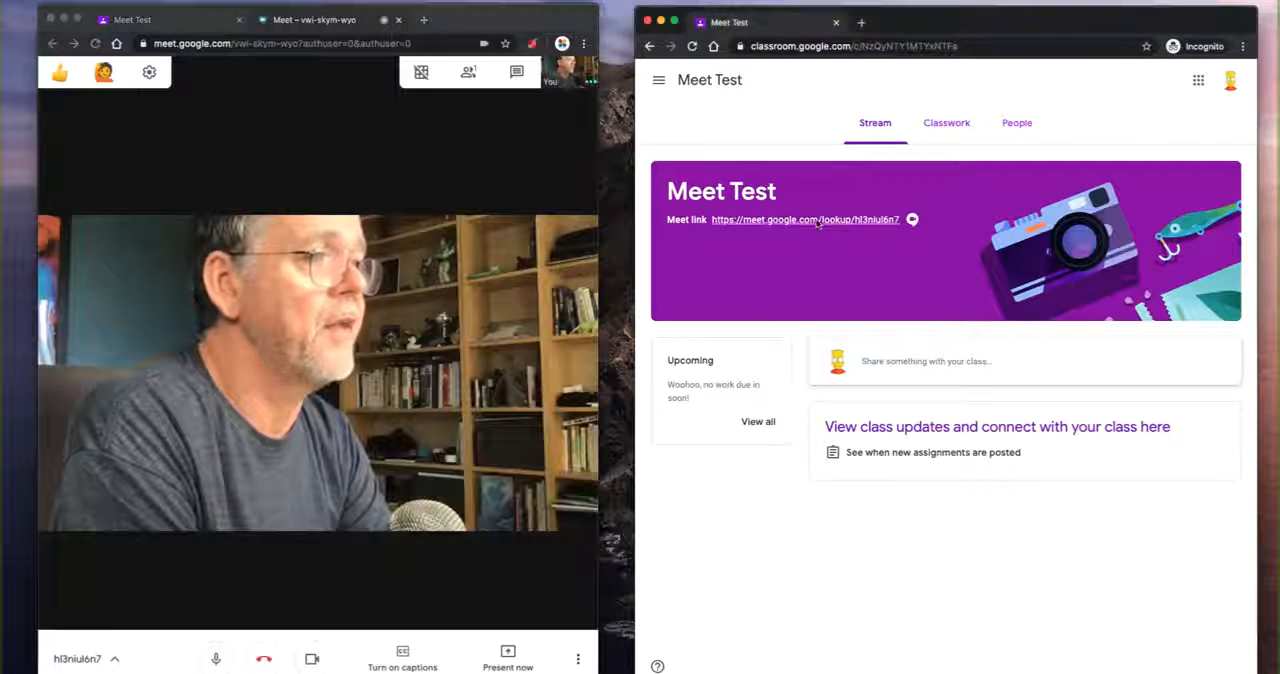
{"action": "left_click", "coordinate": [805, 219]}
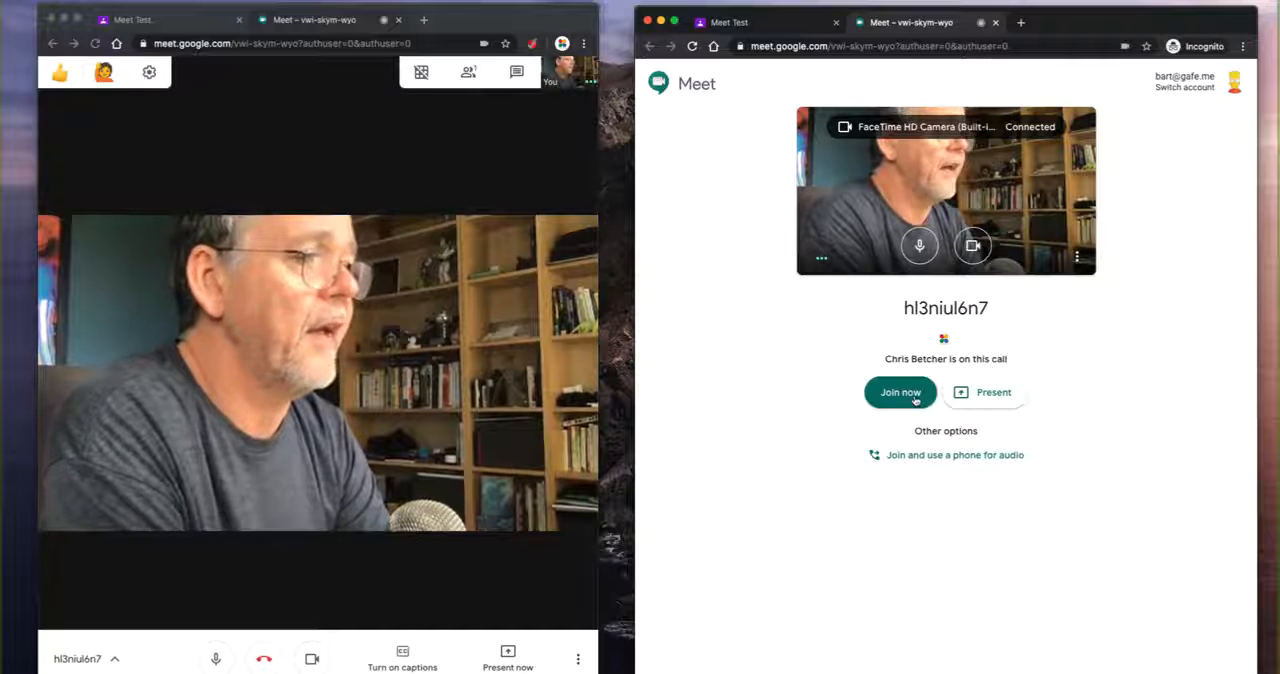
{"action": "left_click", "coordinate": [899, 392]}
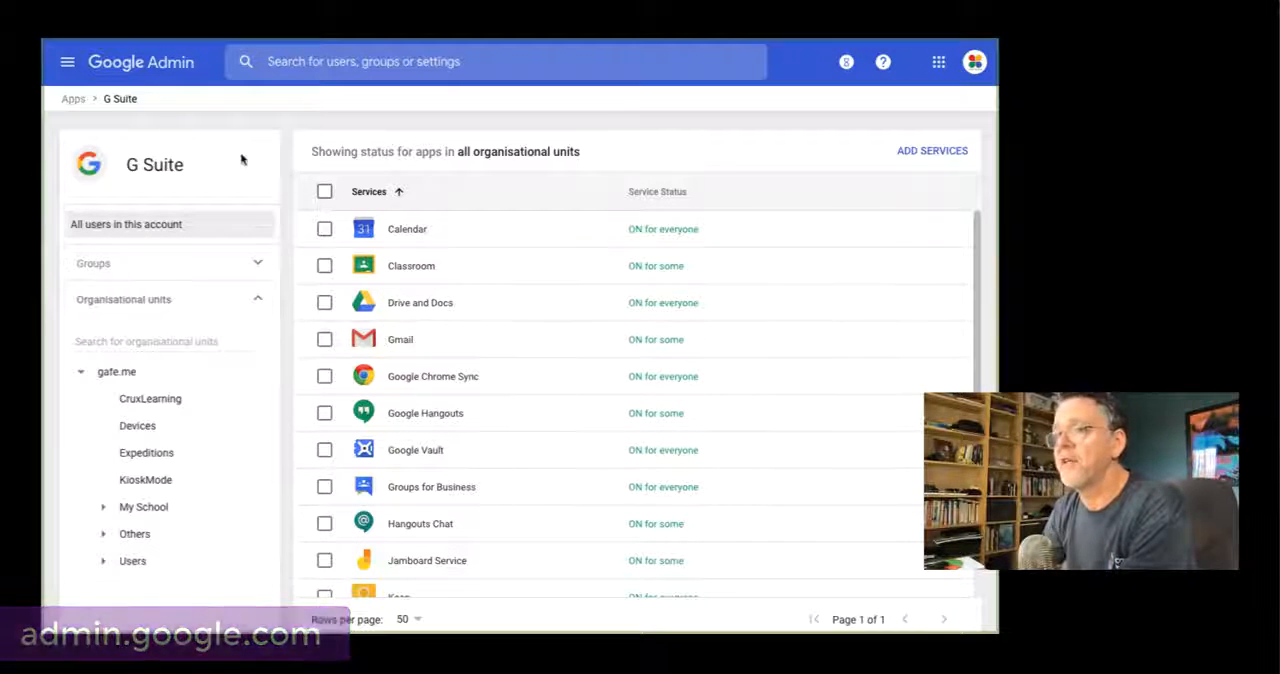
{"action": "mouse_move", "coordinate": [197, 176]}
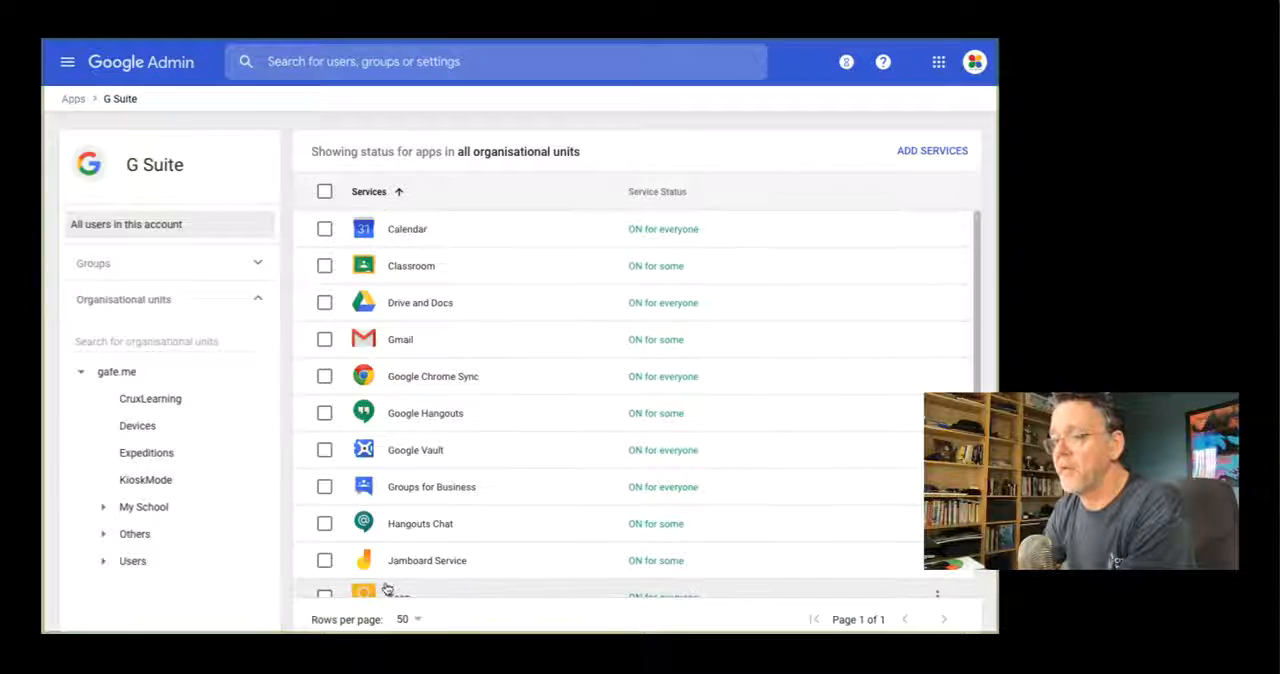
{"action": "mouse_move", "coordinate": [427, 560]}
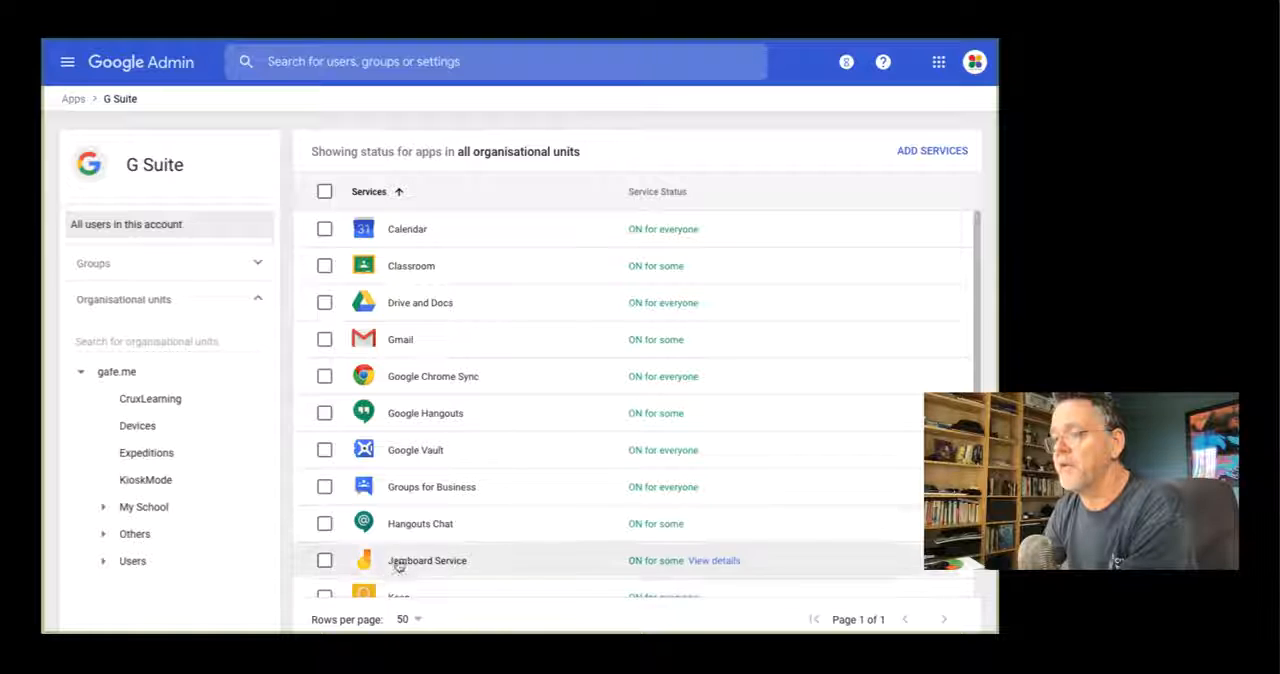
{"action": "mouse_move", "coordinate": [425, 413]}
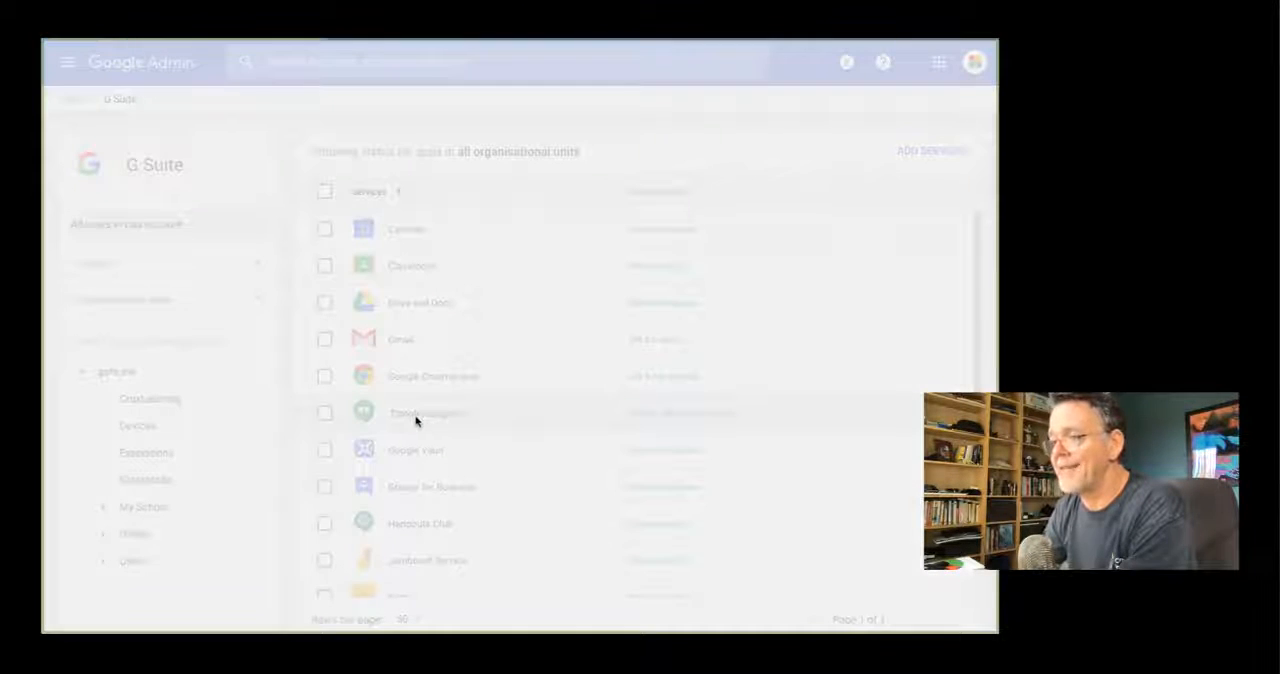
Open Google Hangouts in Apps > G Suite to show its Meet settings.
{"action": "left_click", "coordinate": [420, 411]}
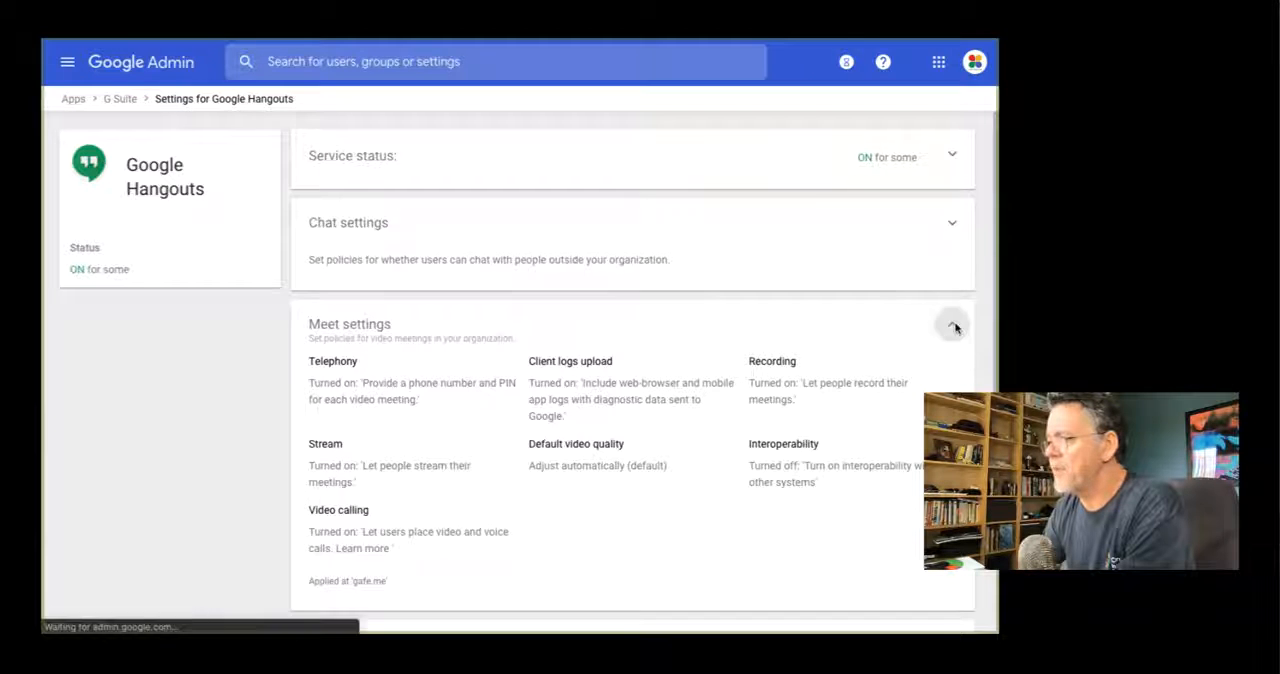
{"action": "left_click", "coordinate": [951, 324]}
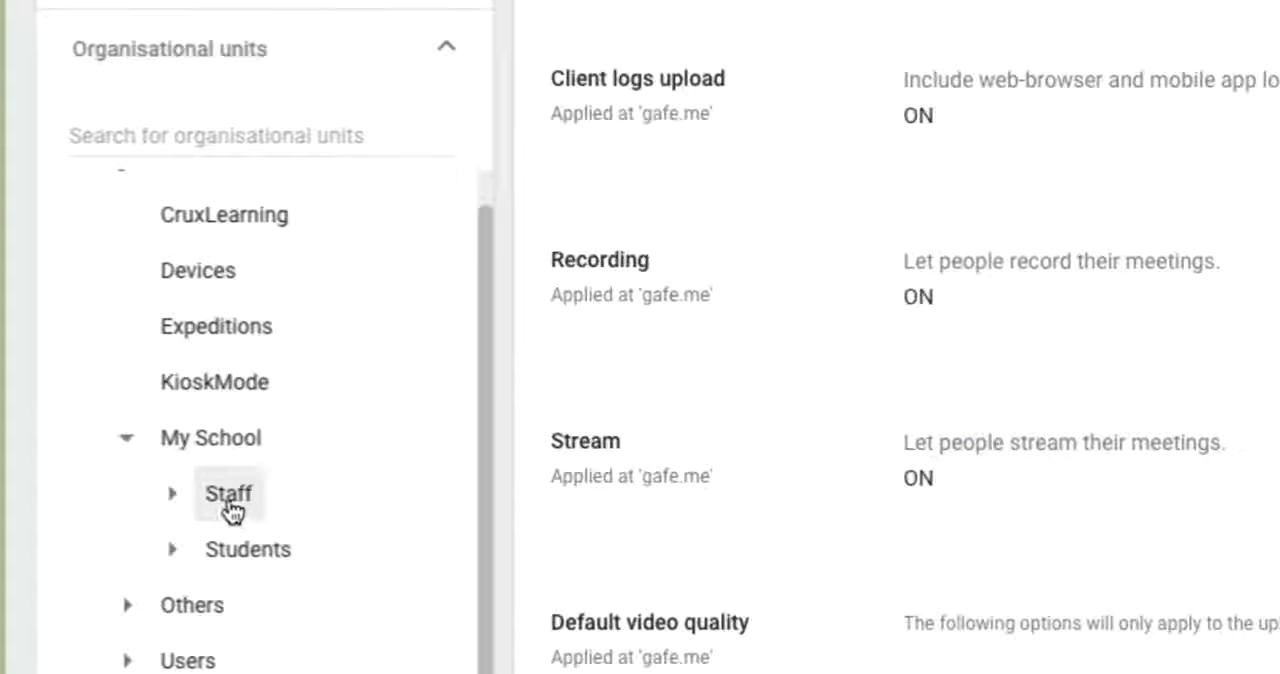
{"action": "mouse_move", "coordinate": [248, 549]}
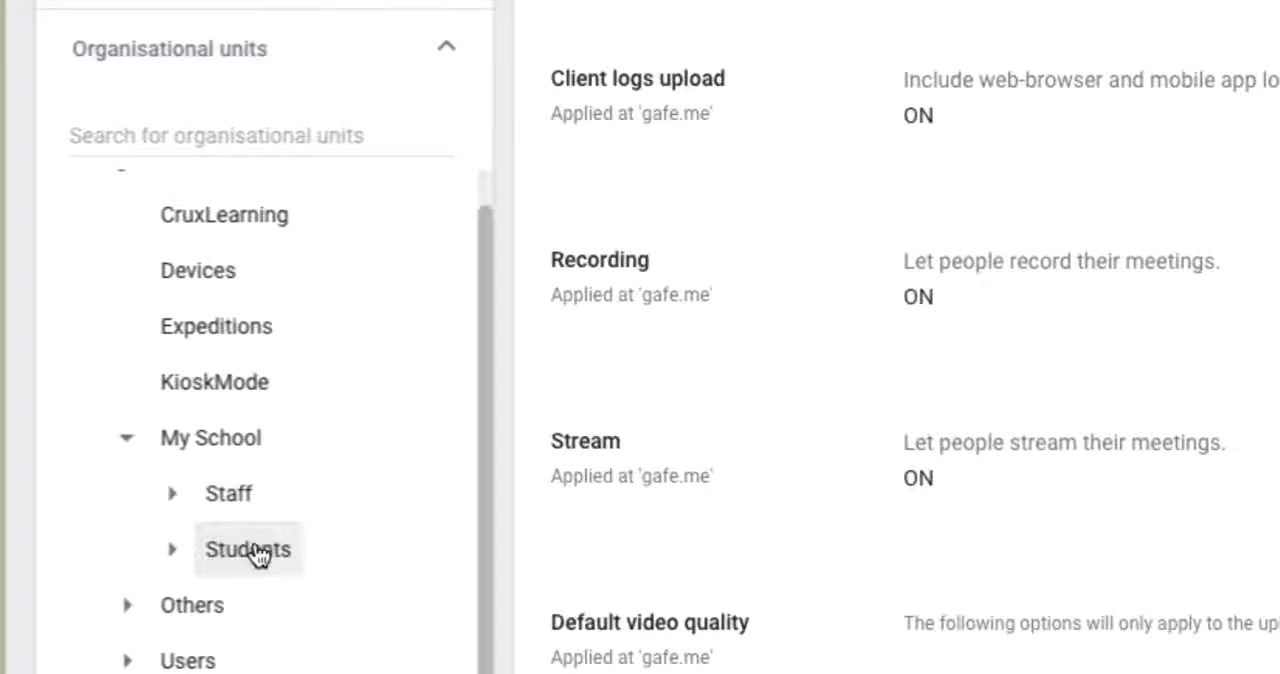
{"action": "mouse_move", "coordinate": [258, 505]}
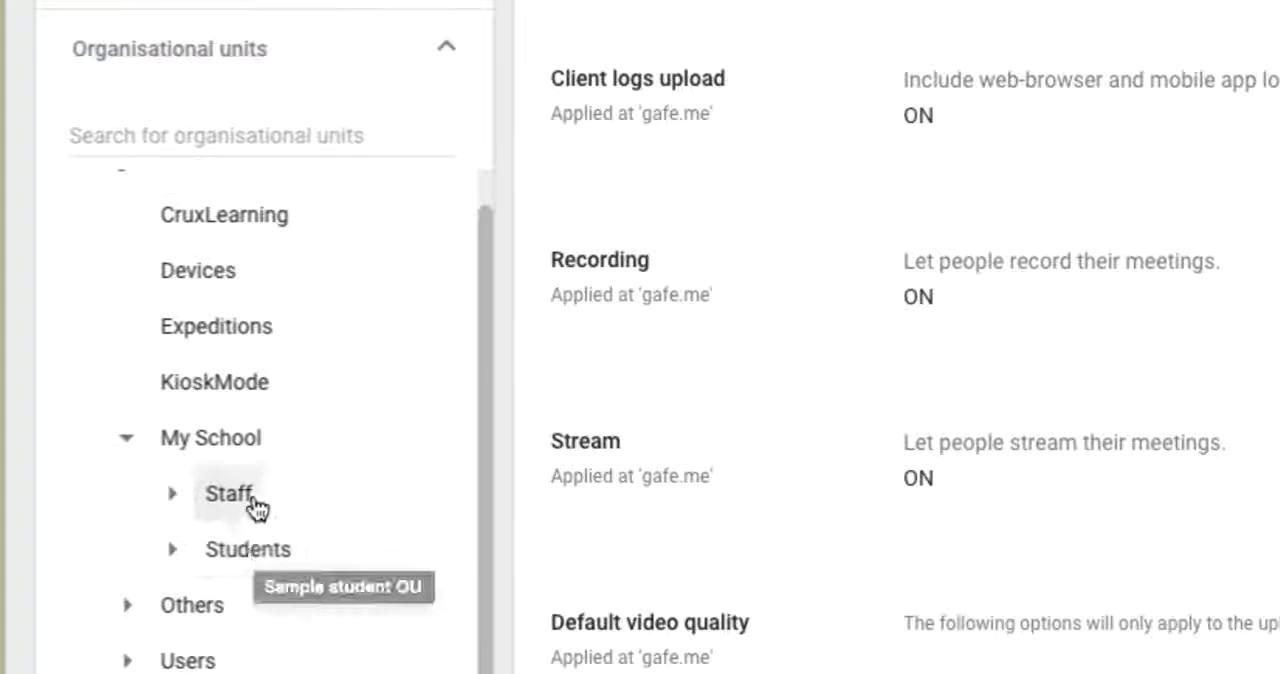
{"action": "left_click", "coordinate": [228, 493]}
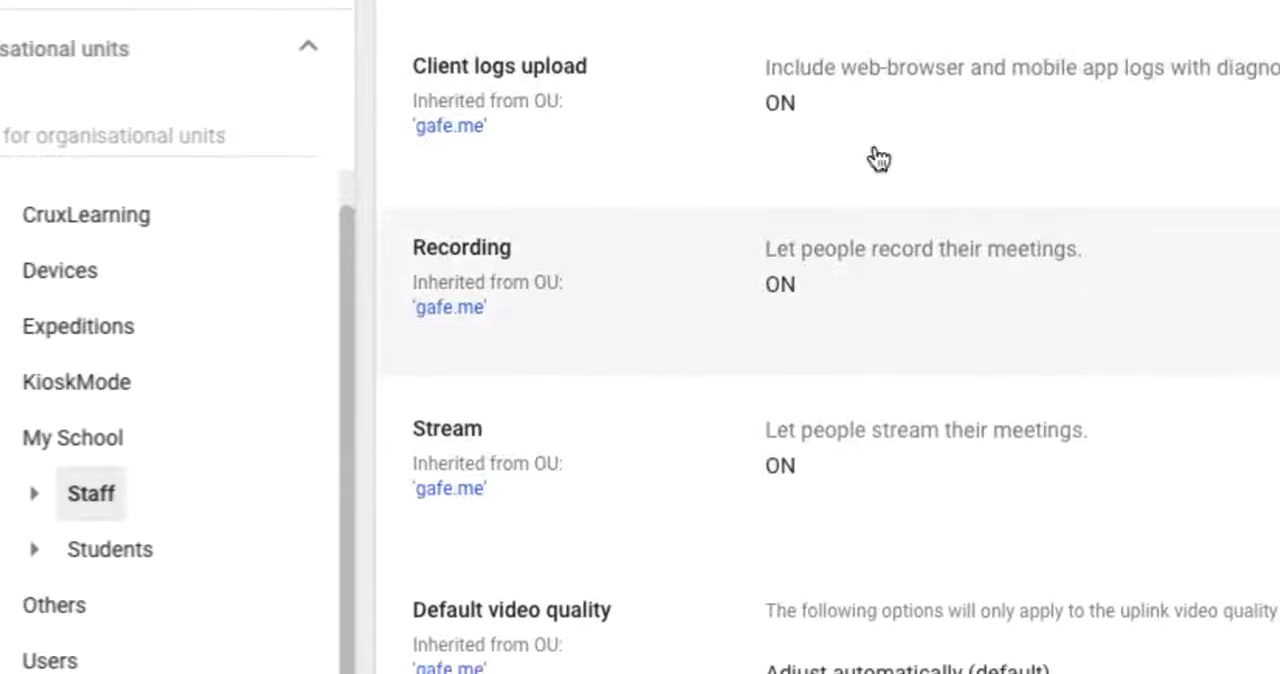
{"action": "mouse_move", "coordinate": [860, 313]}
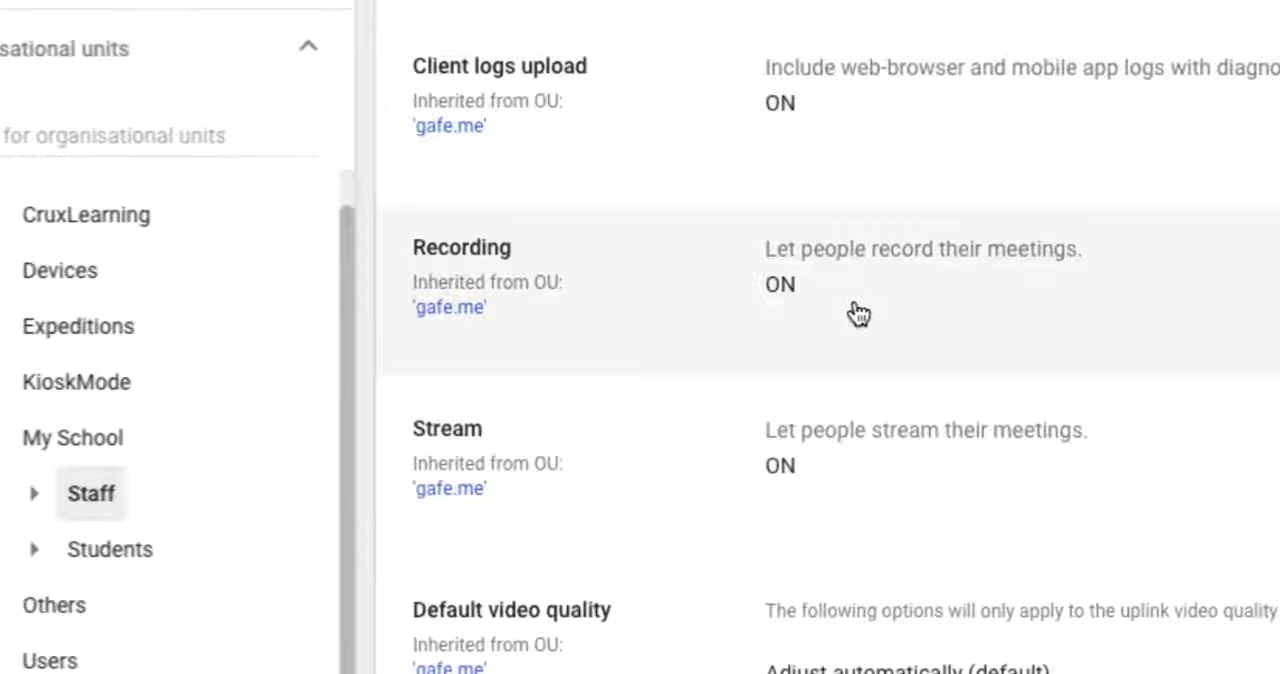
{"action": "scroll", "scroll_direction": "down", "scroll_amount": 3}
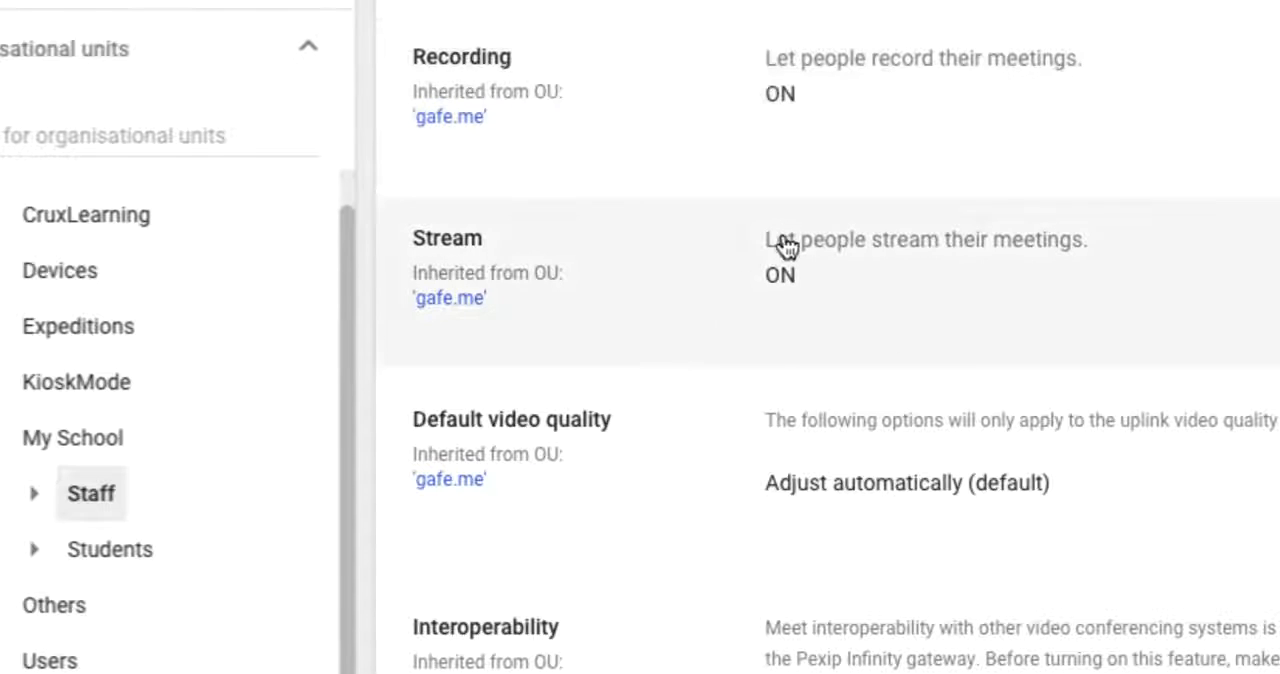
{"action": "scroll", "scroll_direction": "down", "scroll_amount": 3}
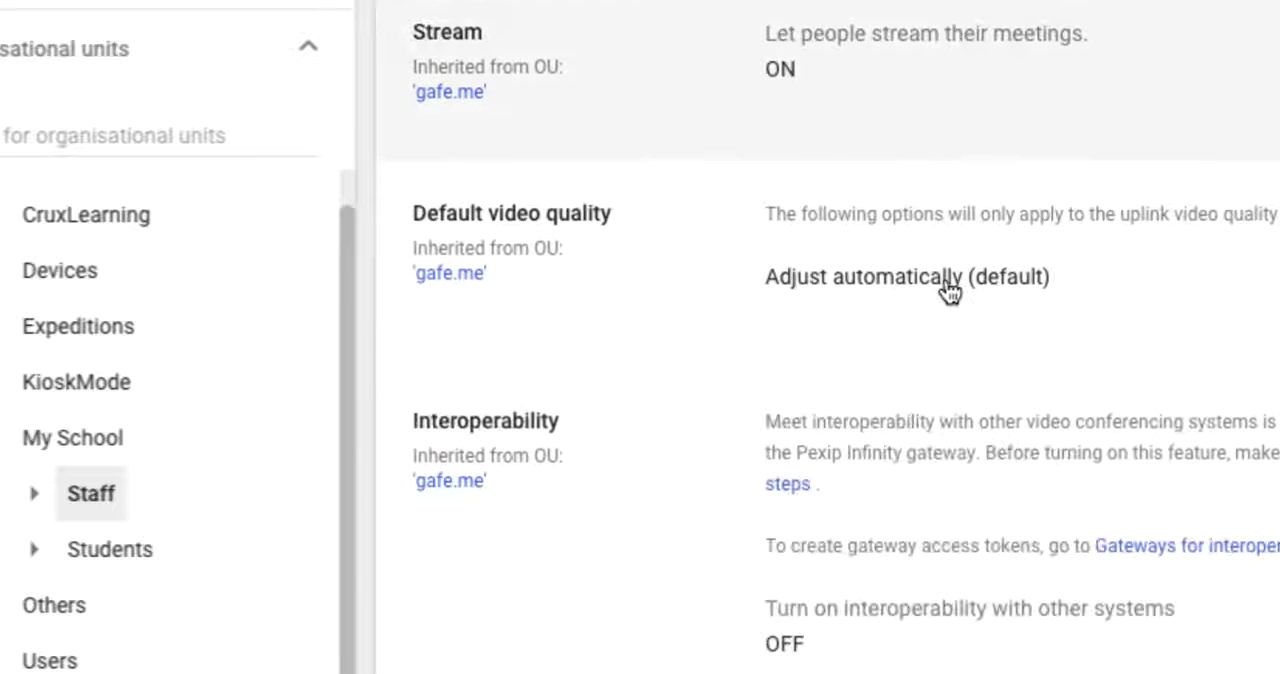
{"action": "scroll", "scroll_direction": "down", "scroll_amount": 3}
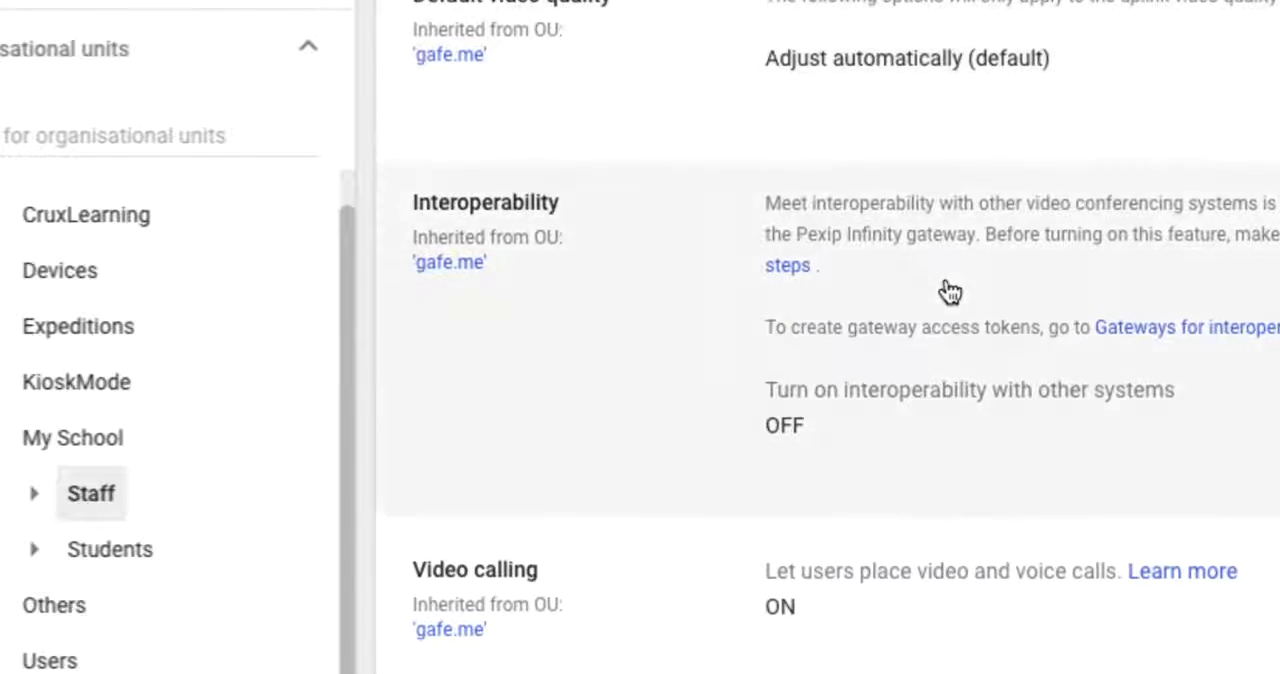
{"action": "scroll", "scroll_direction": "down", "scroll_amount": 3}
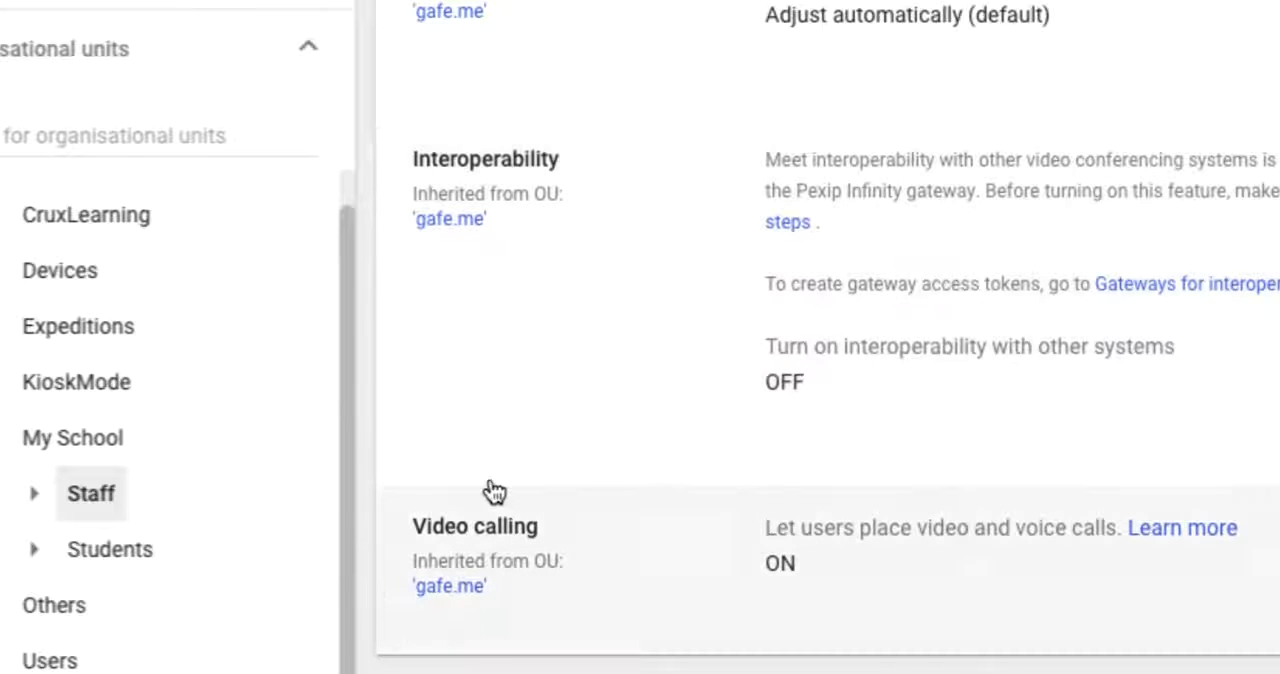
{"action": "mouse_move", "coordinate": [867, 591]}
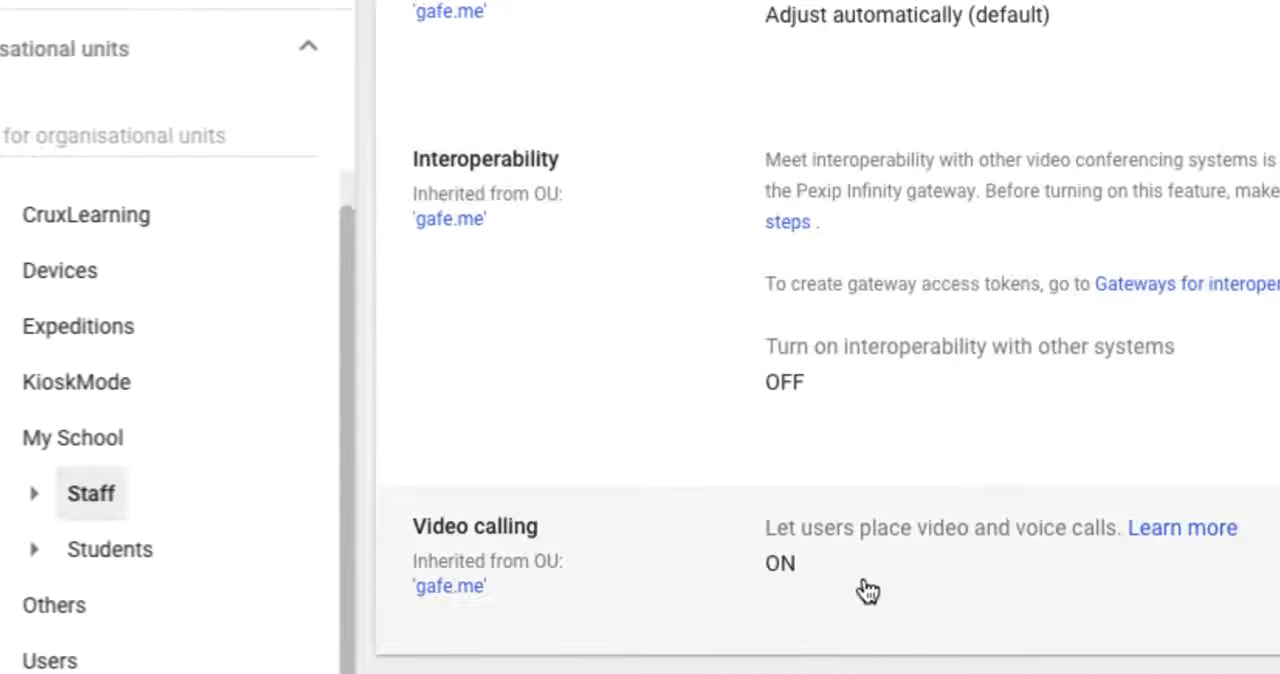
{"action": "mouse_move", "coordinate": [868, 583]}
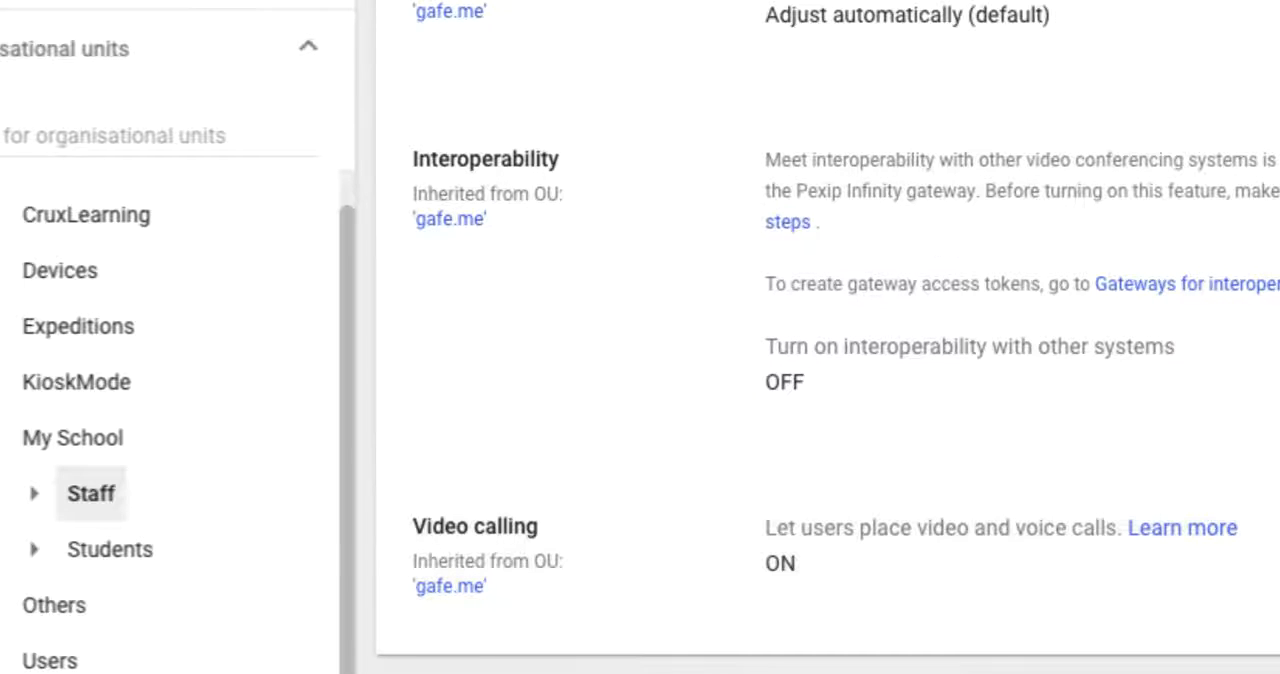
{"action": "mouse_move", "coordinate": [110, 549]}
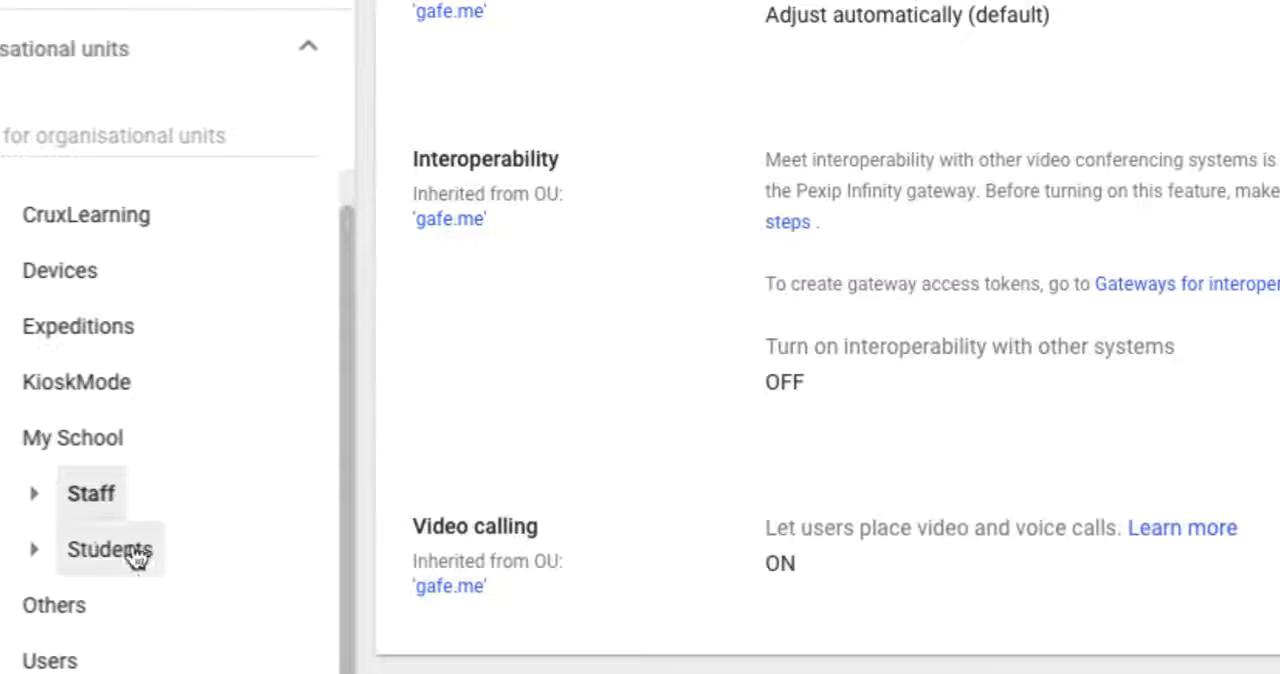
Select the Students unit and scroll to its off video calling, streaming and video quality settings.
{"action": "left_click", "coordinate": [110, 549]}
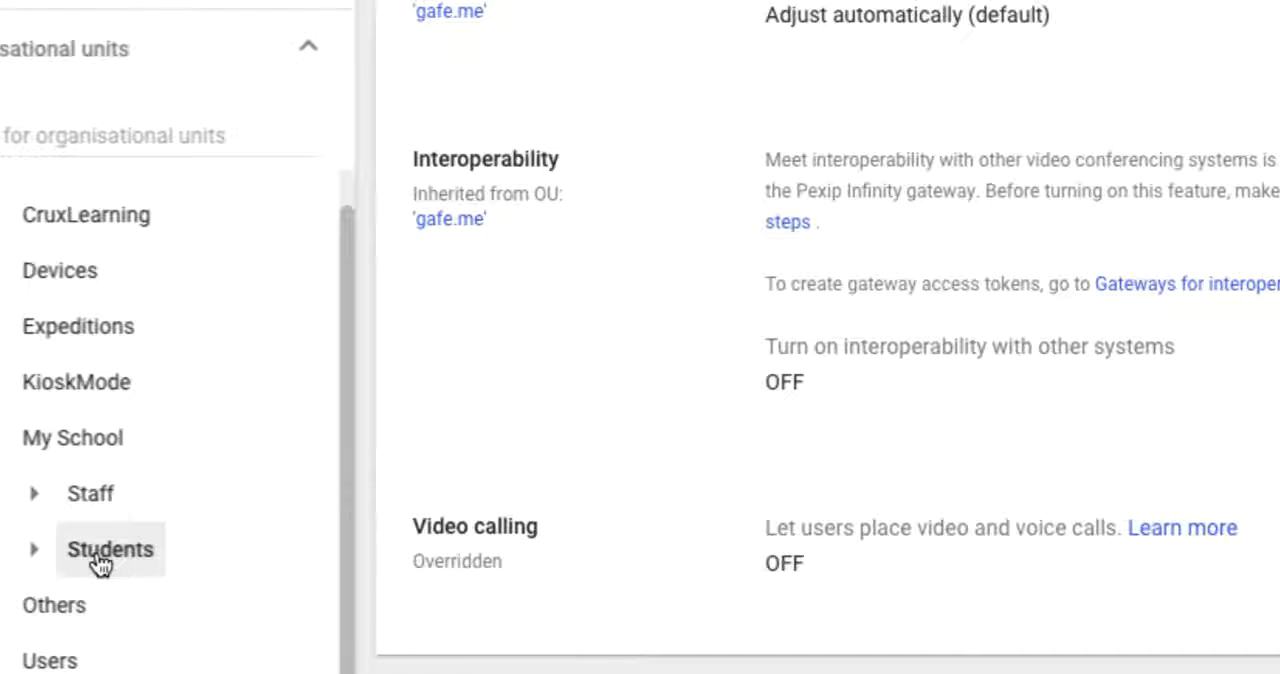
{"action": "mouse_move", "coordinate": [515, 580]}
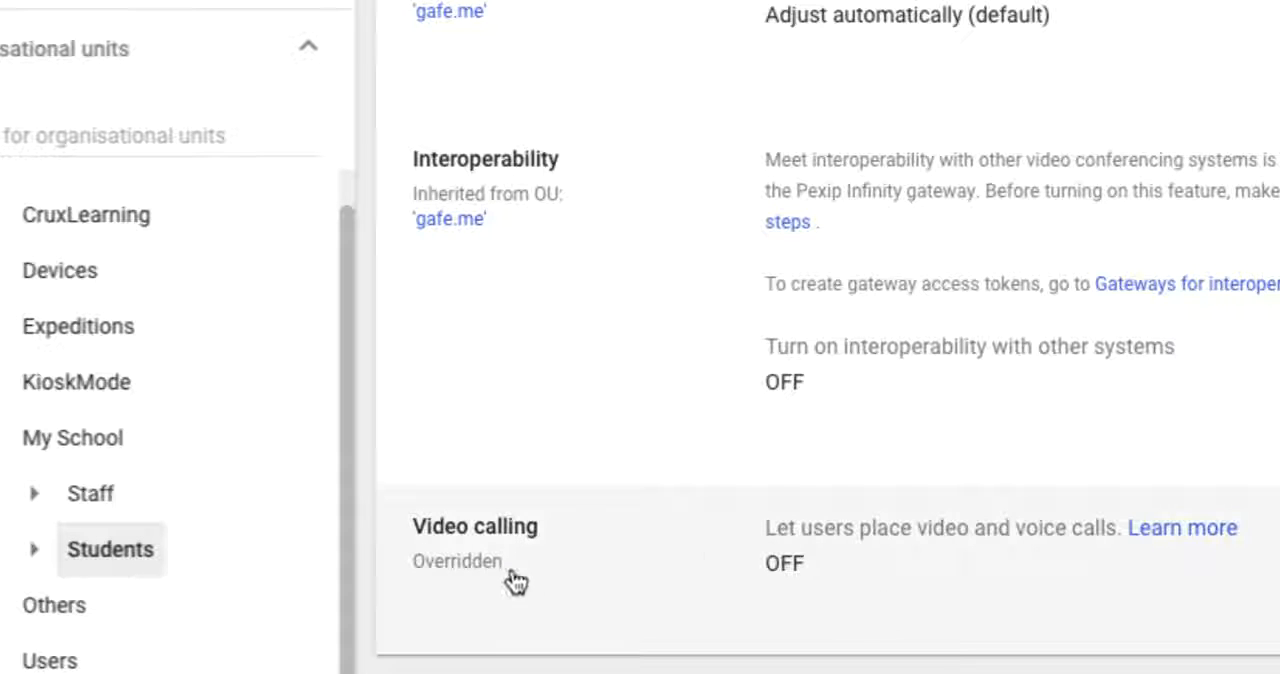
{"action": "mouse_move", "coordinate": [608, 588]}
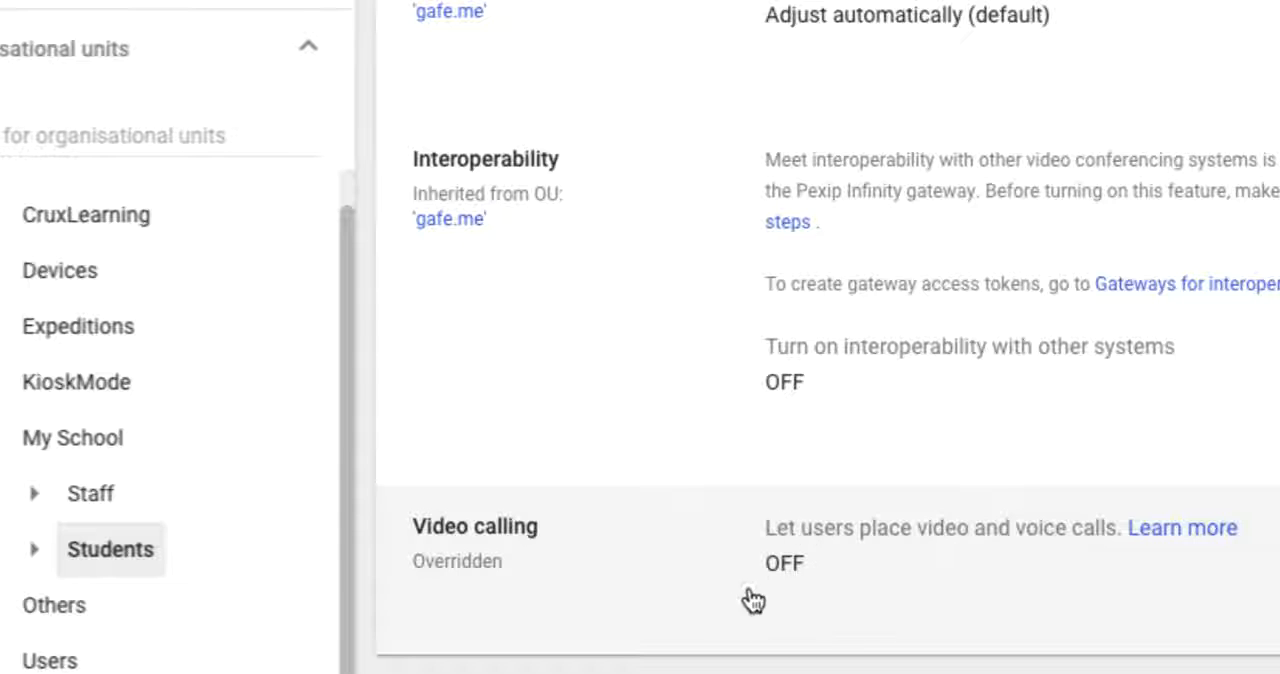
{"action": "mouse_move", "coordinate": [820, 615]}
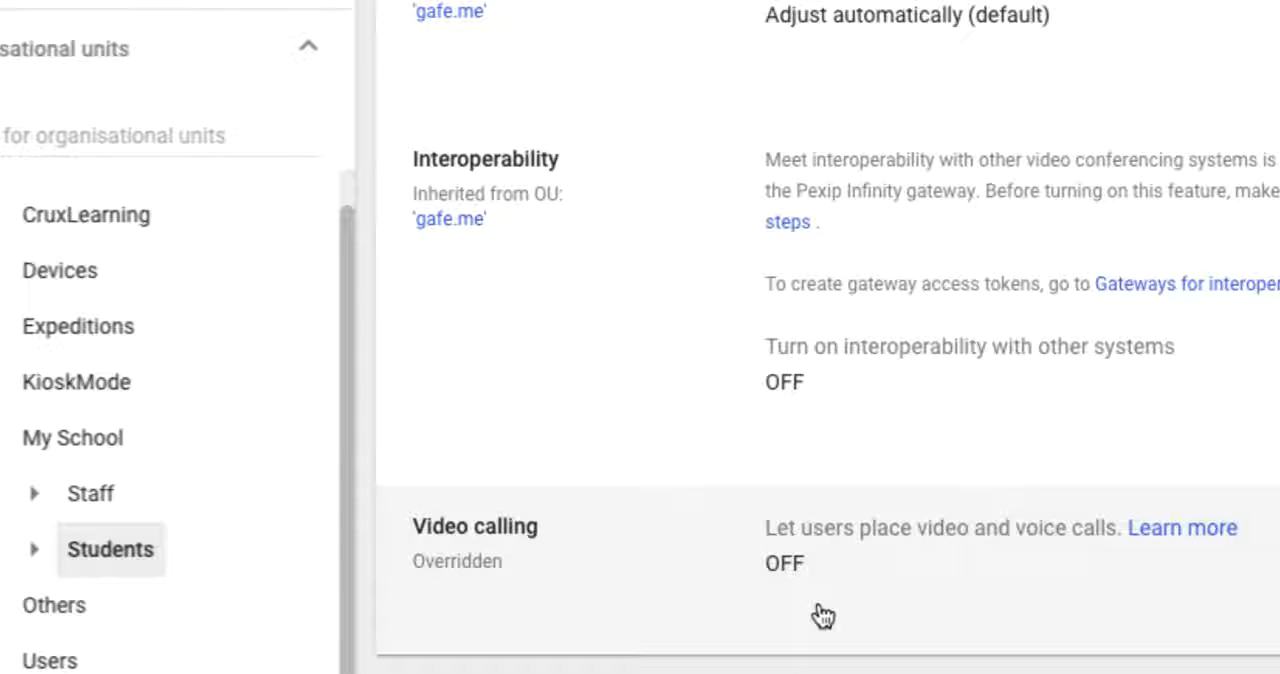
{"action": "scroll", "scroll_direction": "up", "scroll_amount": 3}
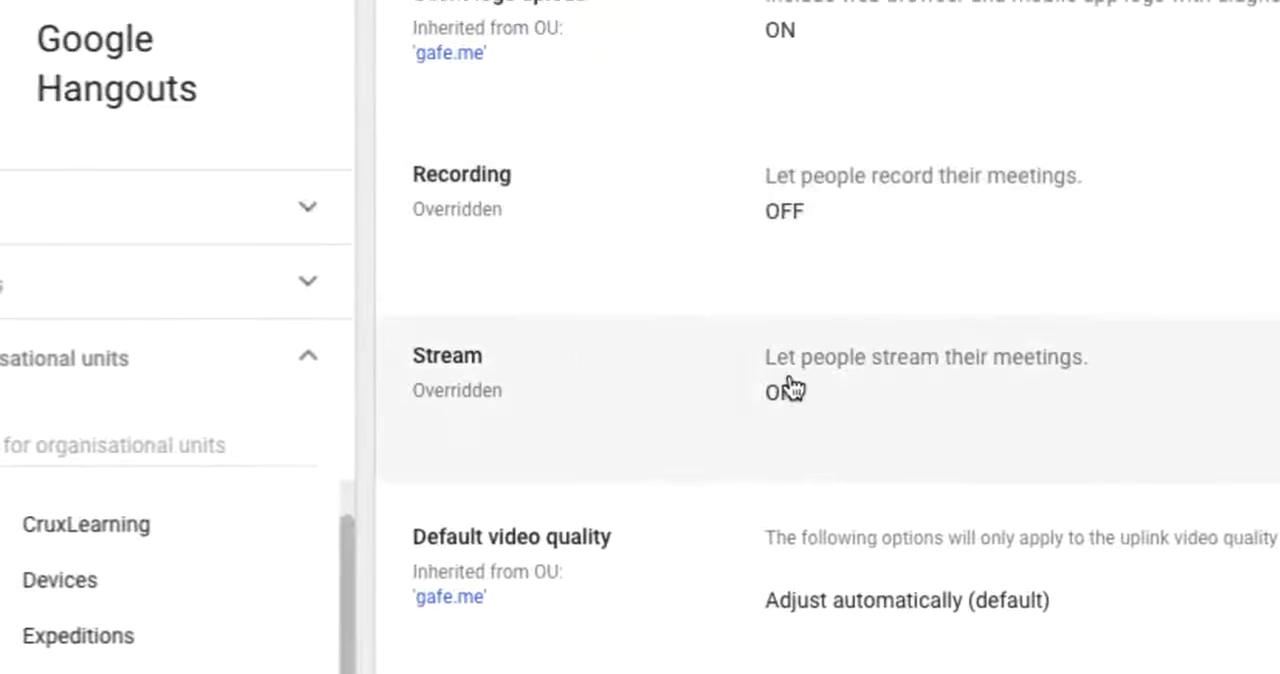
{"action": "left_click", "coordinate": [784, 392]}
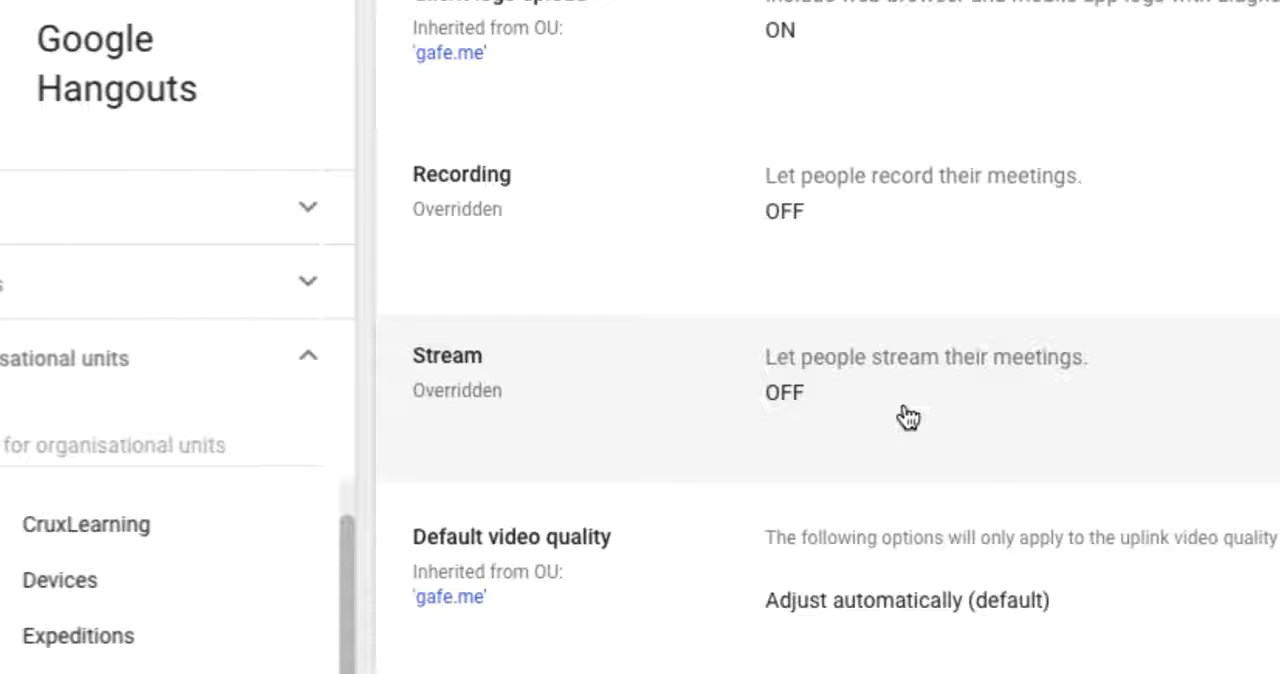
{"action": "scroll", "scroll_direction": "down", "scroll_amount": 3}
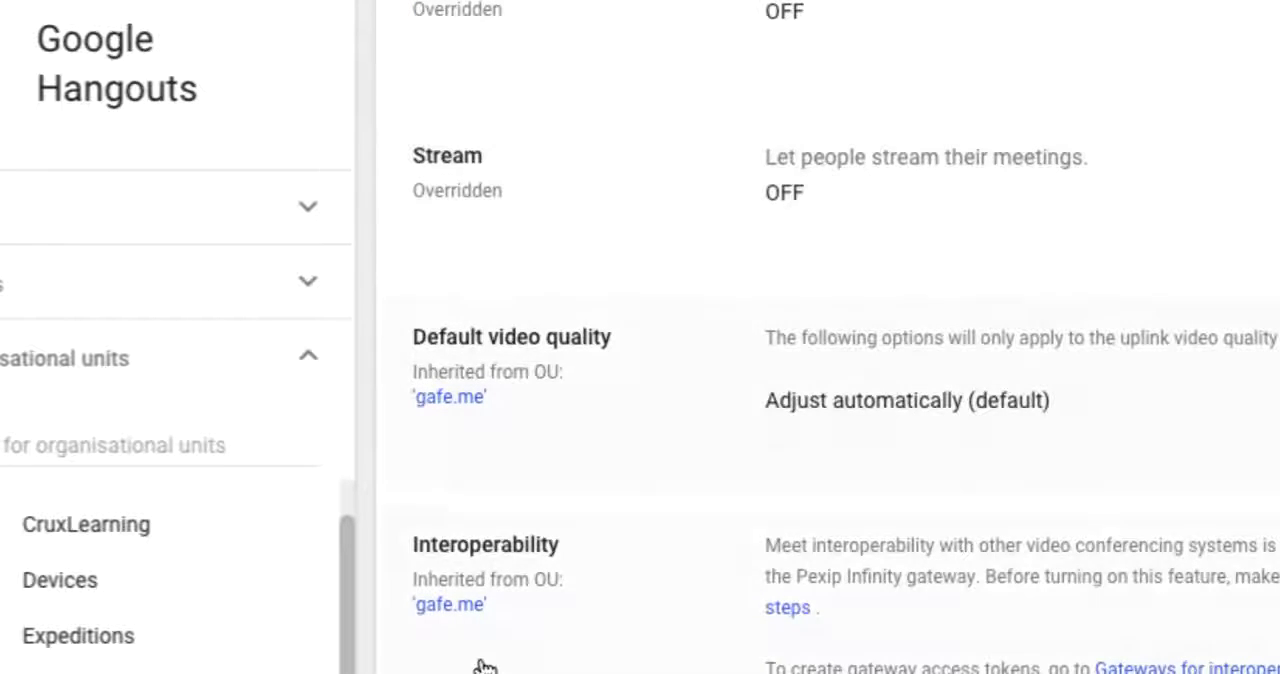
{"action": "mouse_move", "coordinate": [425, 352]}
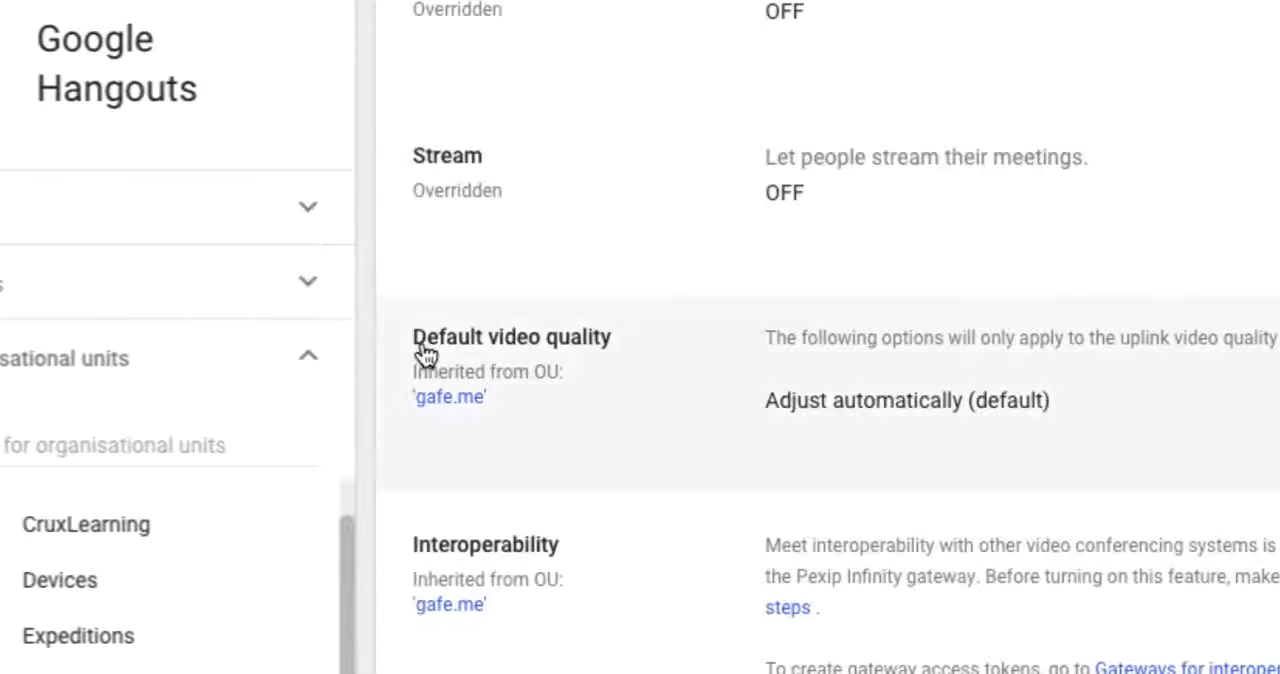
{"action": "mouse_move", "coordinate": [580, 360]}
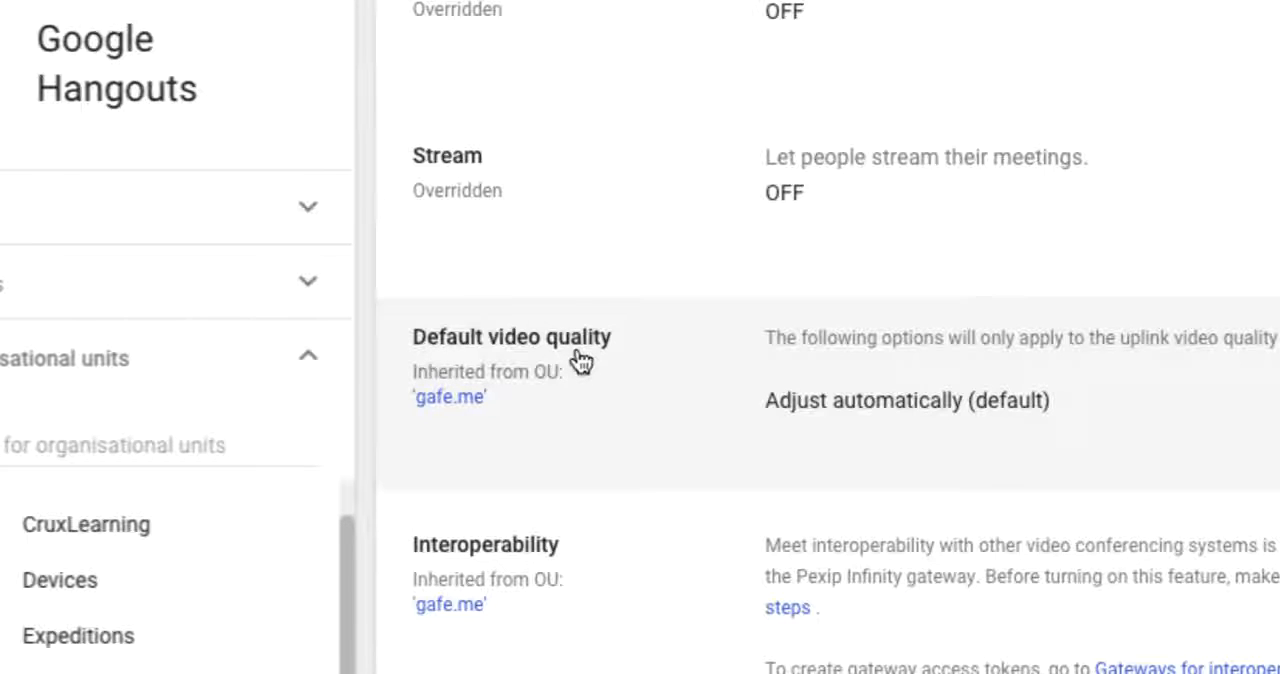
{"action": "scroll", "scroll_direction": "down", "scroll_amount": 3}
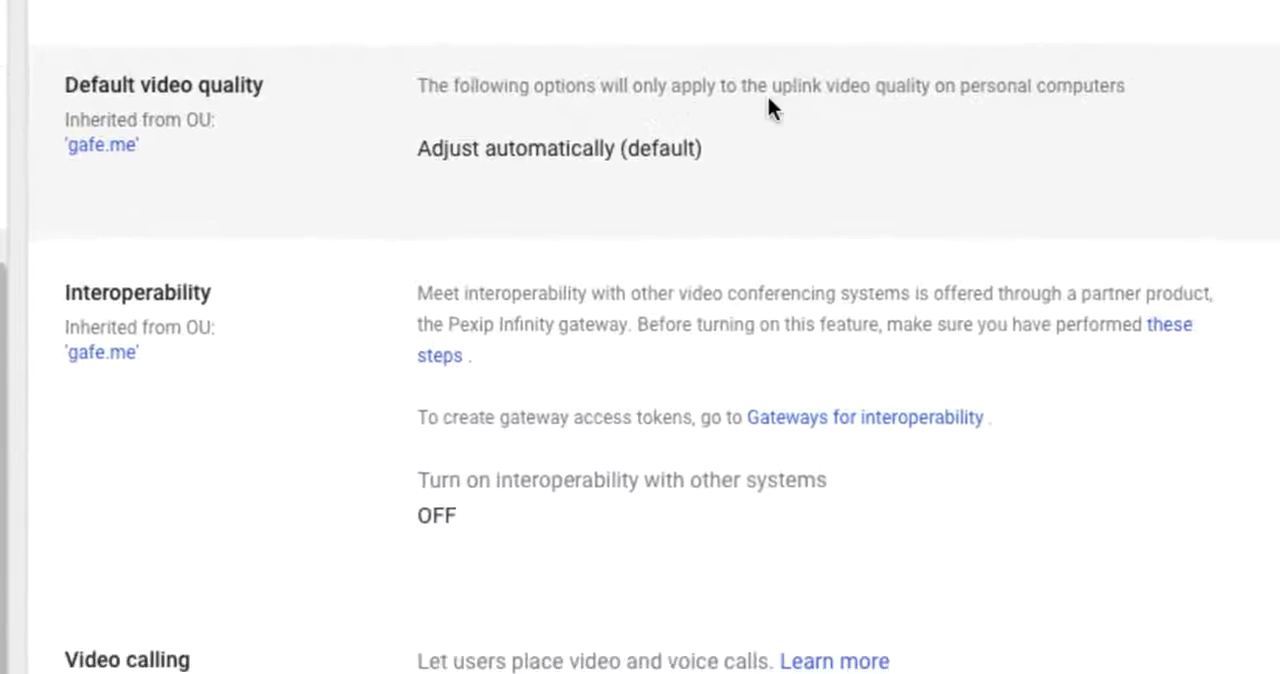
Set Students' default video quality to Limited video bandwidth with Audio only.
{"action": "left_click", "coordinate": [560, 148]}
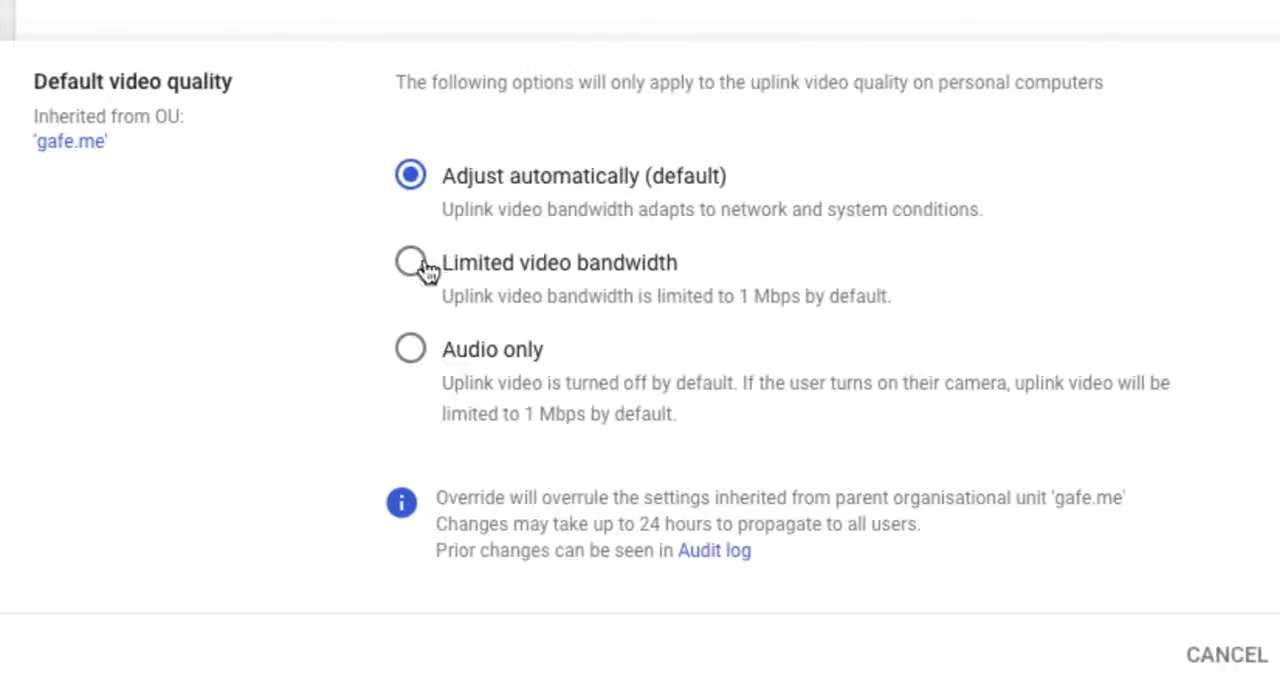
{"action": "left_click", "coordinate": [409, 262]}
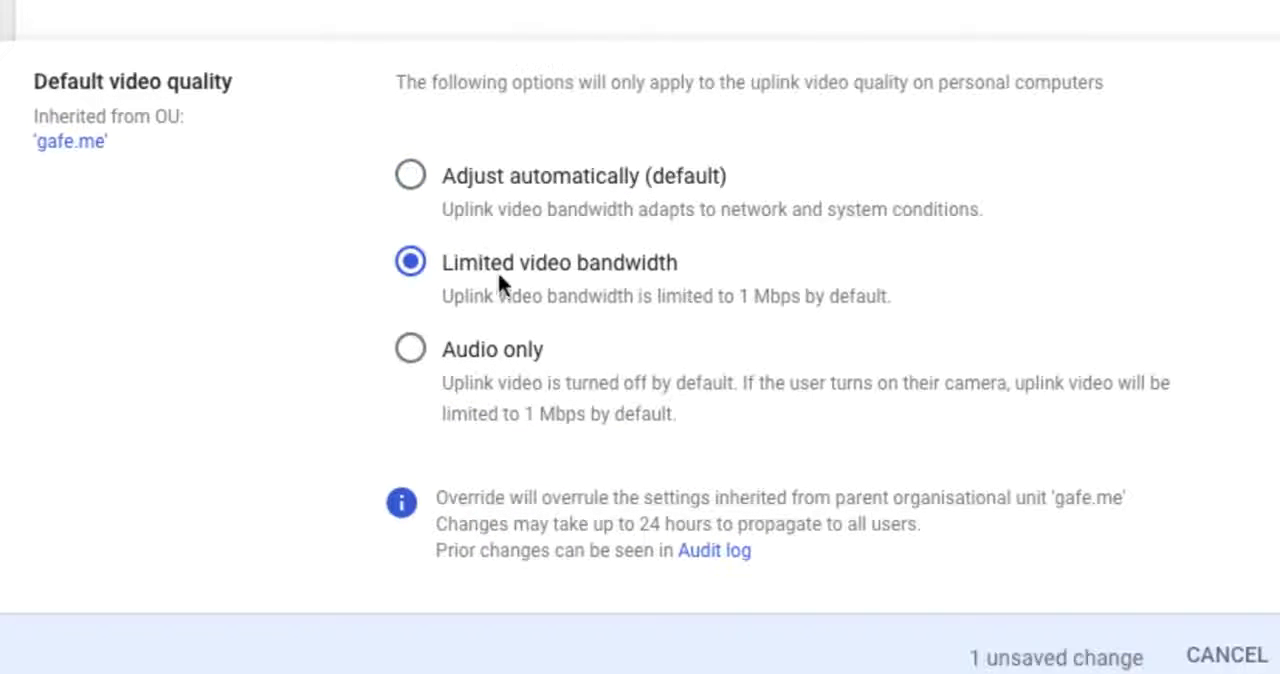
{"action": "mouse_move", "coordinate": [698, 198]}
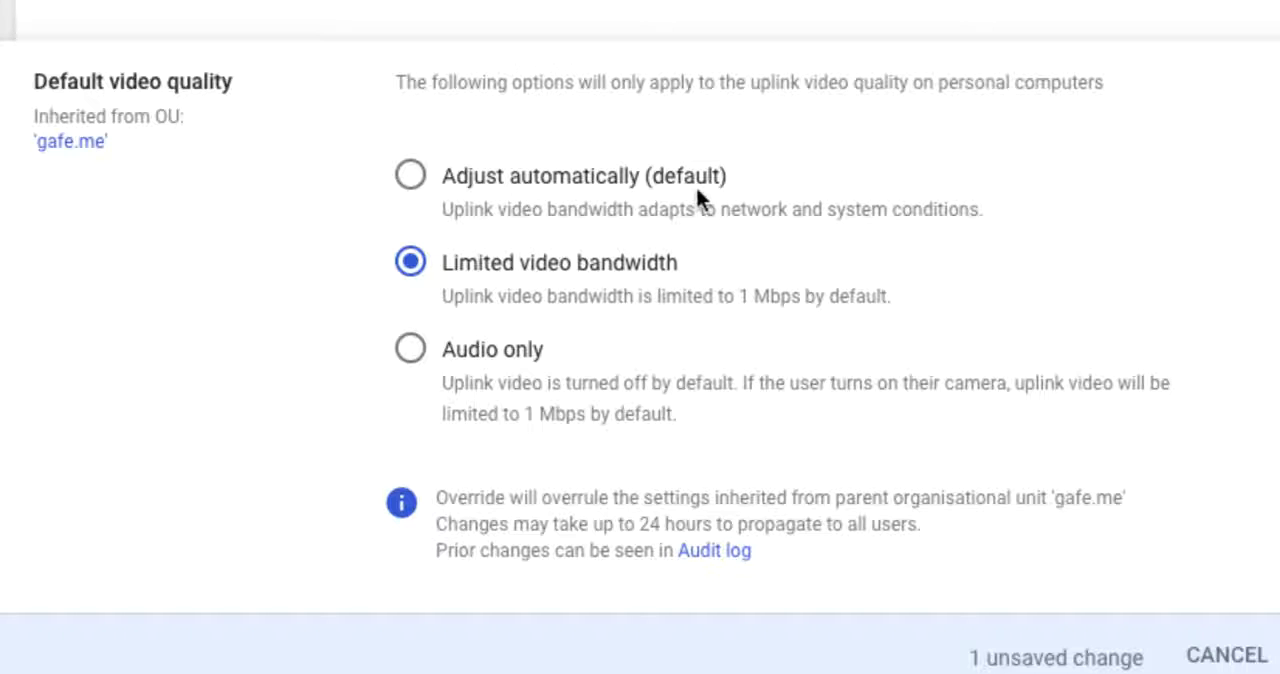
{"action": "mouse_move", "coordinate": [535, 222]}
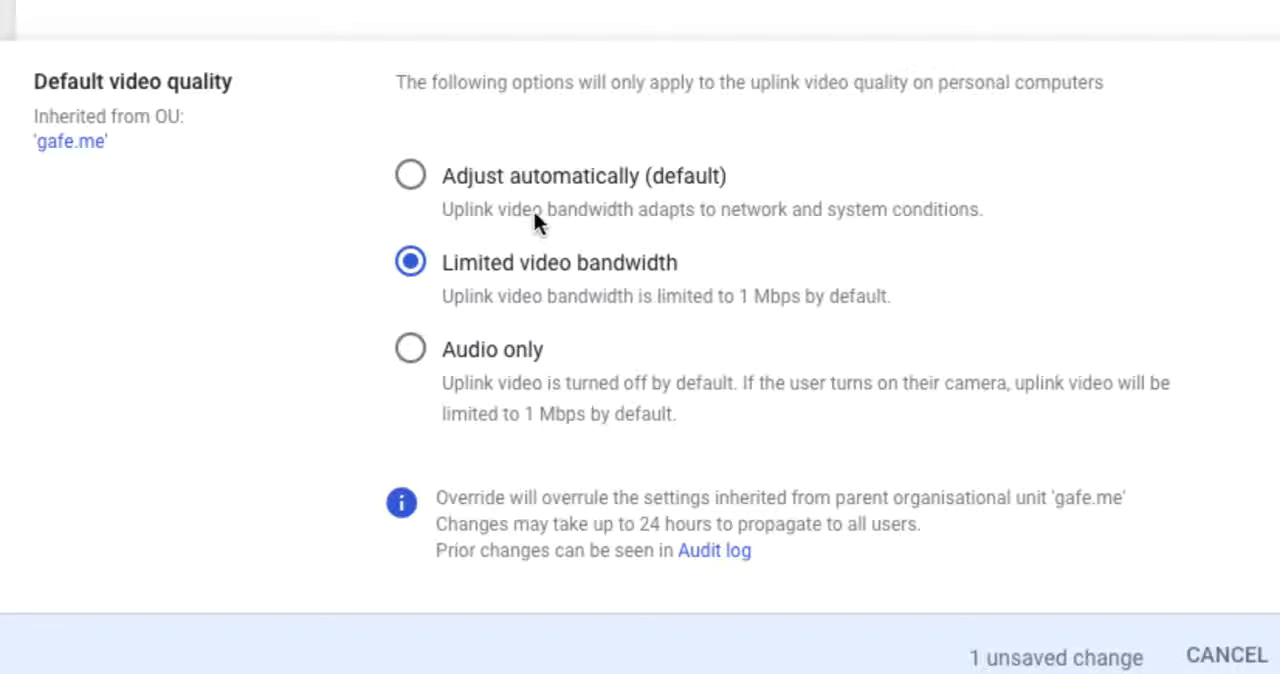
{"action": "mouse_move", "coordinate": [600, 230]}
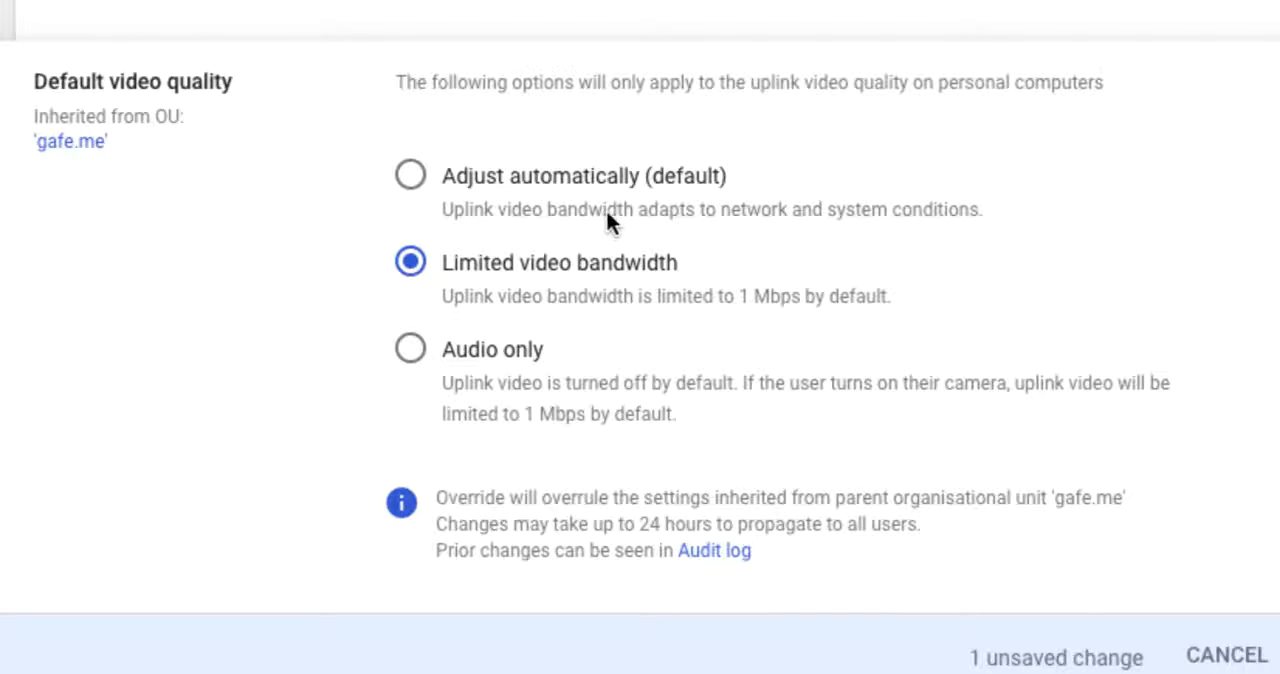
{"action": "mouse_move", "coordinate": [670, 303]}
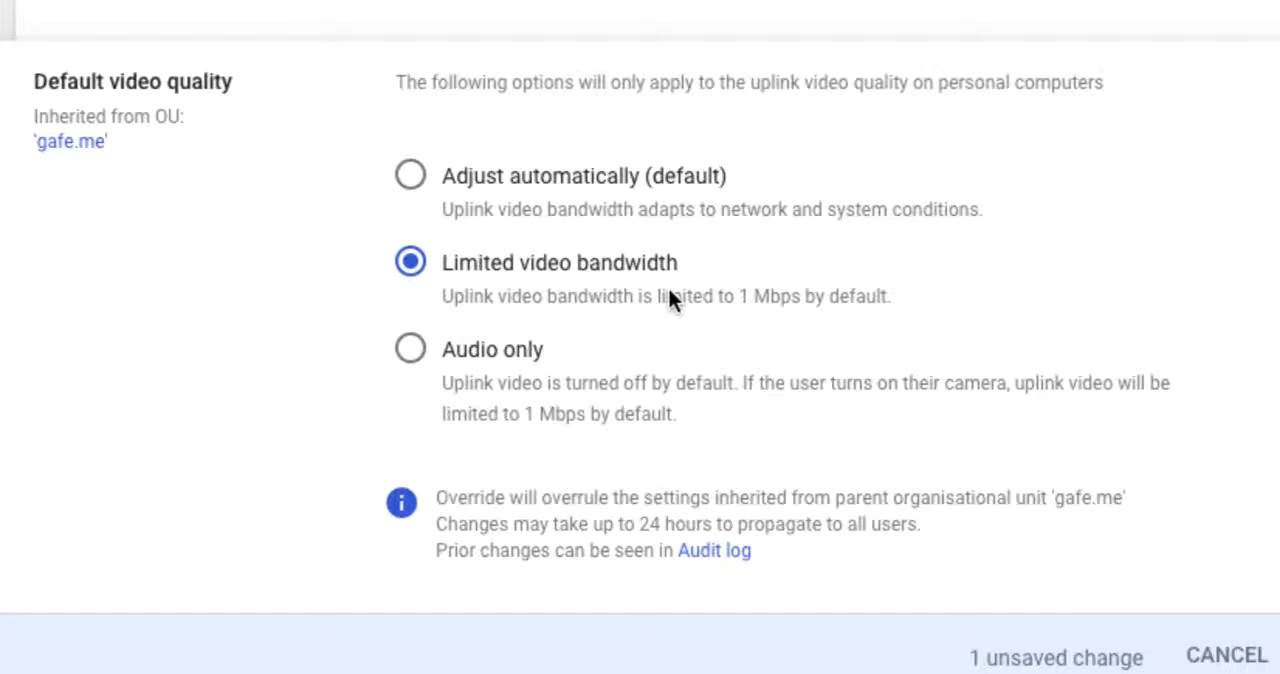
{"action": "left_click", "coordinate": [410, 349]}
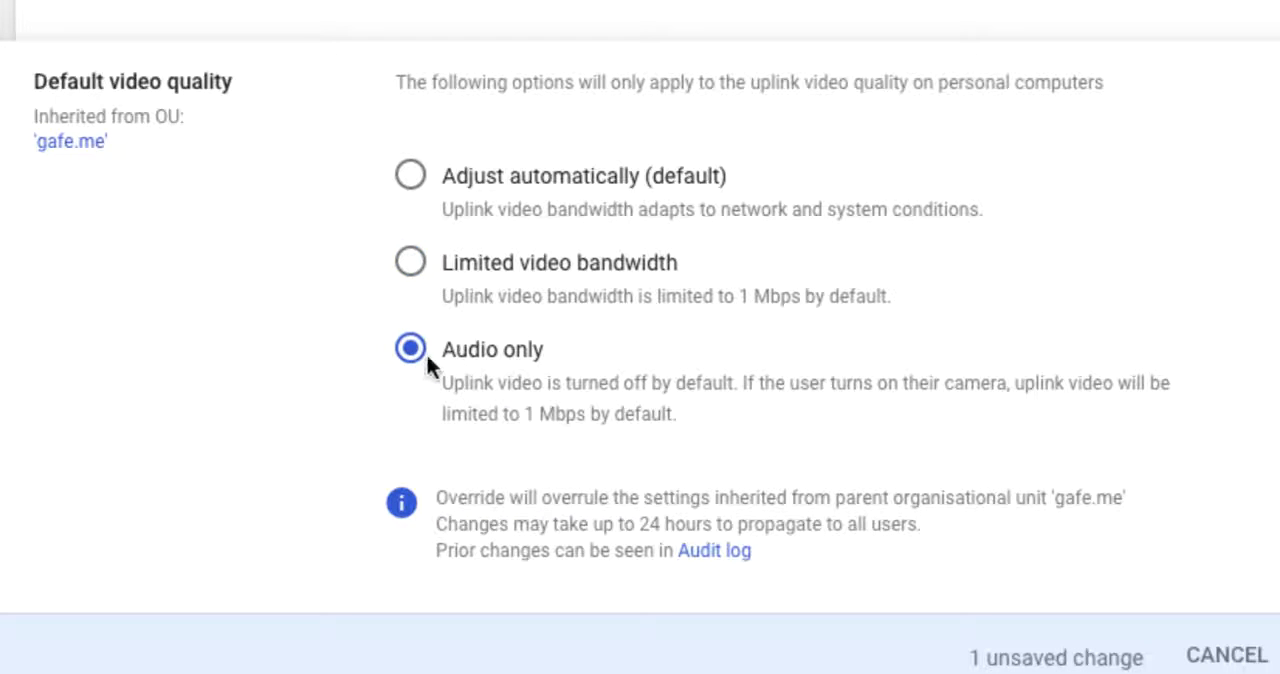
{"action": "mouse_move", "coordinate": [450, 385]}
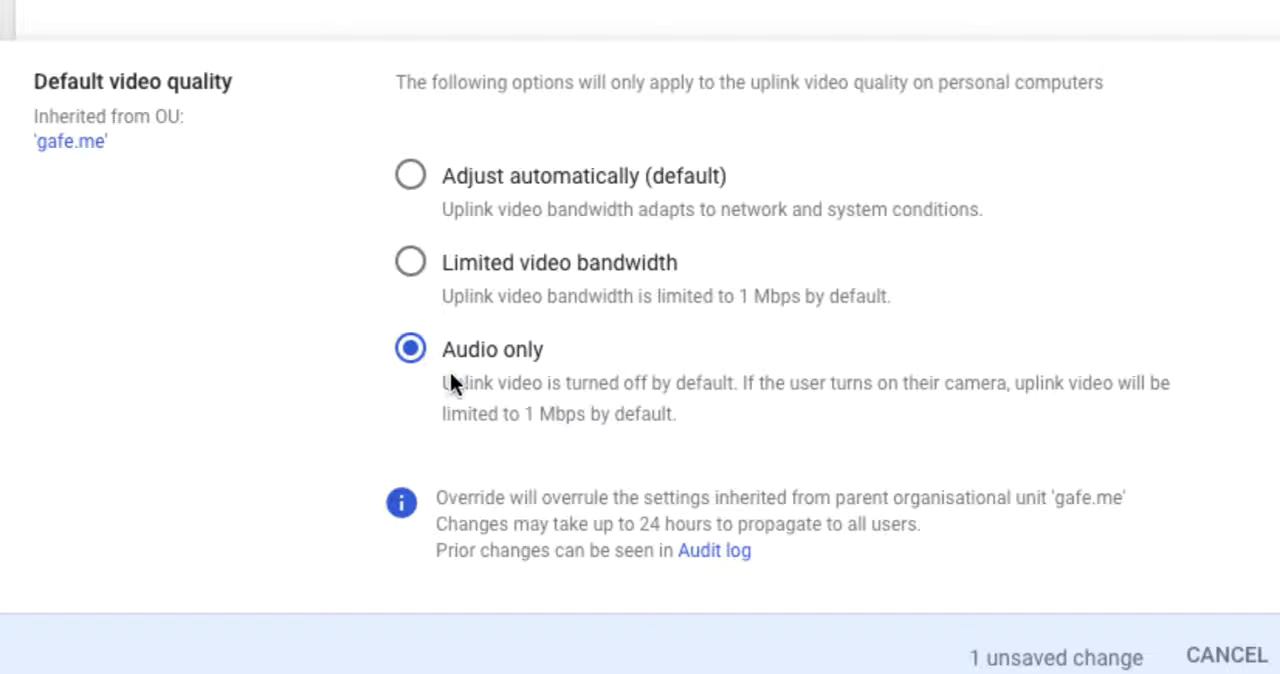
{"action": "mouse_move", "coordinate": [820, 405]}
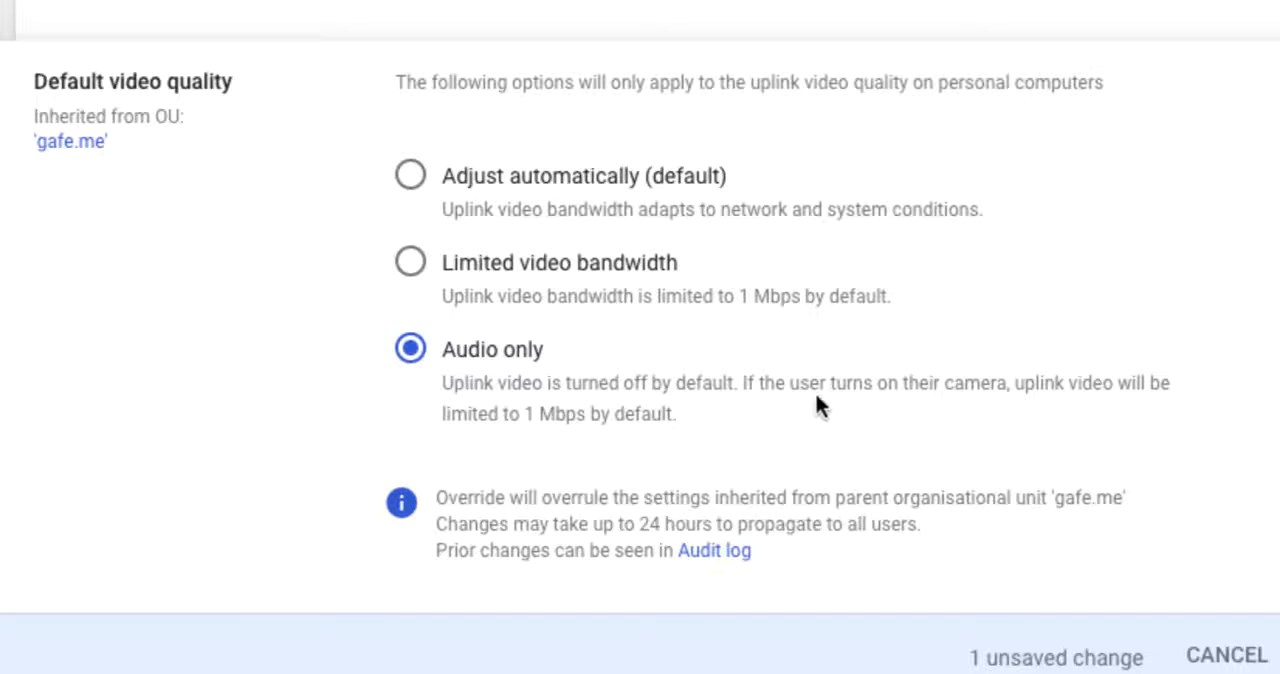
{"action": "mouse_move", "coordinate": [967, 417]}
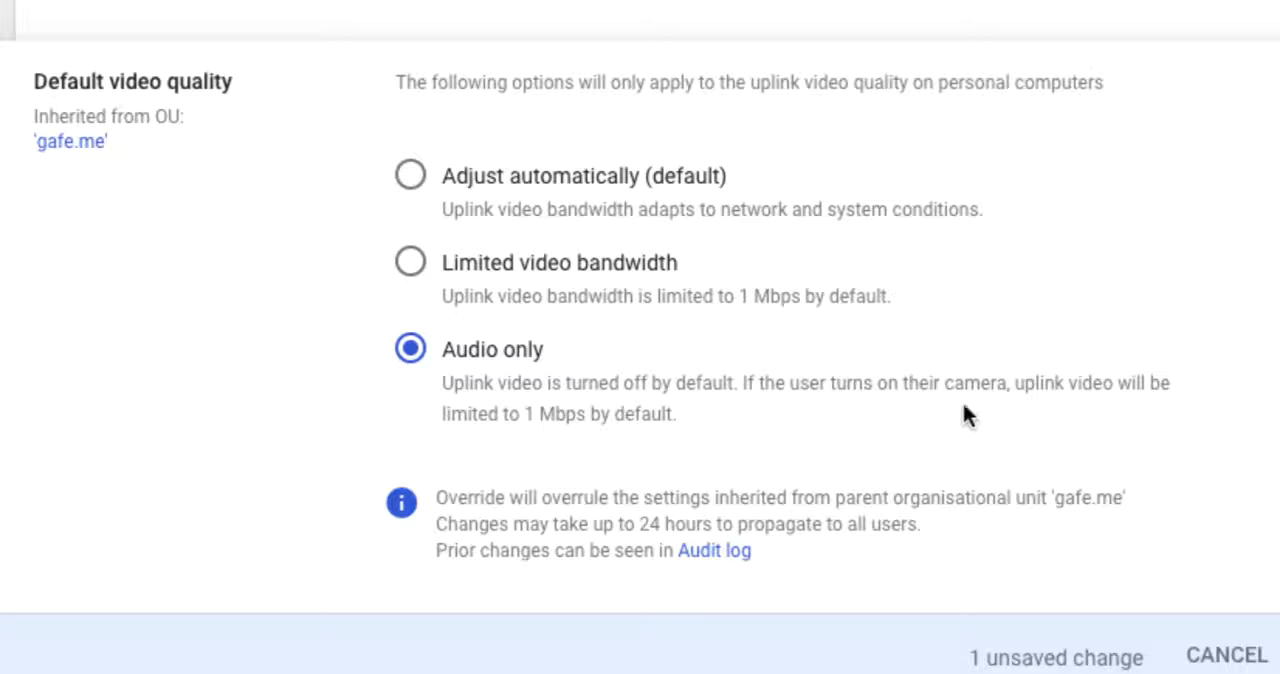
{"action": "mouse_move", "coordinate": [695, 445]}
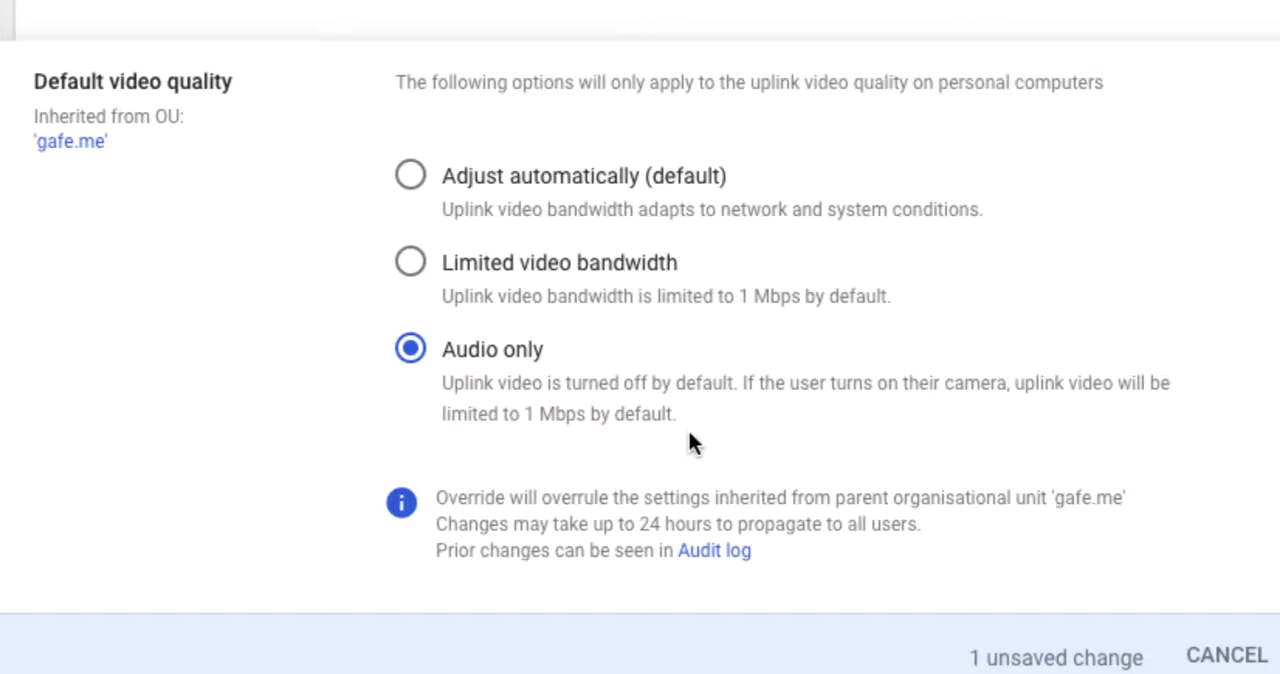
{"action": "mouse_move", "coordinate": [502, 378]}
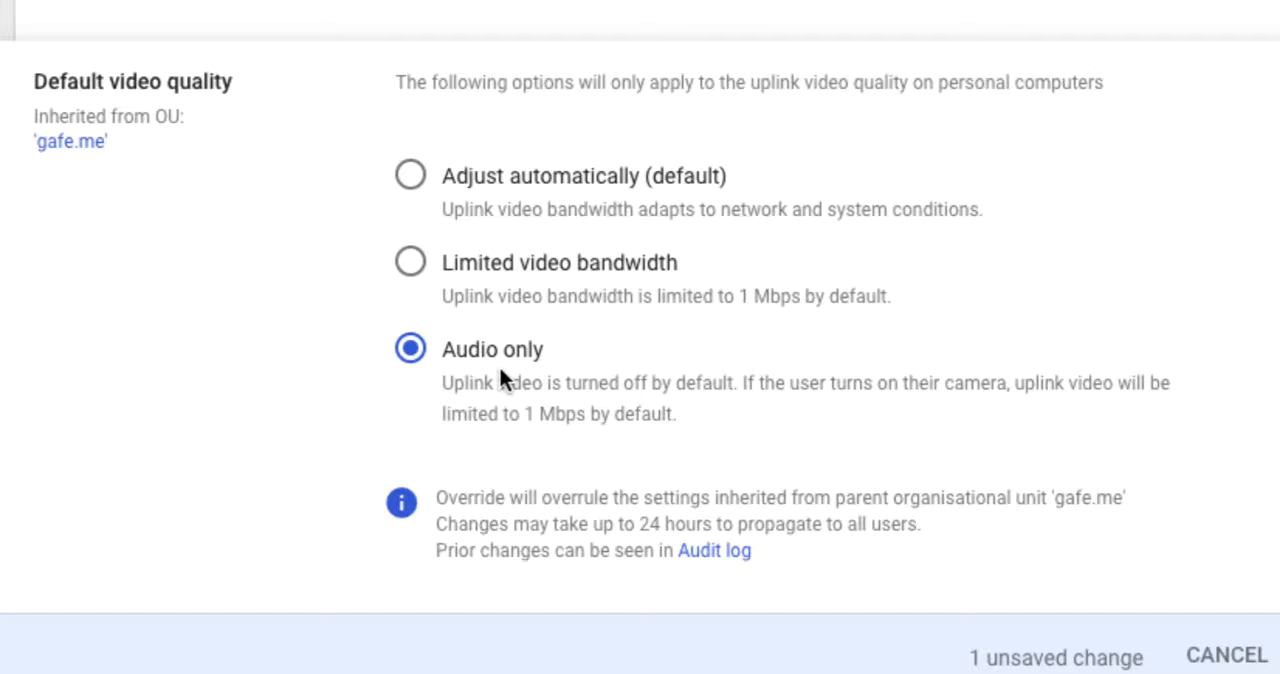
{"action": "mouse_move", "coordinate": [589, 367]}
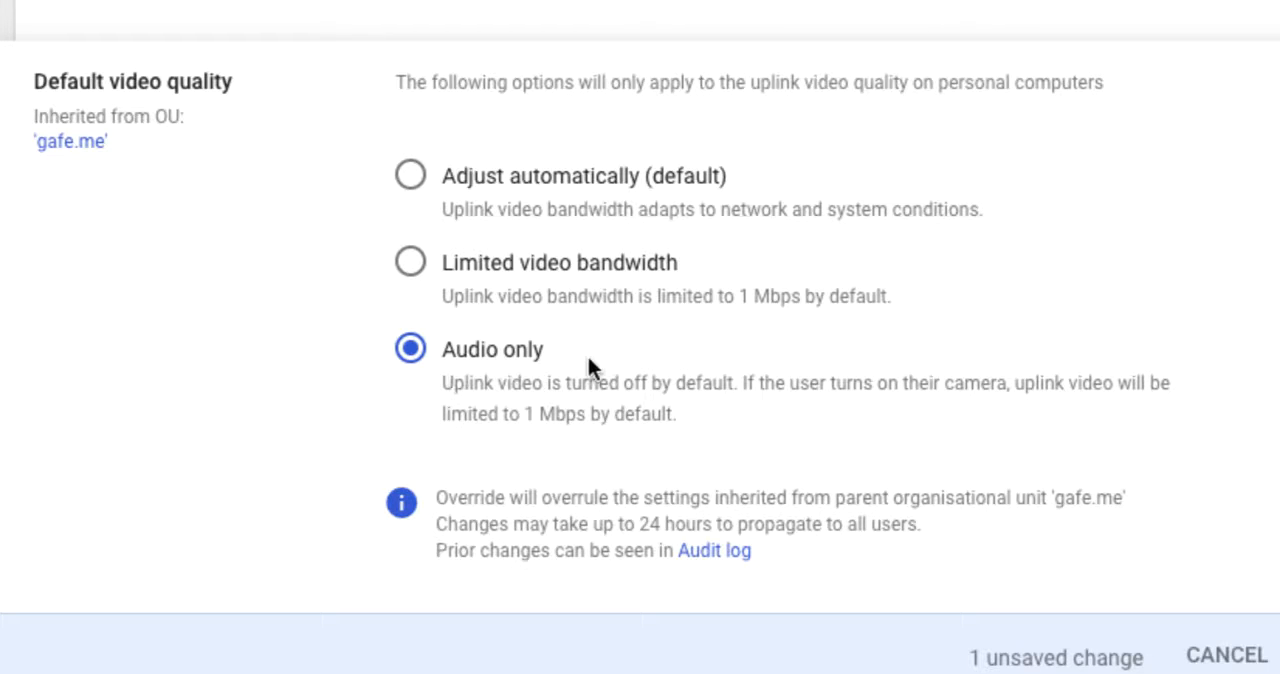